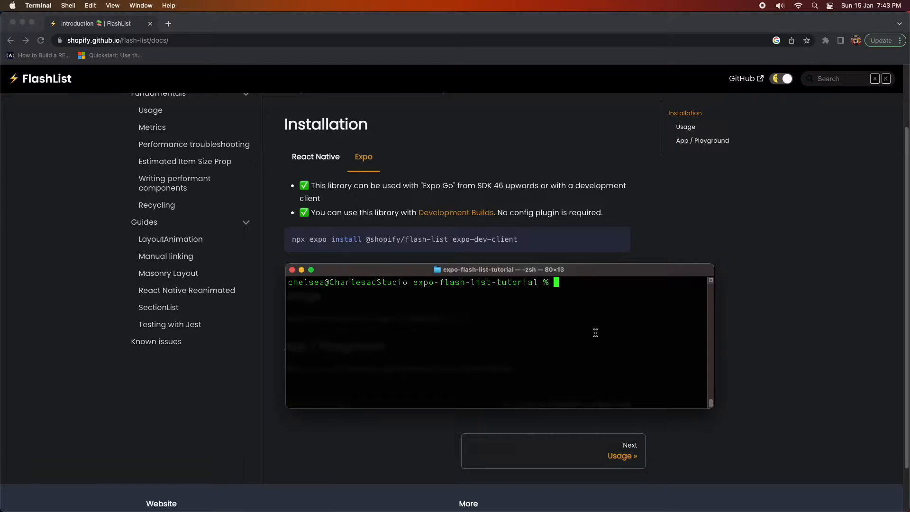
pyautogui.write('npx epx')
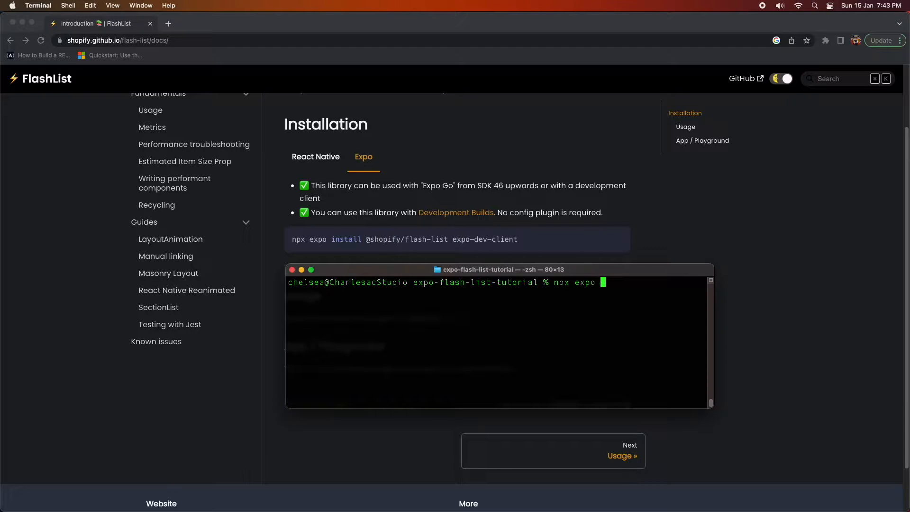
pyautogui.write('install')
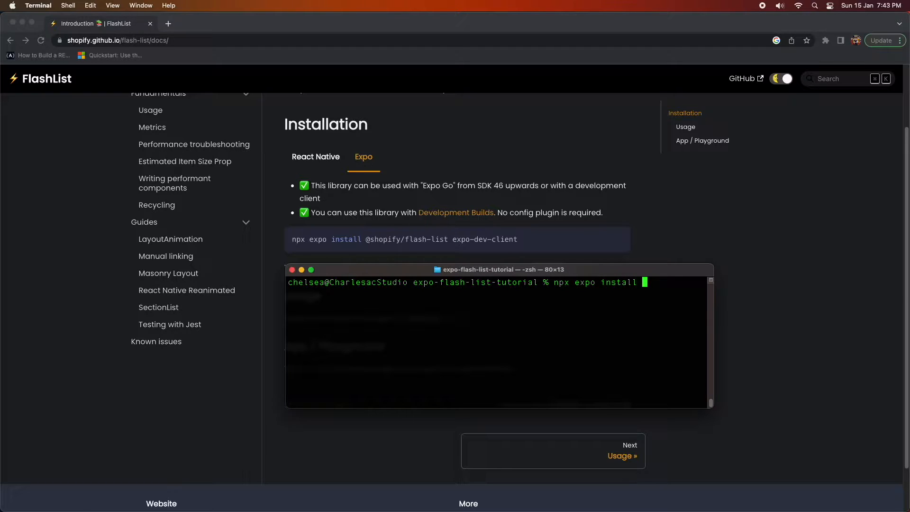
pyautogui.write('@shopif')
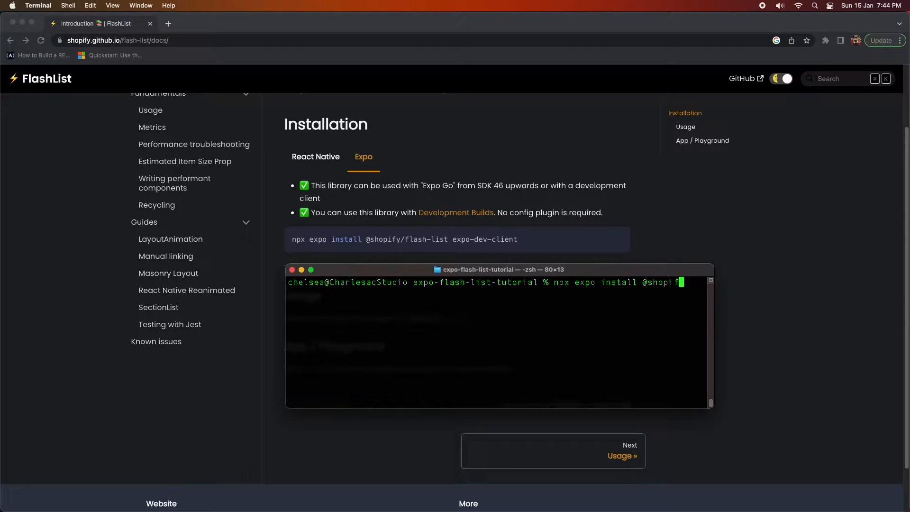
pyautogui.write('/')
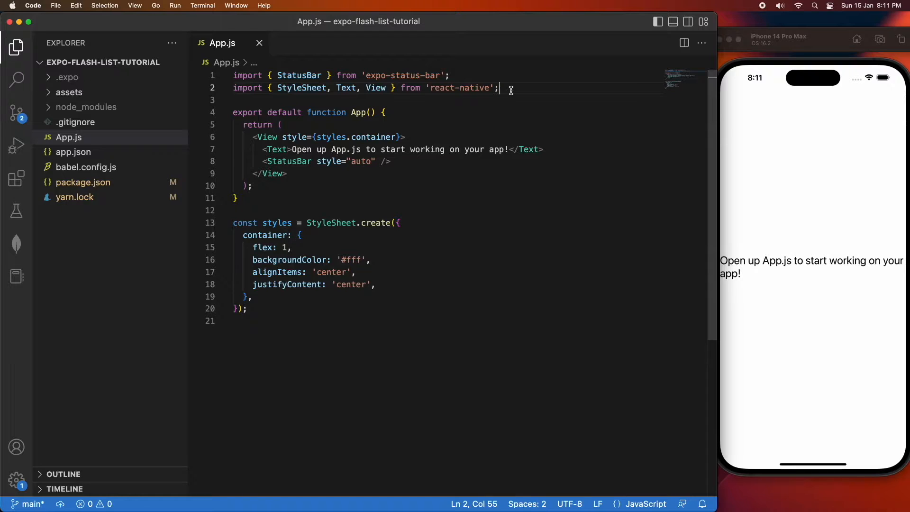
pyautogui.write('im')
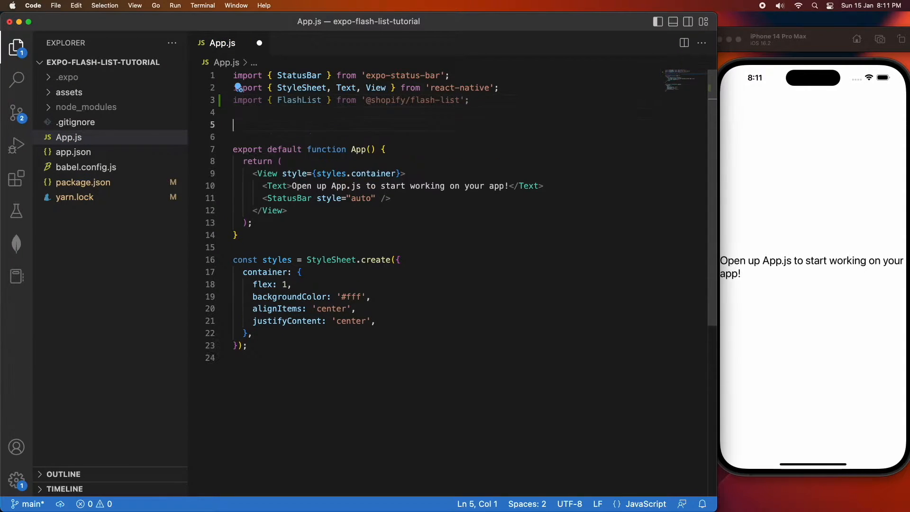
pyautogui.write('const data')
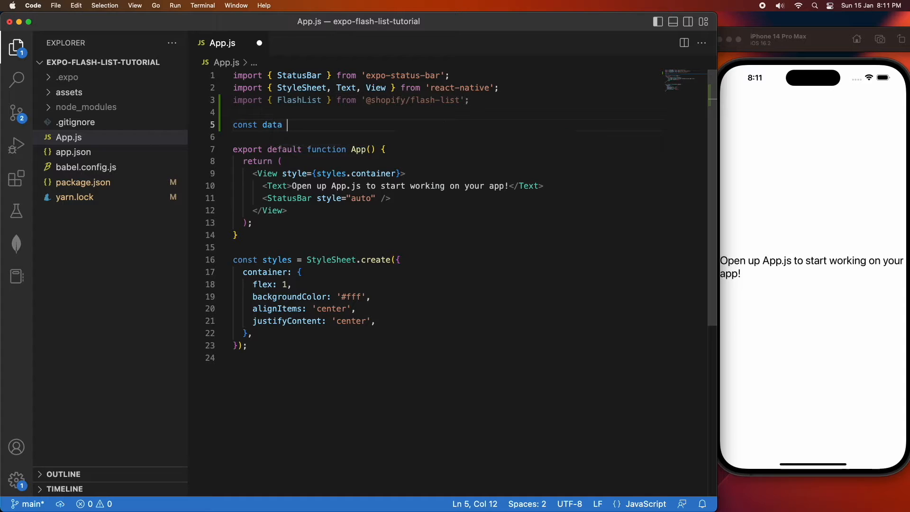
pyautogui.write('= [')
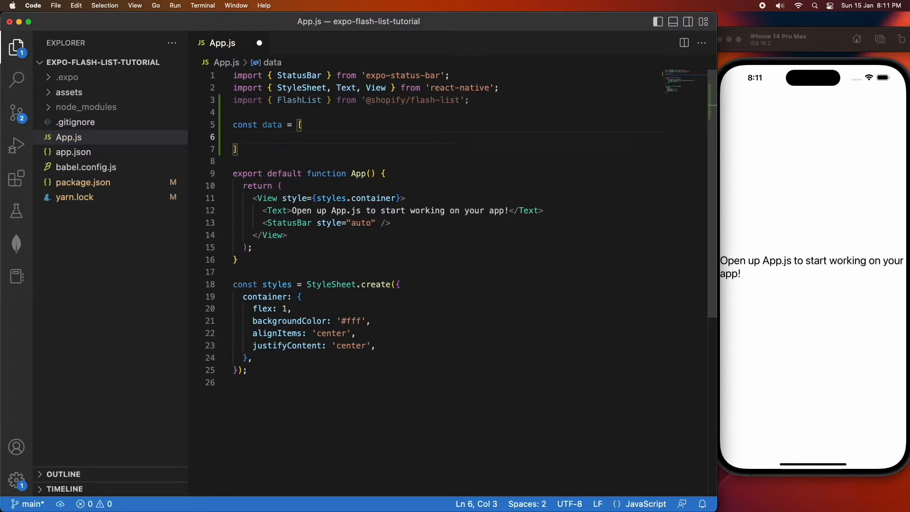
pyautogui.write('{ name: "John')
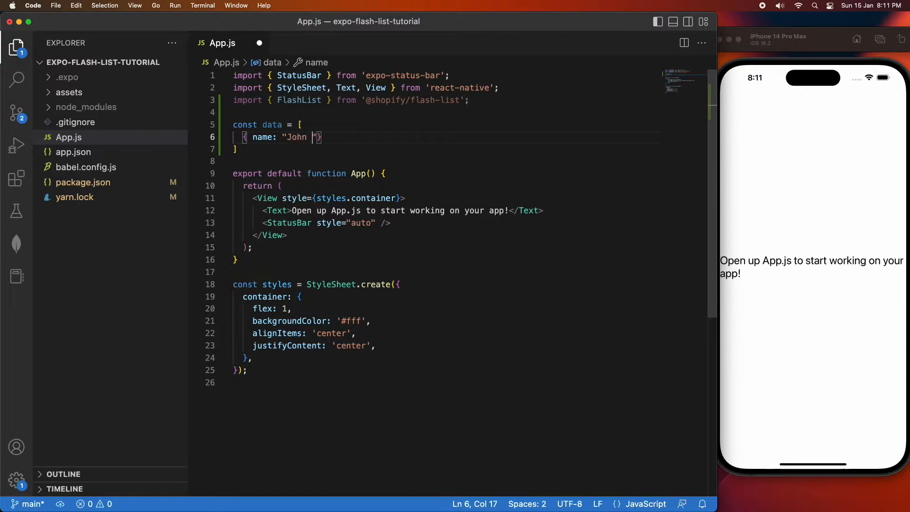
pyautogui.write('Smith')
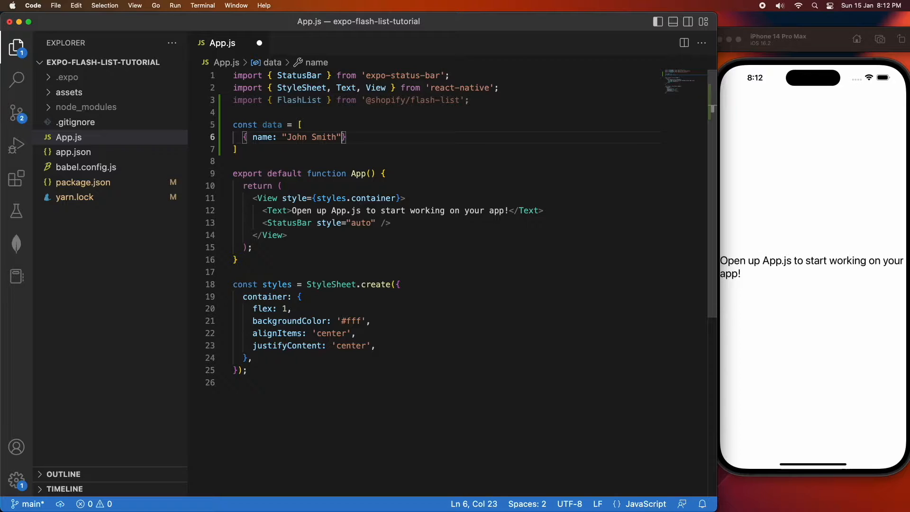
pyautogui.write('},')
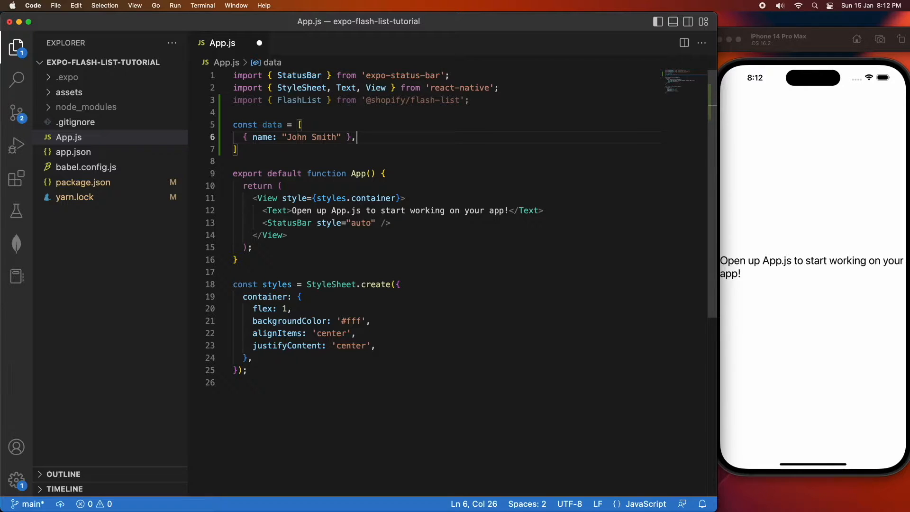
# Step: Add a second object { name: "Jane Doe" } and close the data array
pyautogui.write('{ name:')
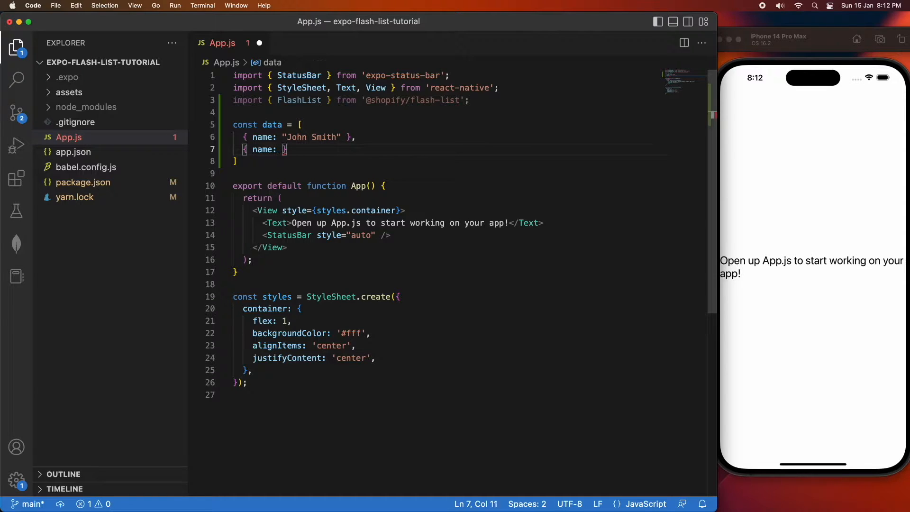
pyautogui.write('"')
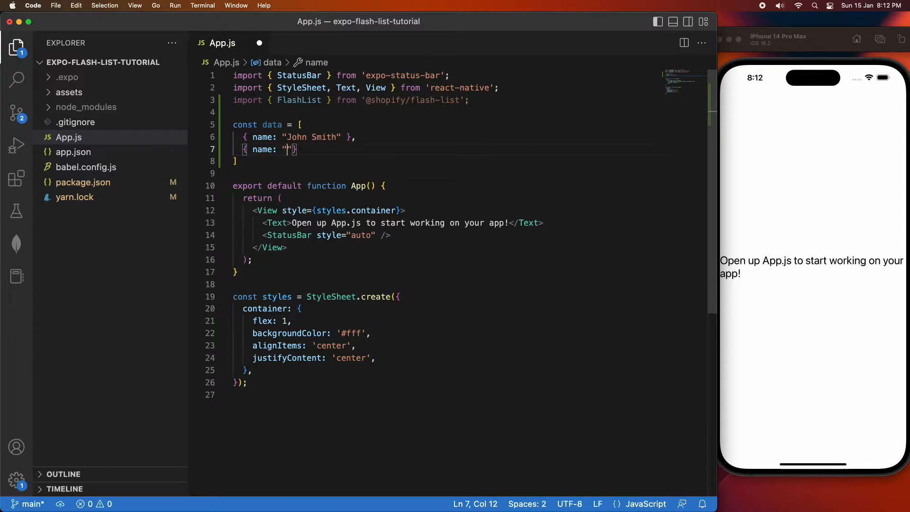
pyautogui.write('Jane')
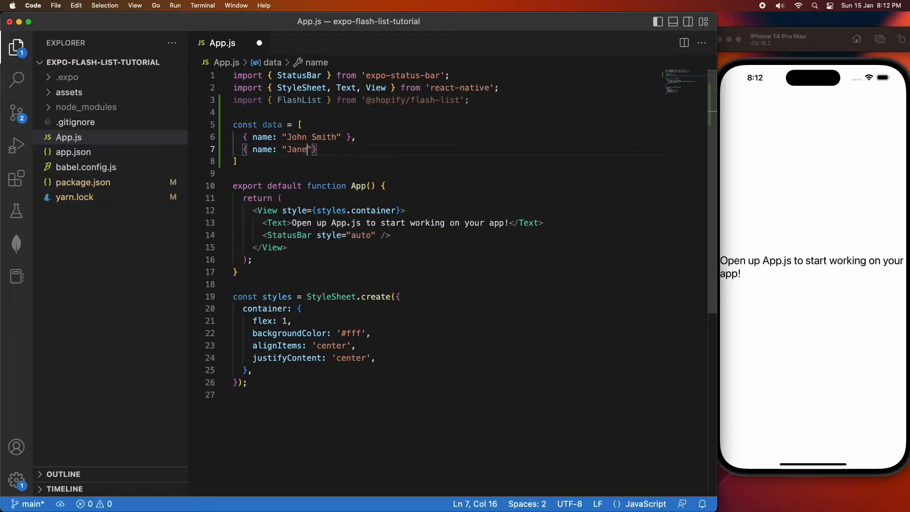
pyautogui.write('Doe')
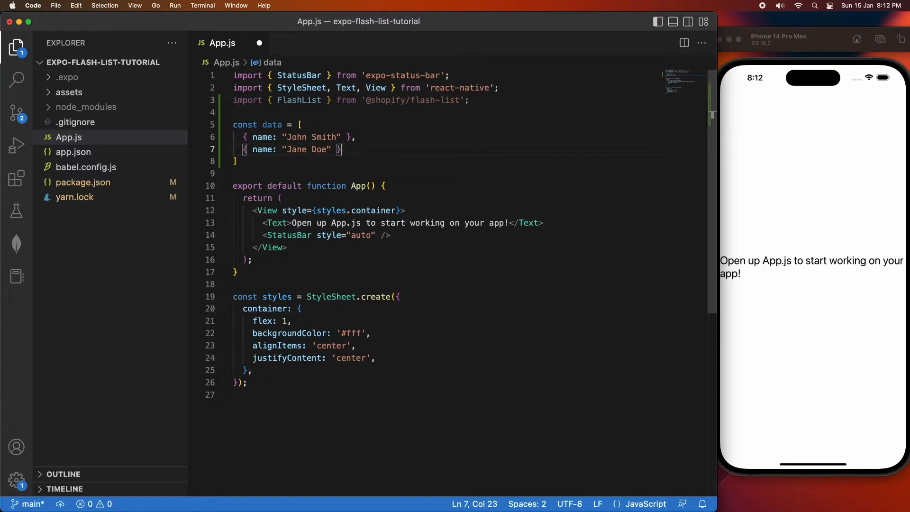
pyautogui.write(';')
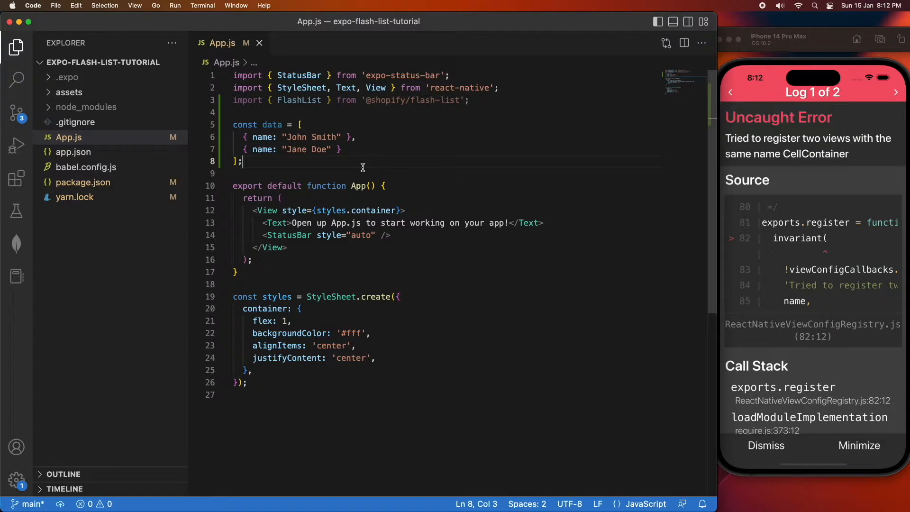
# Step: Replace the Text line with a FlashList taking data={data} and a renderItem prop
pyautogui.click(766, 445)
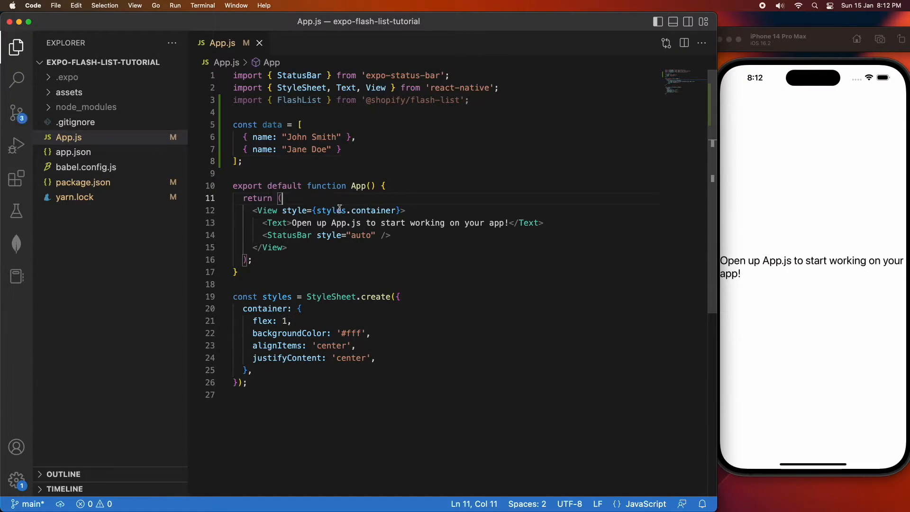
pyautogui.moveTo(498, 233)
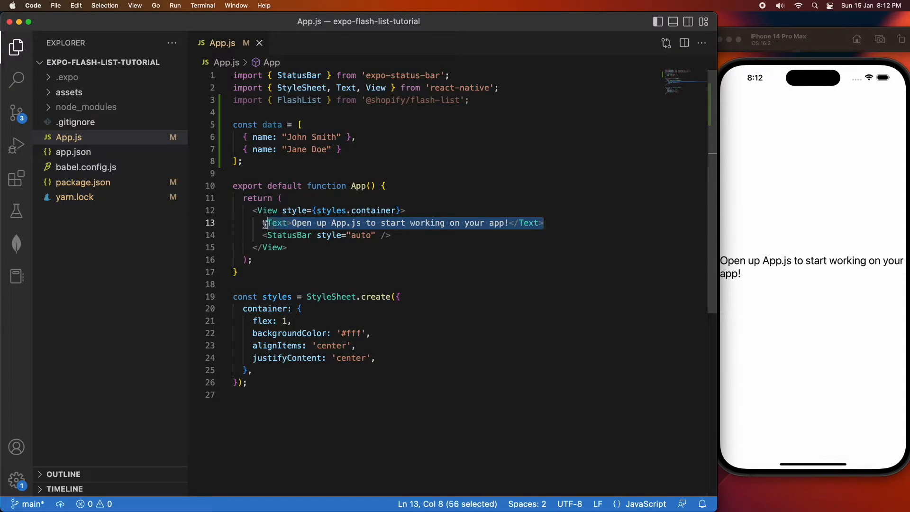
pyautogui.write('FlashList')
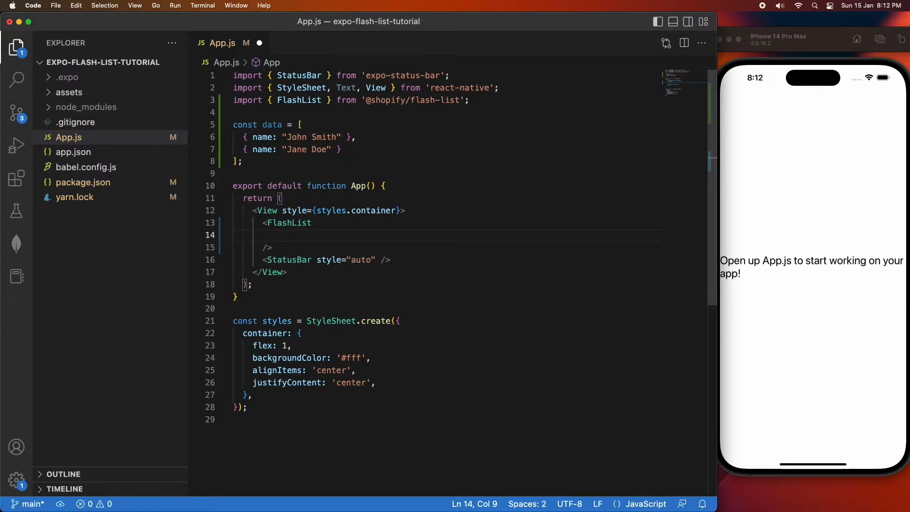
pyautogui.write('data={}')
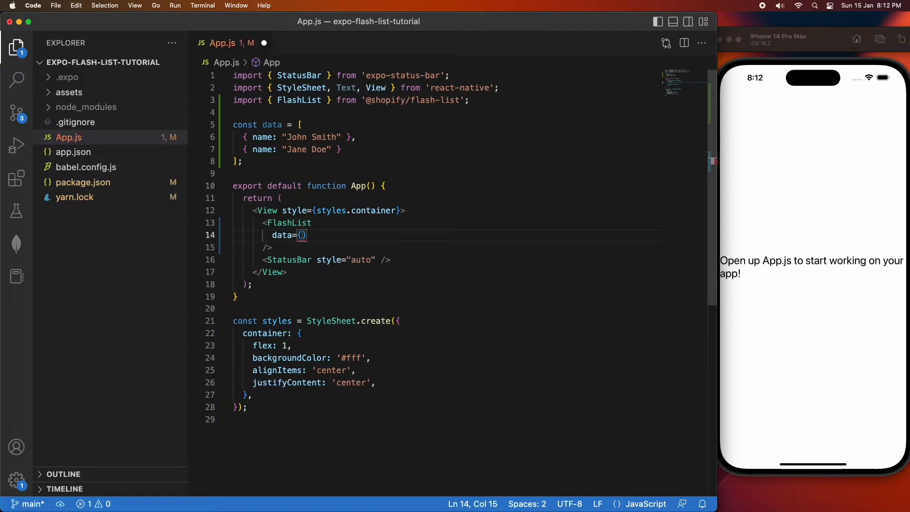
pyautogui.write('data')
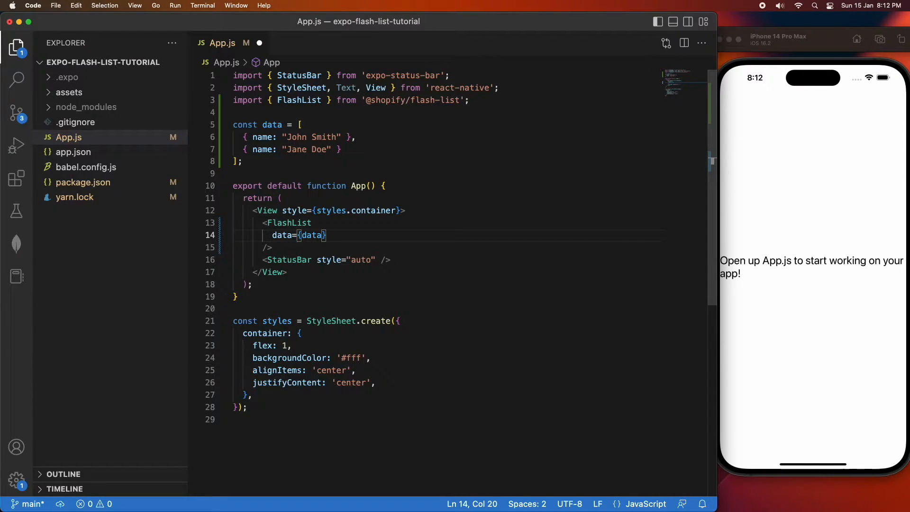
pyautogui.write('ren')
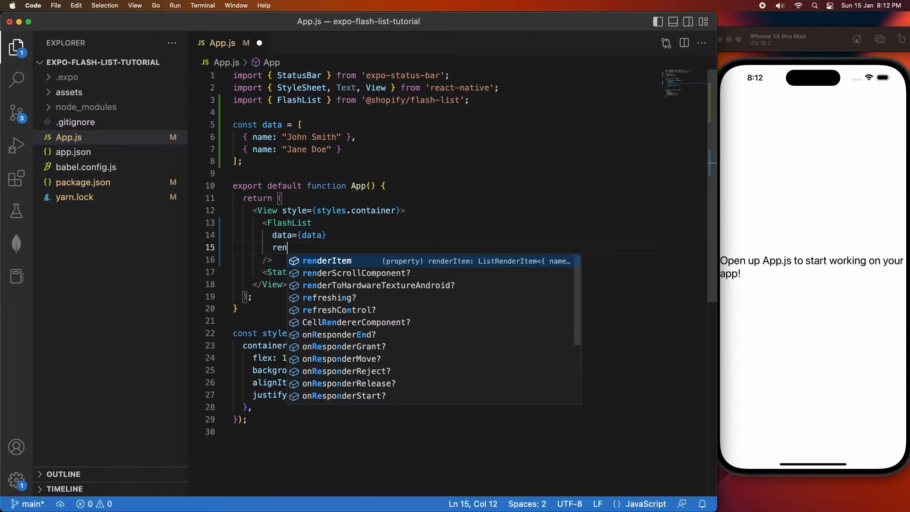
pyautogui.press('Tab')
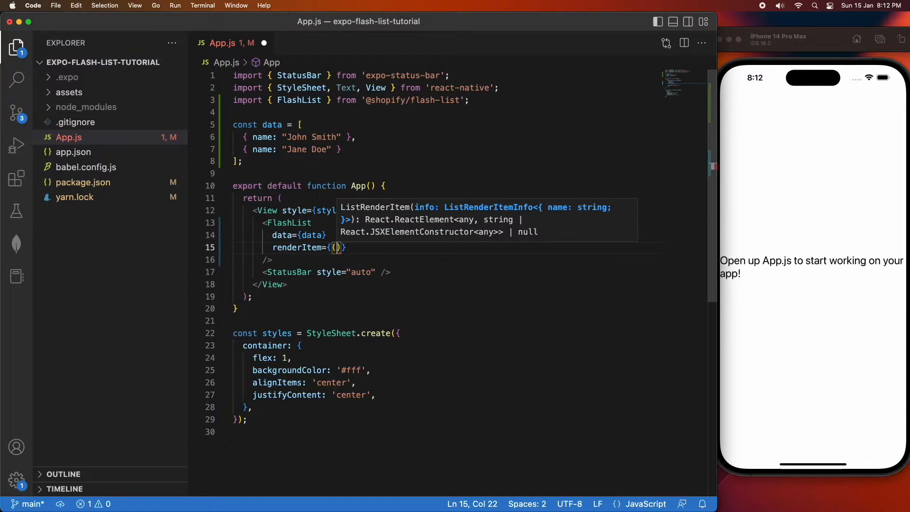
# Step: Make renderItem return a Text showing {item.name} for each item
pyautogui.write('({ item')
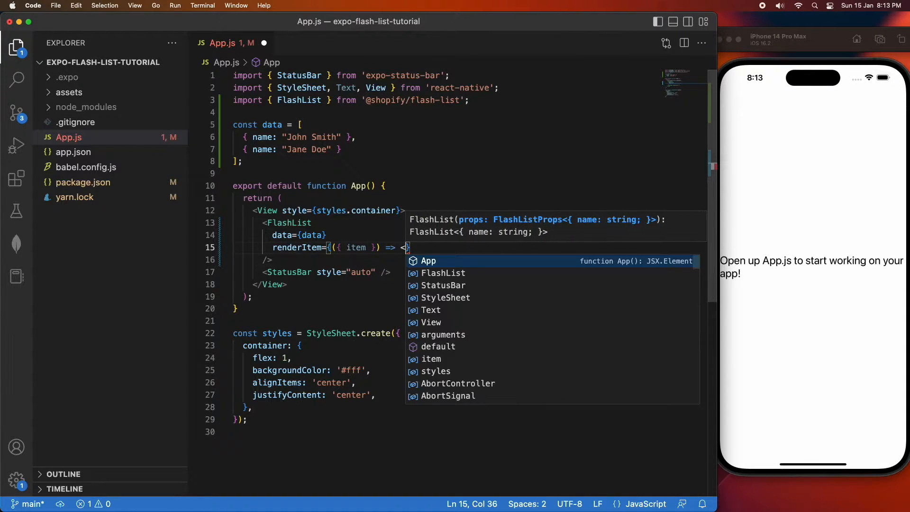
pyautogui.write('Text')
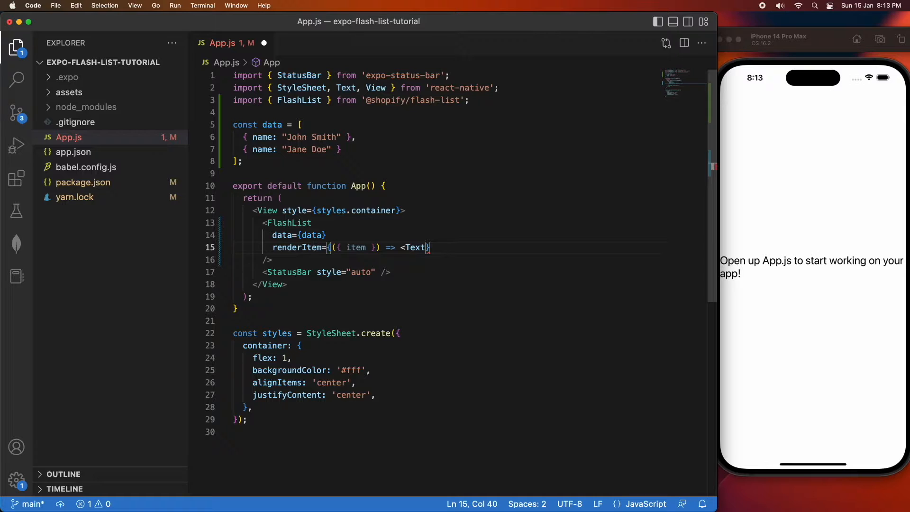
pyautogui.write('</Text>')
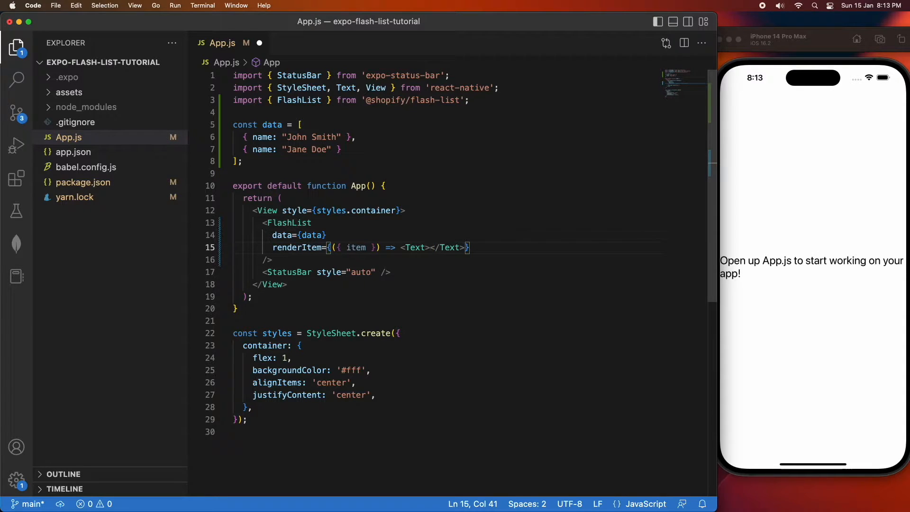
pyautogui.write('{')
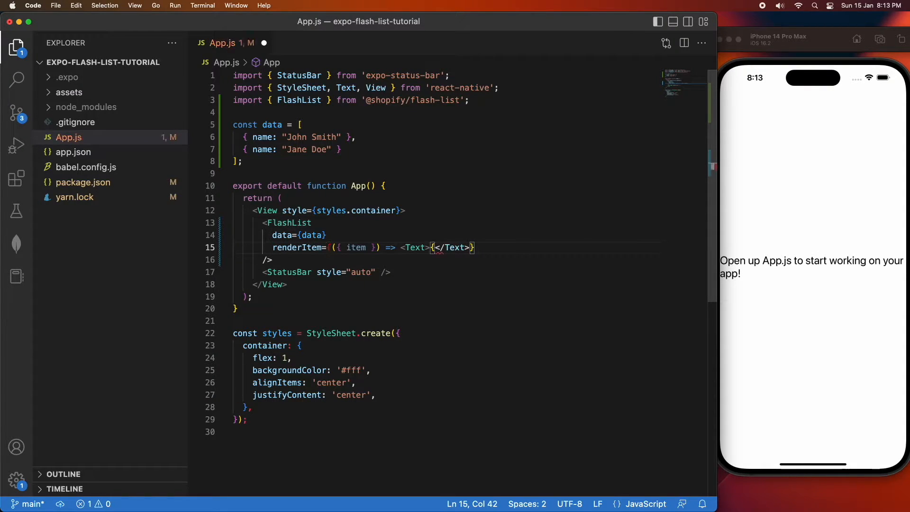
pyautogui.write('item')
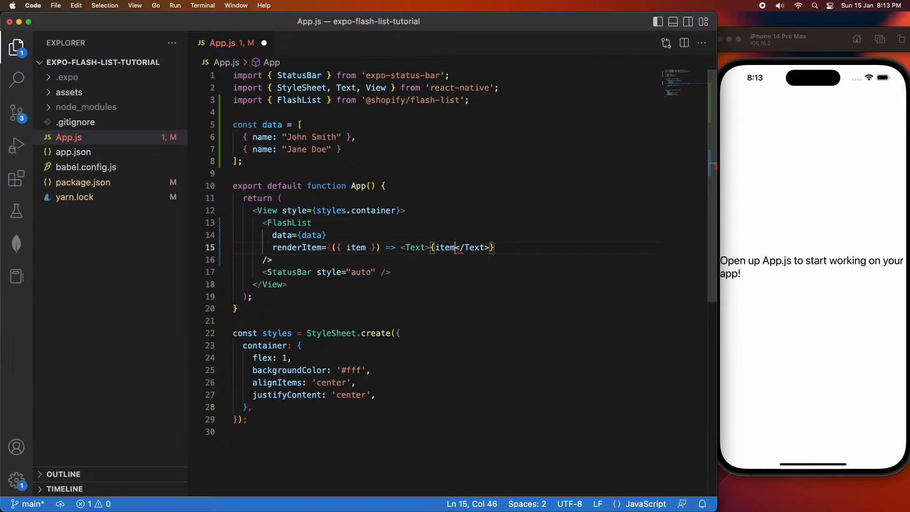
pyautogui.write('.name')
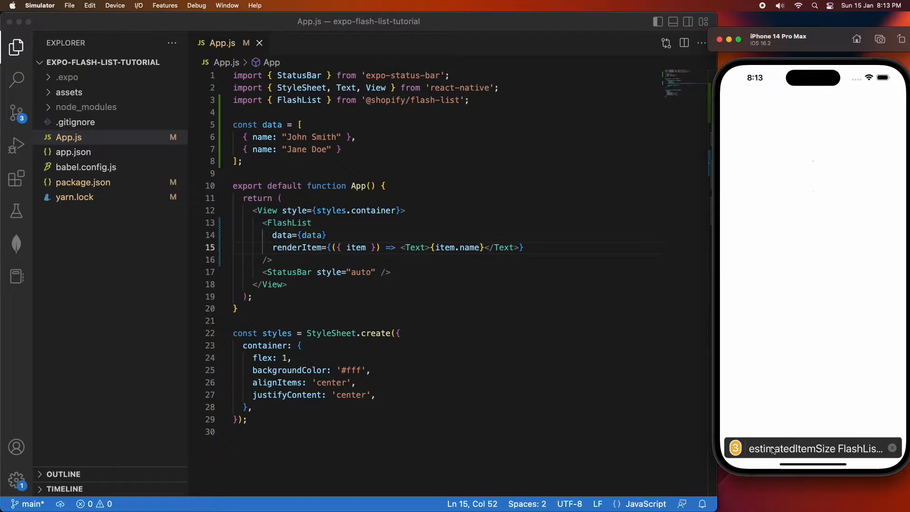
# Step: Add estimatedItemSize={200} to the FlashList after reading the warning
pyautogui.click(813, 447)
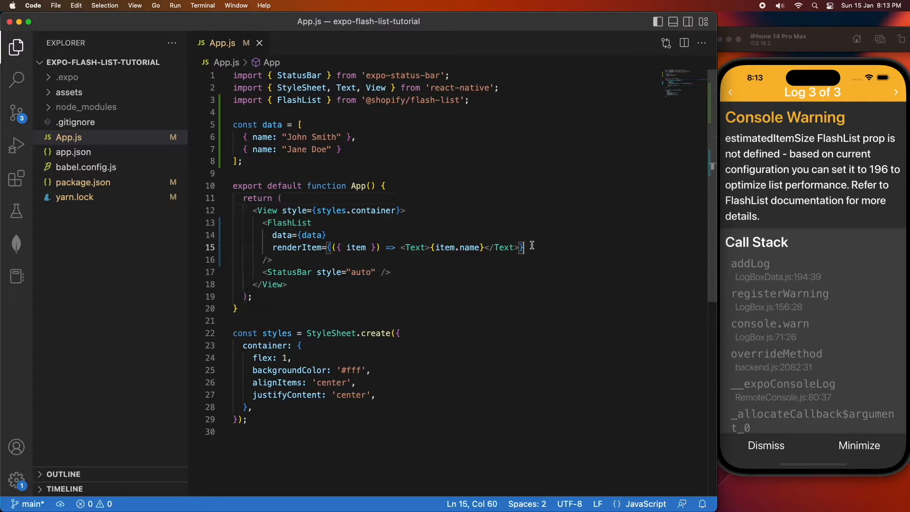
pyautogui.write('est')
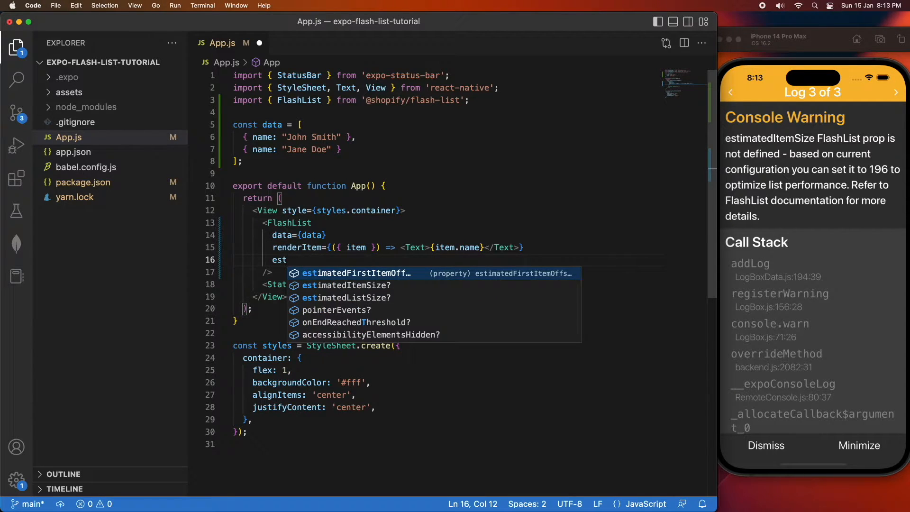
pyautogui.press('Down')
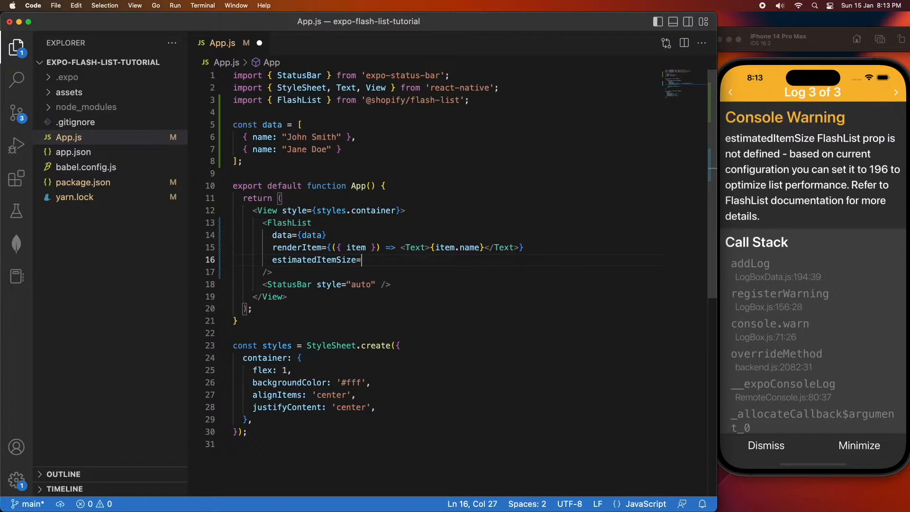
pyautogui.write('{')
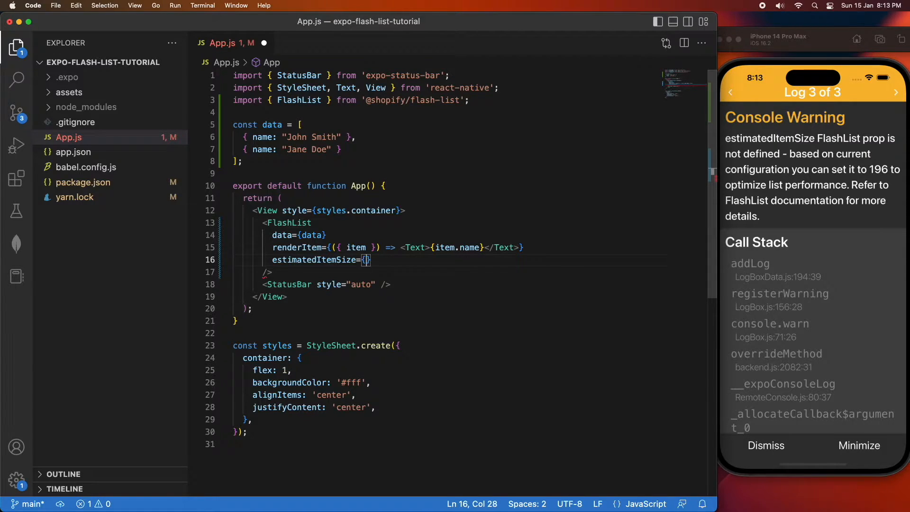
pyautogui.write('200')
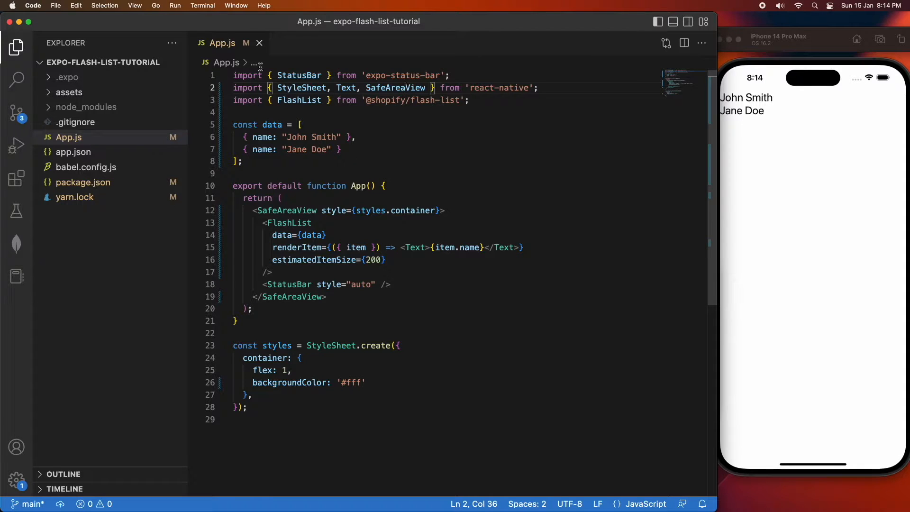
# Step: Browse the simulator's Features and Device menus
pyautogui.click(166, 5)
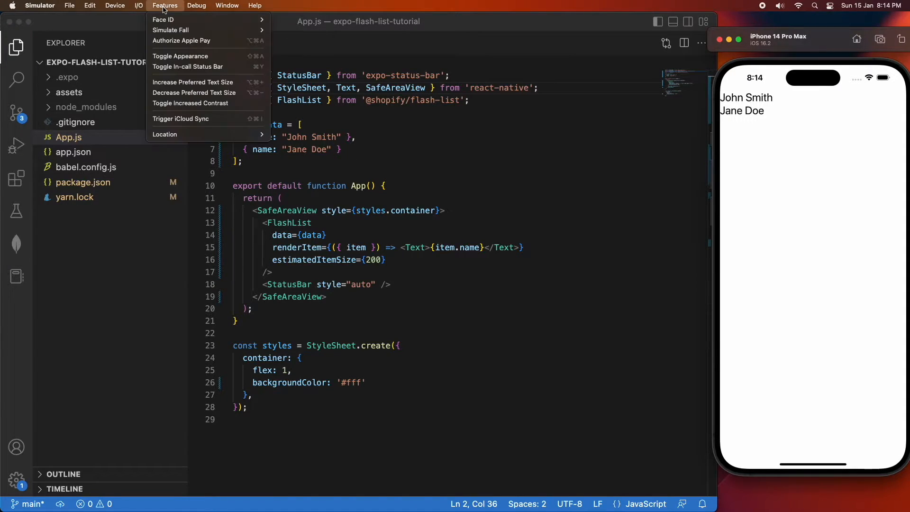
pyautogui.moveTo(180, 56)
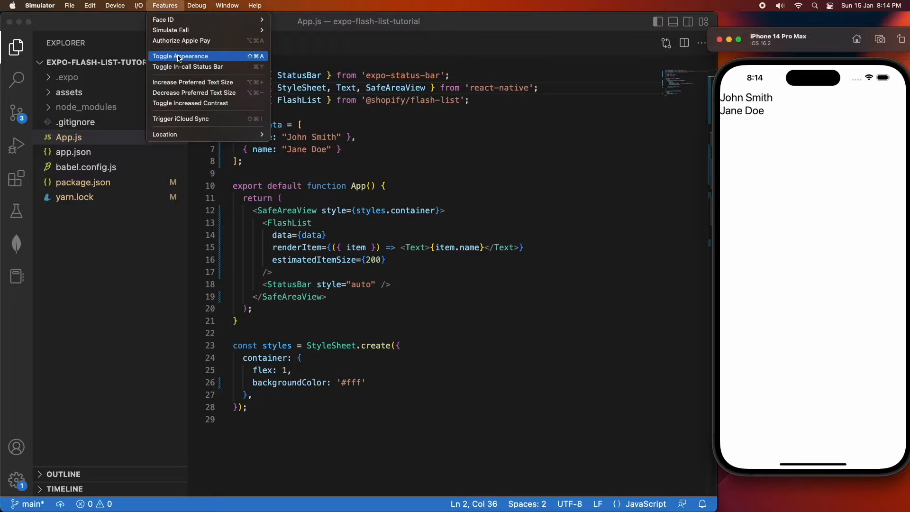
pyautogui.click(115, 5)
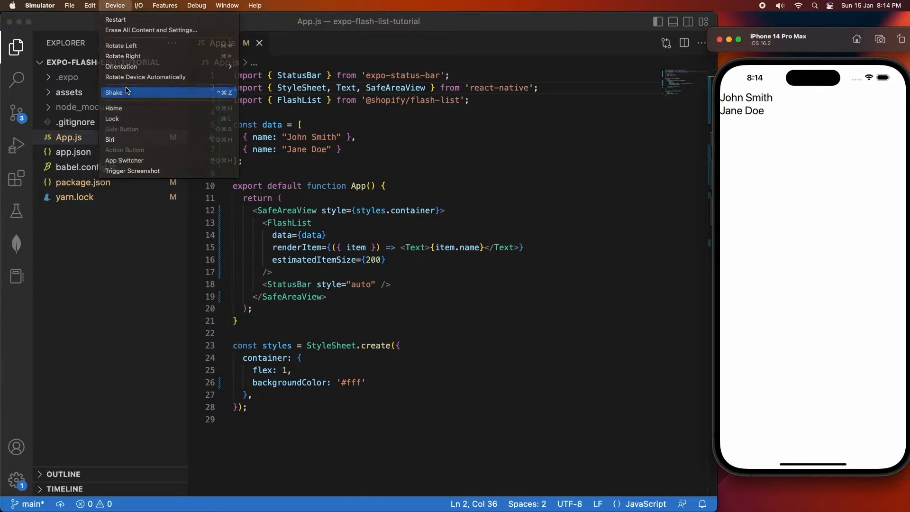
# Step: Shake the simulator, enable the element inspector and measure the Jane Doe row (about 30 high)
pyautogui.click(114, 92)
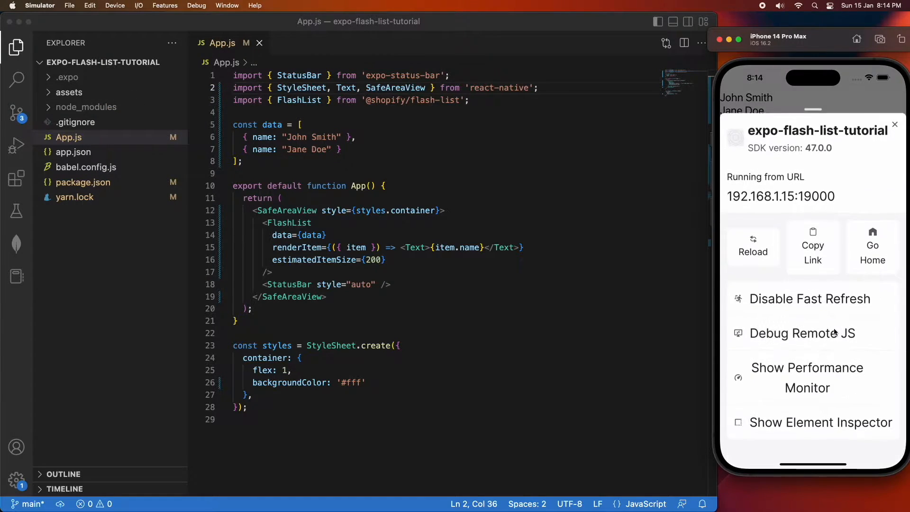
pyautogui.click(820, 422)
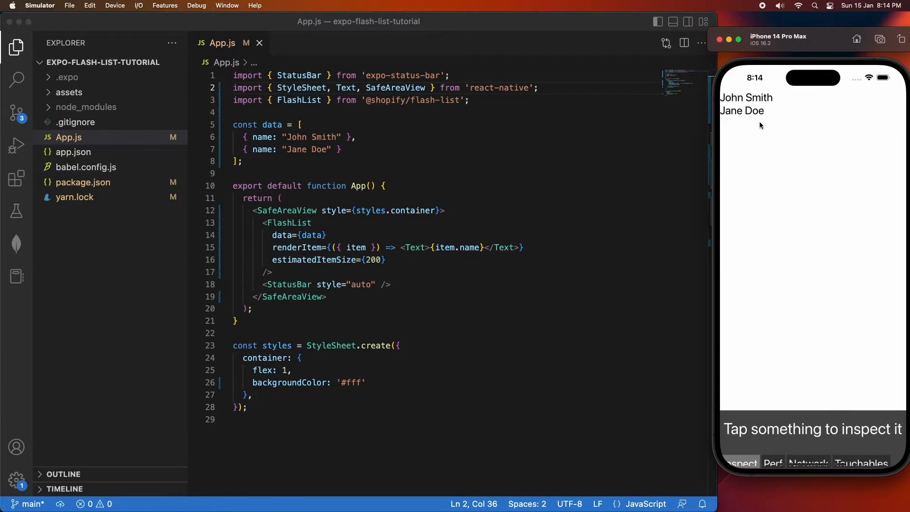
pyautogui.click(741, 110)
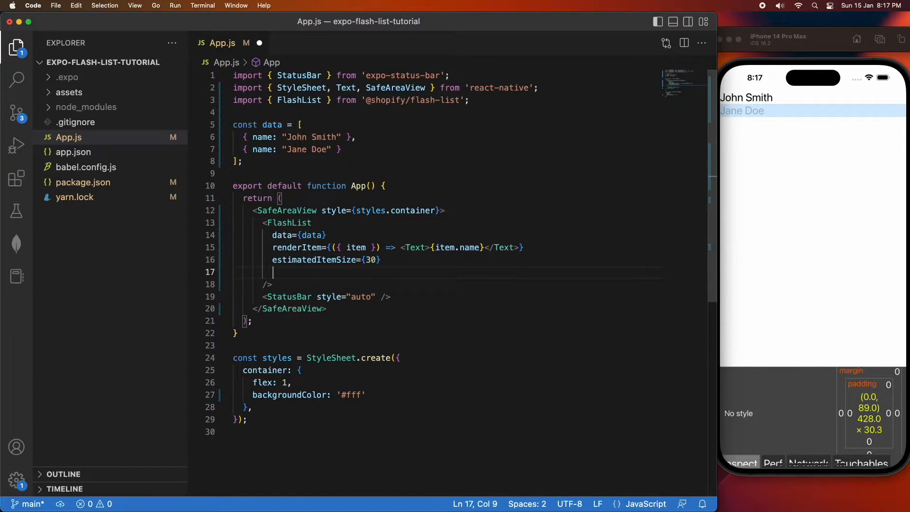
# Step: Add ListEmptyComponent returning a Text reading "List is empty :(" and save
pyautogui.write('ListEmptyComponent')
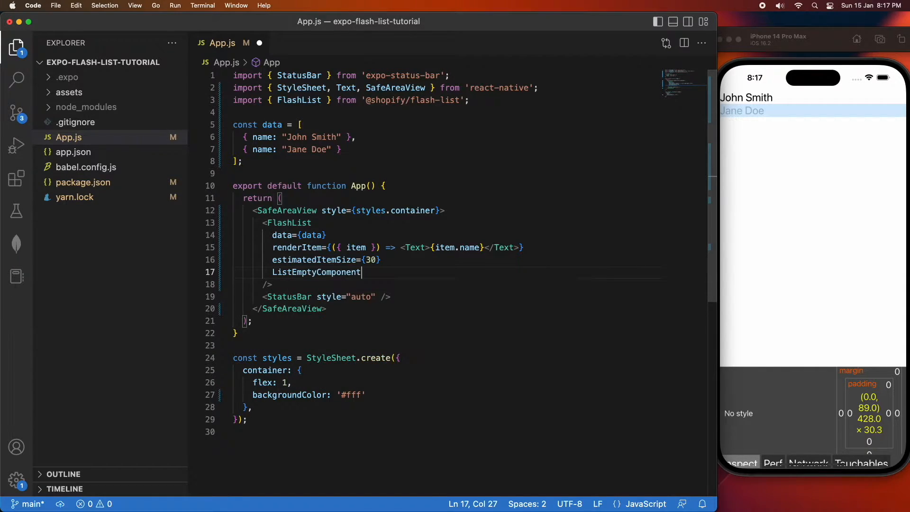
pyautogui.write('={}')
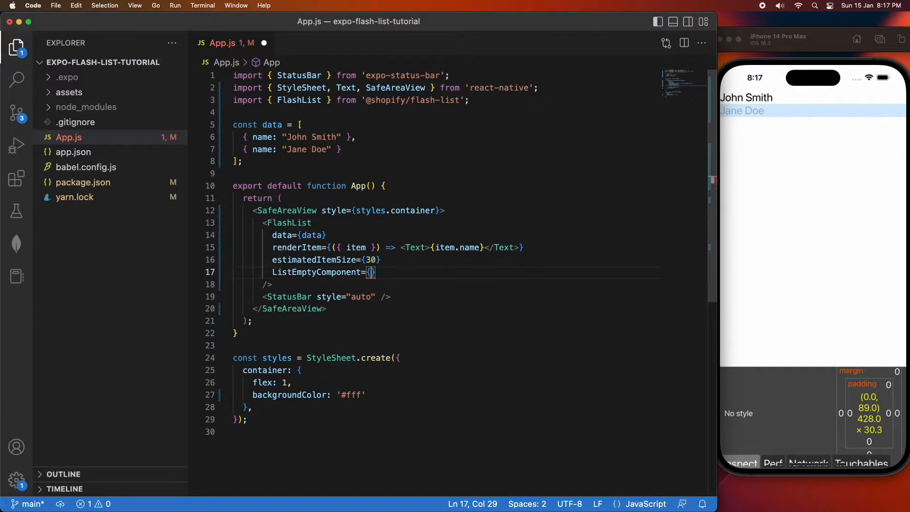
pyautogui.write('() => <Text></Text>')
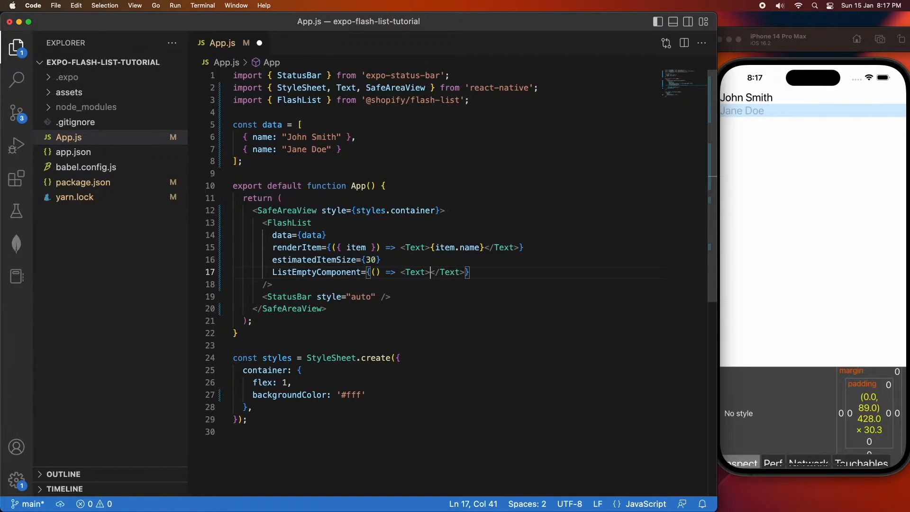
pyautogui.write('List is empty :(')
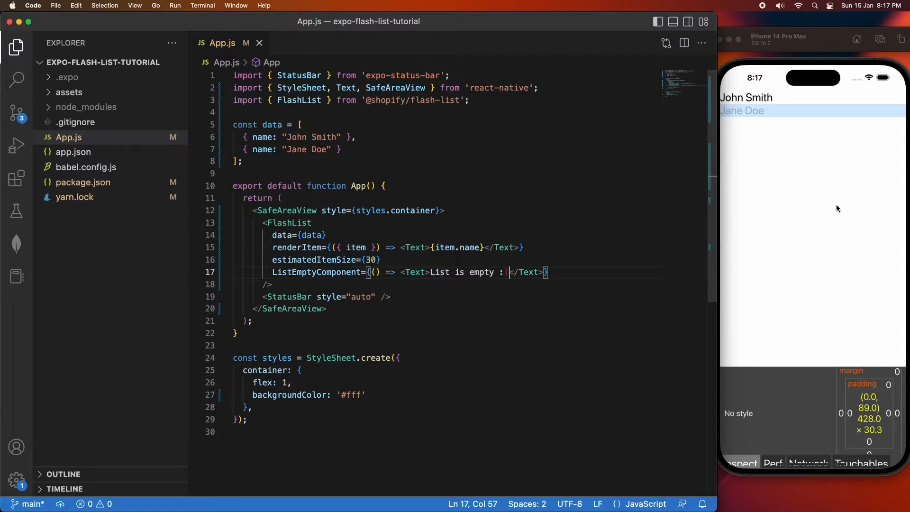
pyautogui.click(115, 5)
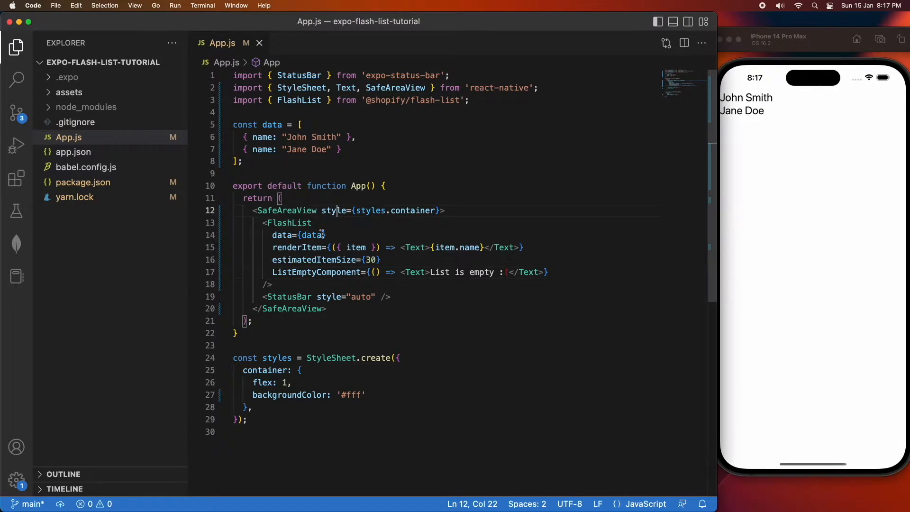
# Step: Swap data for an empty array to show the empty message, then restore data
pyautogui.doubleClick(329, 210)
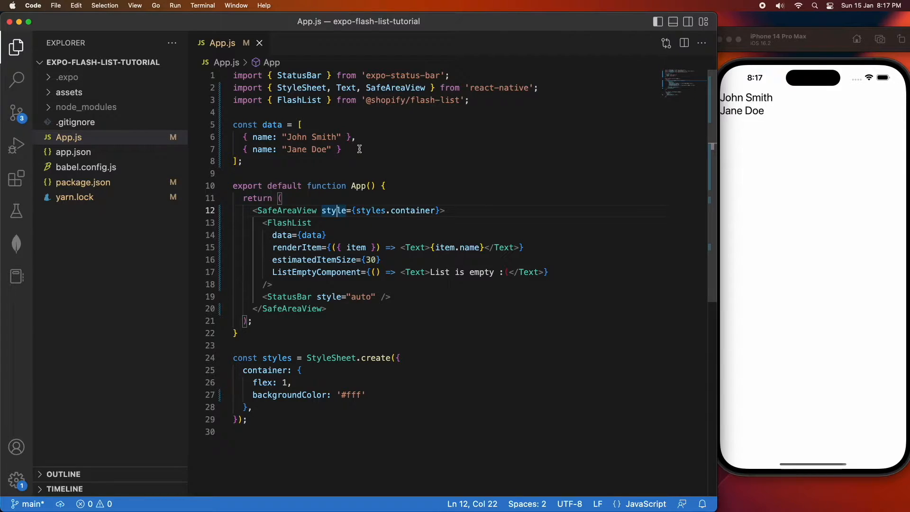
pyautogui.doubleClick(313, 235)
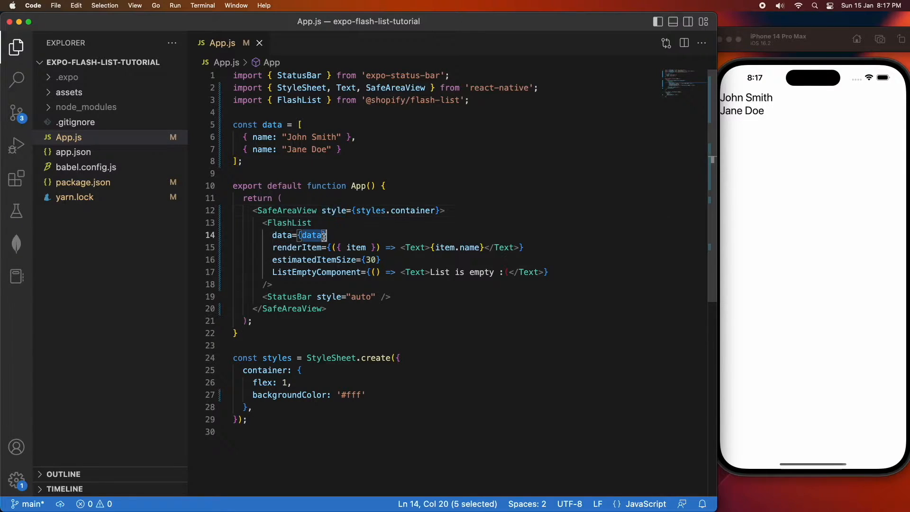
pyautogui.write('[]')
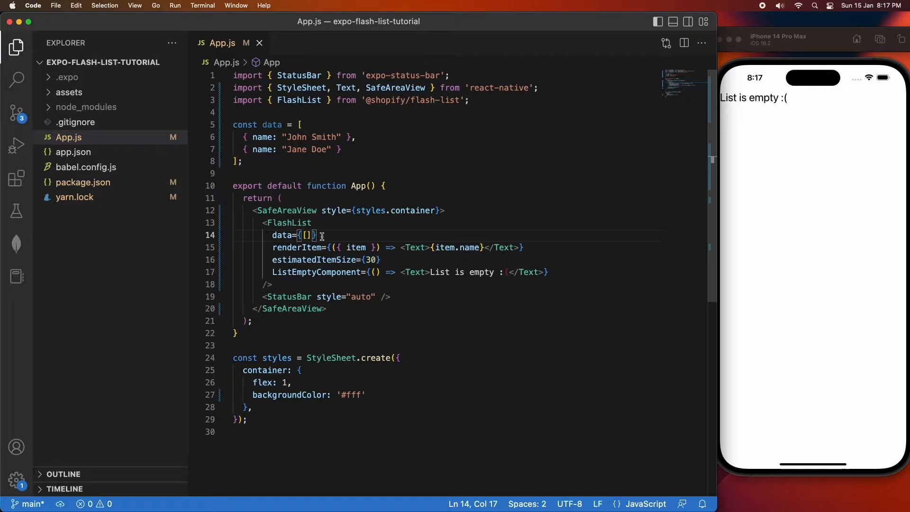
pyautogui.write('data')
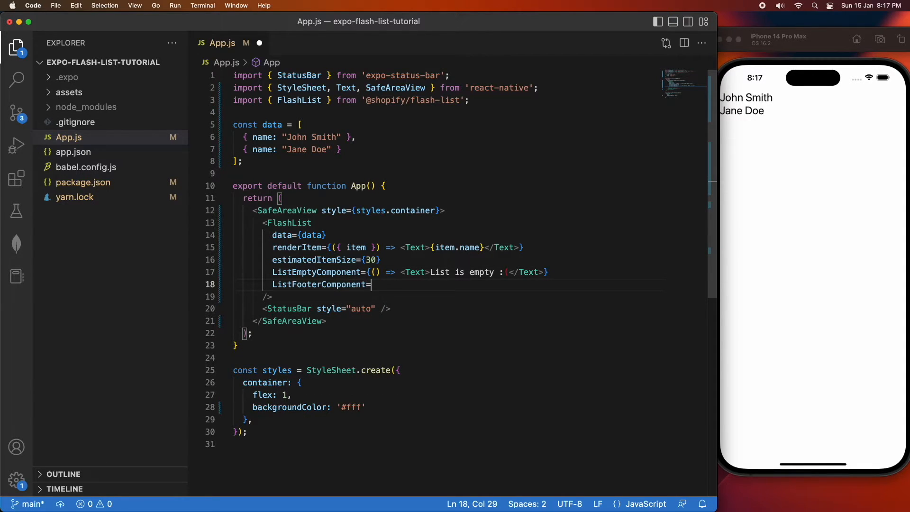
# Step: Complete ListFooterComponent as a Text reading "This is my footer" and save
pyautogui.write('{')
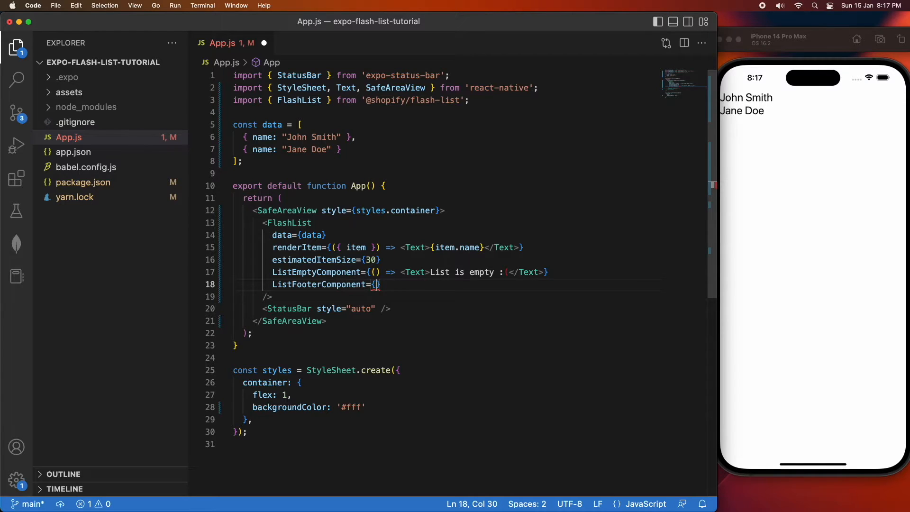
pyautogui.write('()')
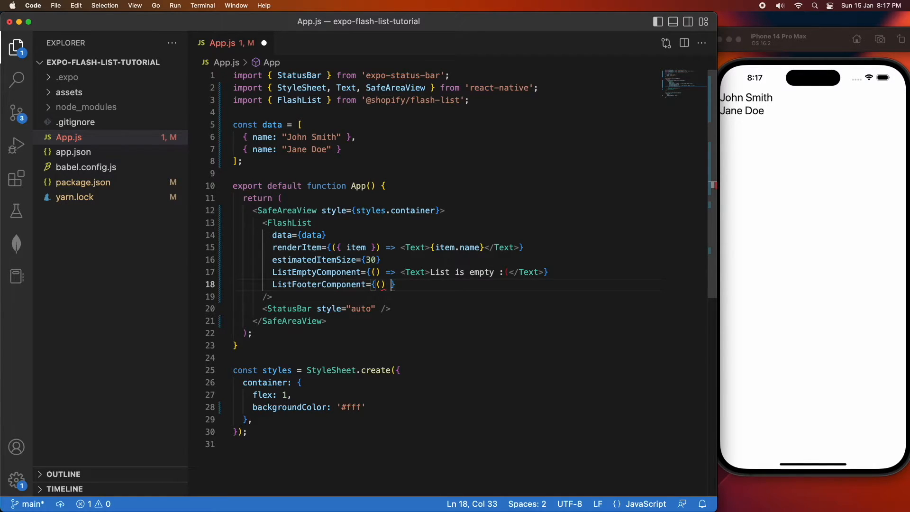
pyautogui.write('>')
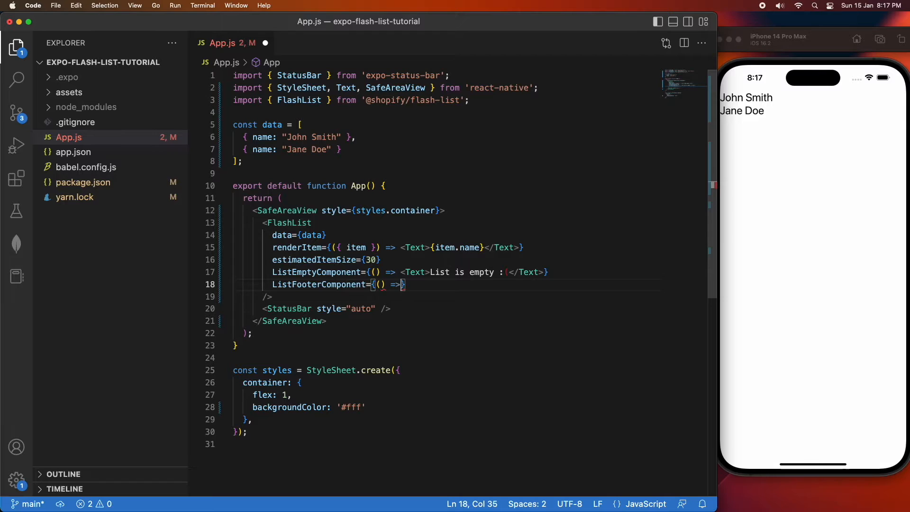
pyautogui.write('<Te')
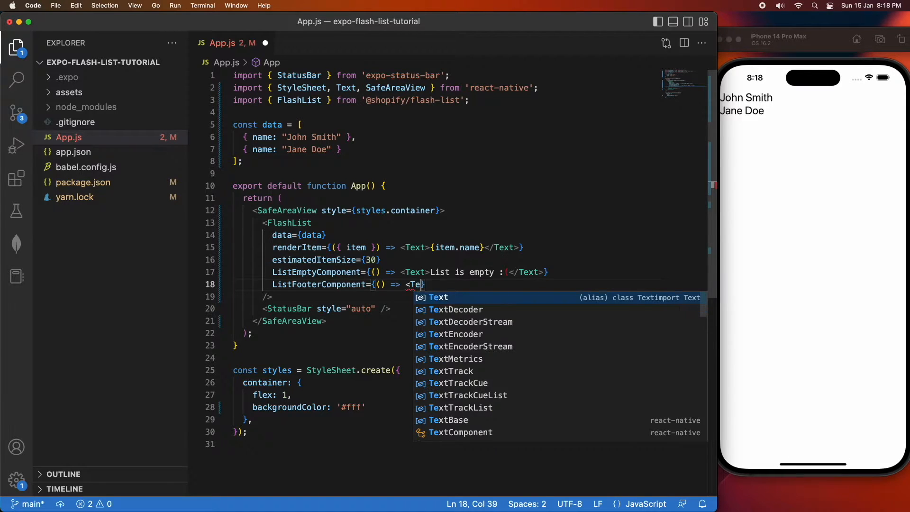
pyautogui.write('xt>This is my footer</Text>')
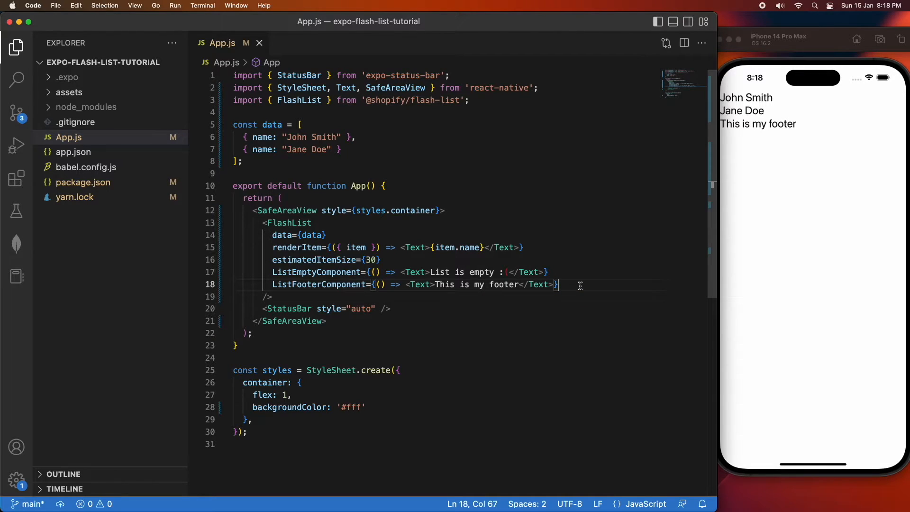
pyautogui.write('List')
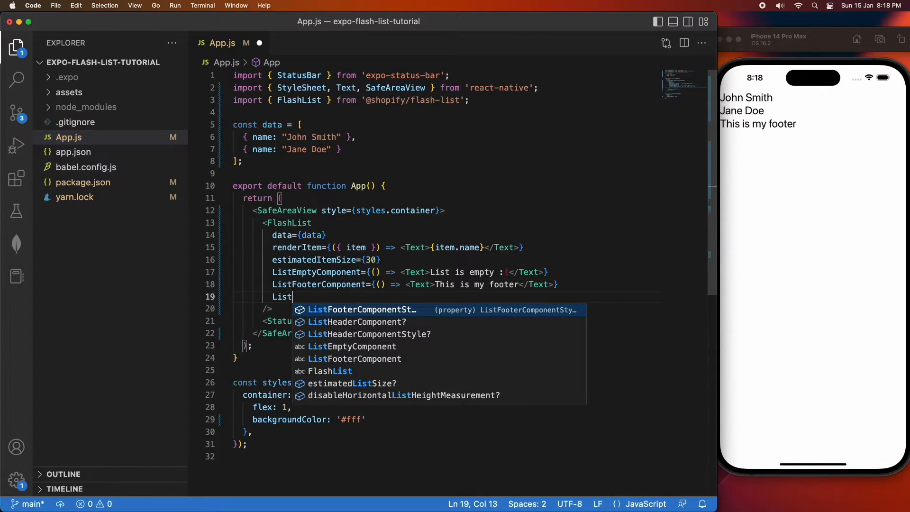
# Step: Write ListHeaderComponent returning a Text reading "This is my header!" and save
pyautogui.write('HeaderComponent')
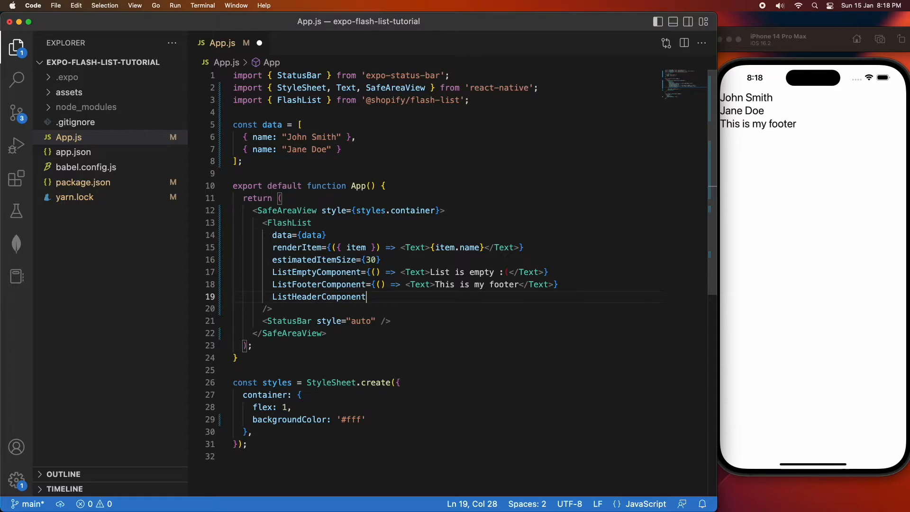
pyautogui.write('=')
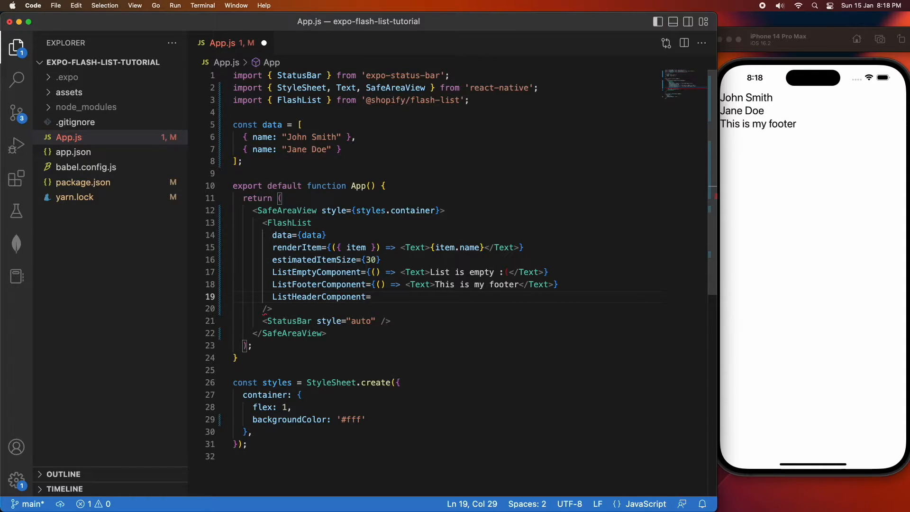
pyautogui.write('{()}')
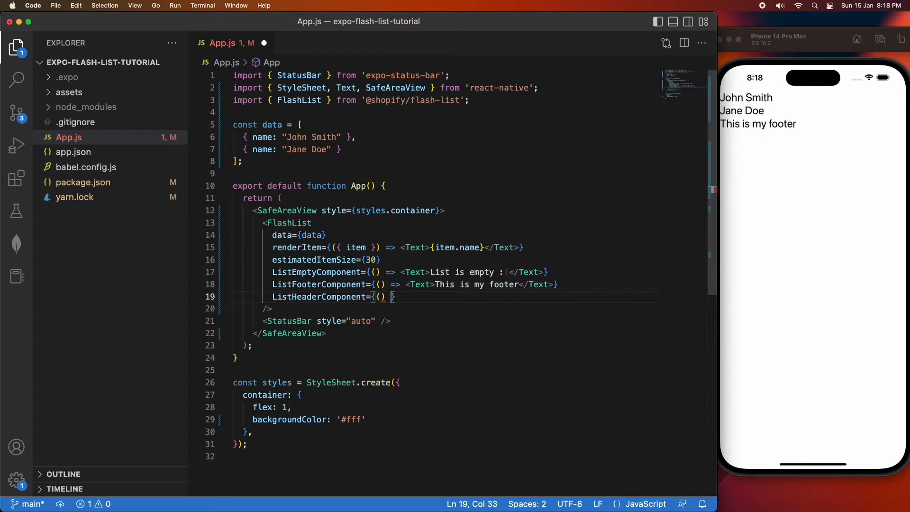
pyautogui.write('=>')
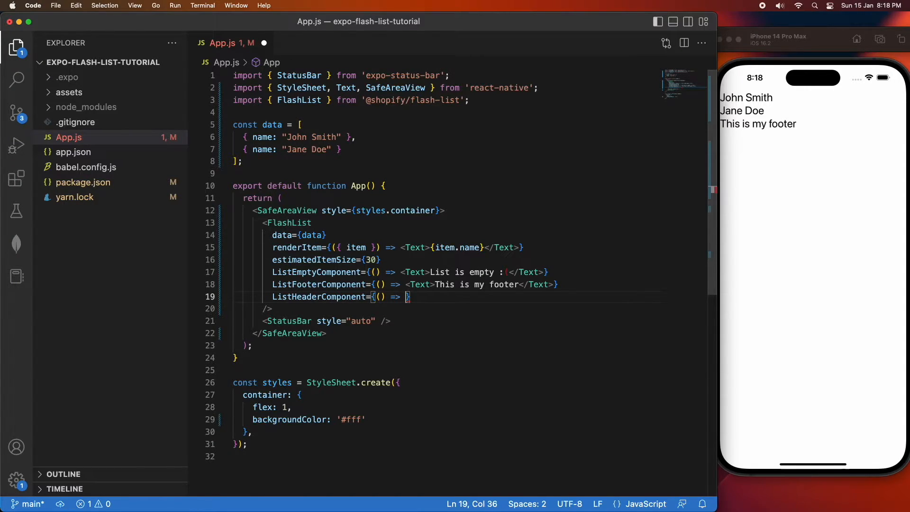
pyautogui.write('<Text>')
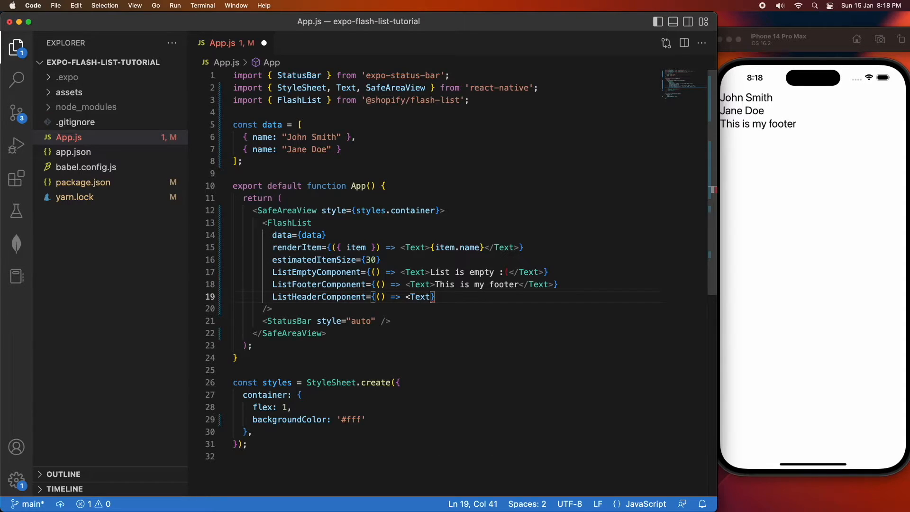
pyautogui.write('This</Text>')
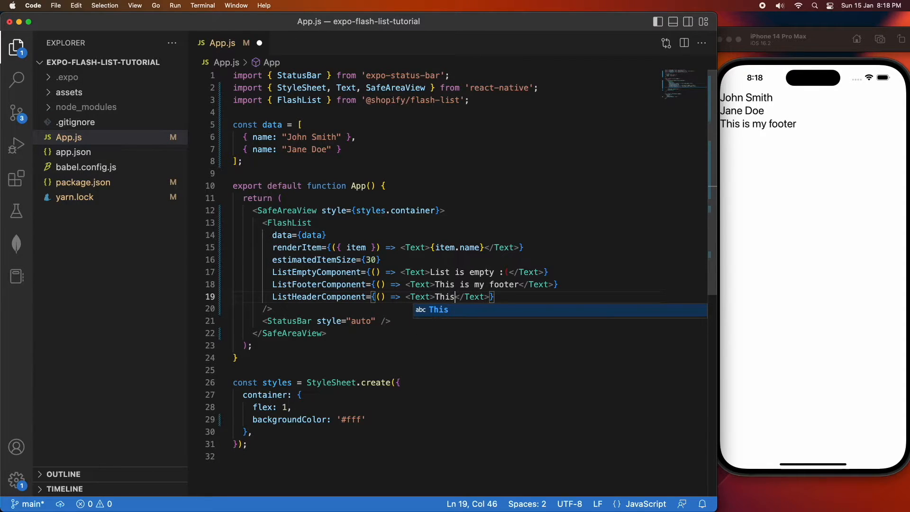
pyautogui.write('is my')
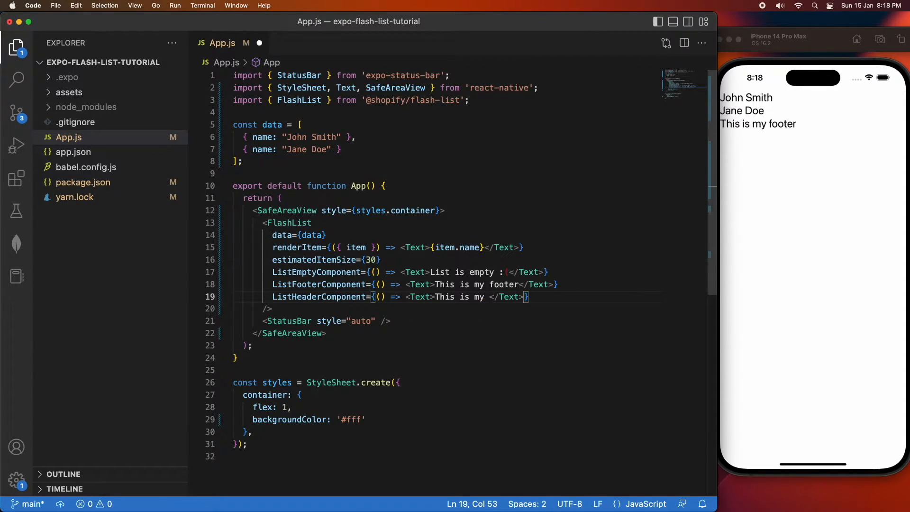
pyautogui.write('header')
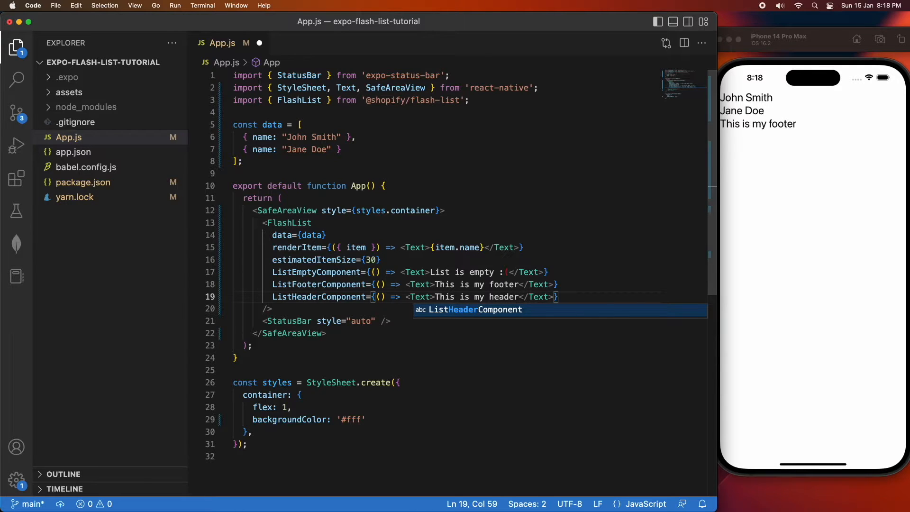
pyautogui.write('!')
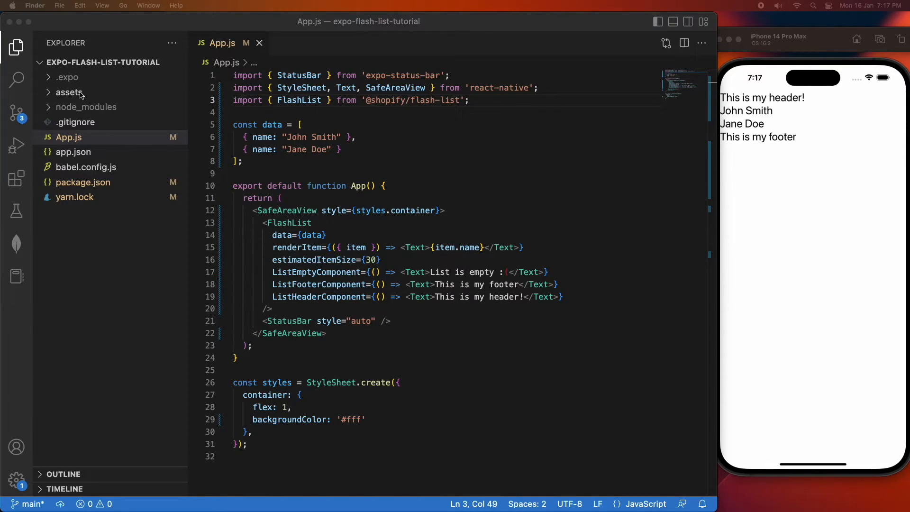
# Step: Create a new file named MyListItem.js from the Explorer
pyautogui.click(129, 62)
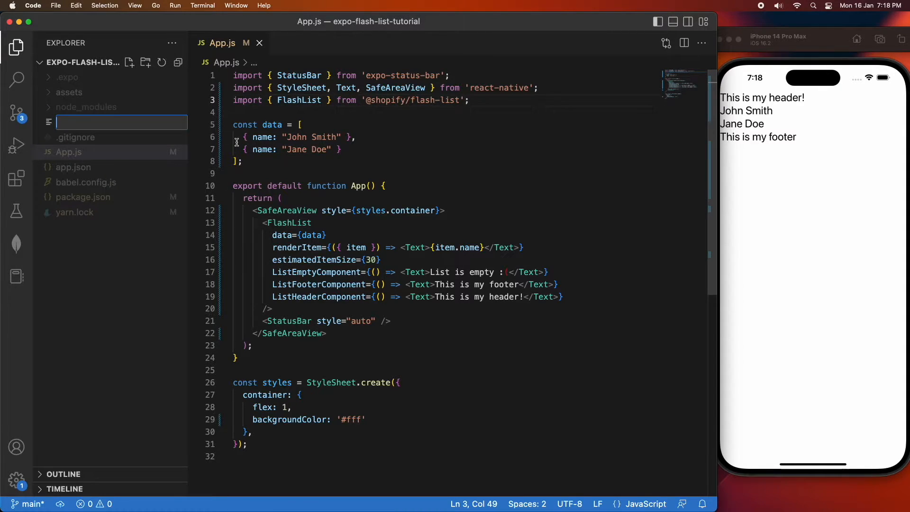
pyautogui.write('My')
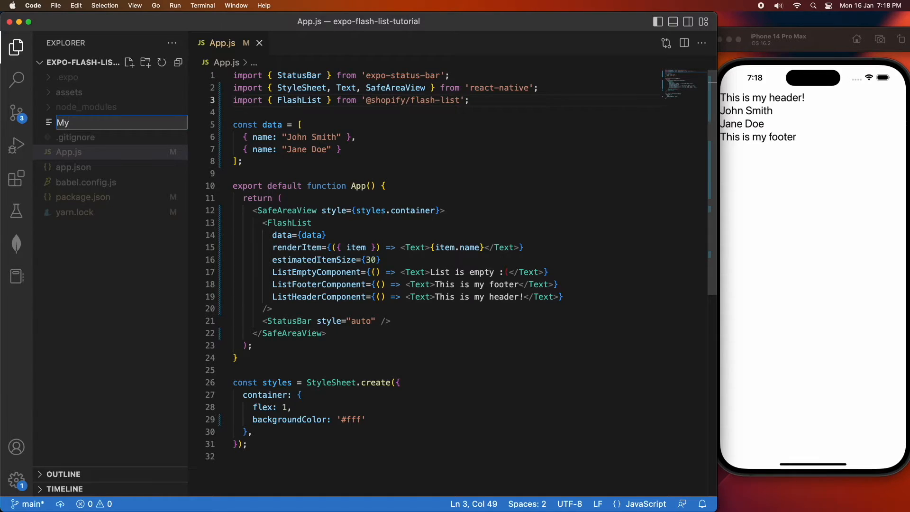
pyautogui.write('ListItem.jk')
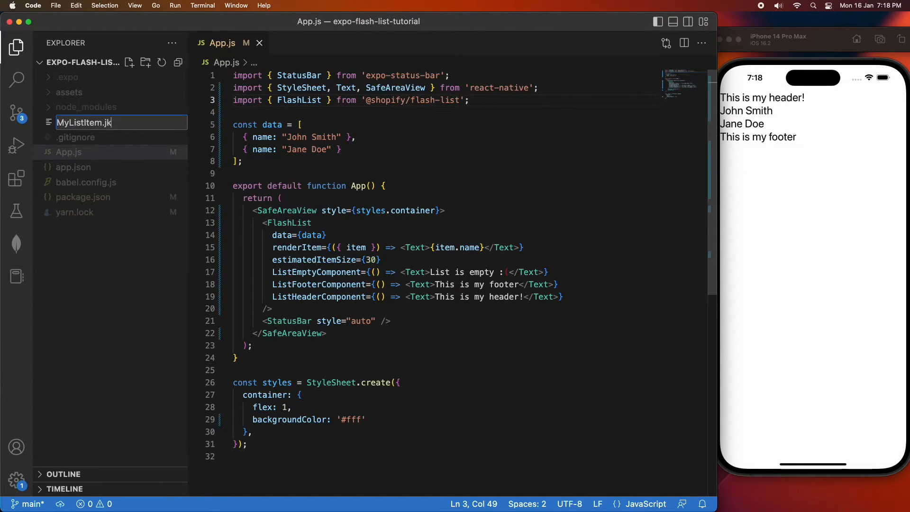
pyautogui.press('enter')
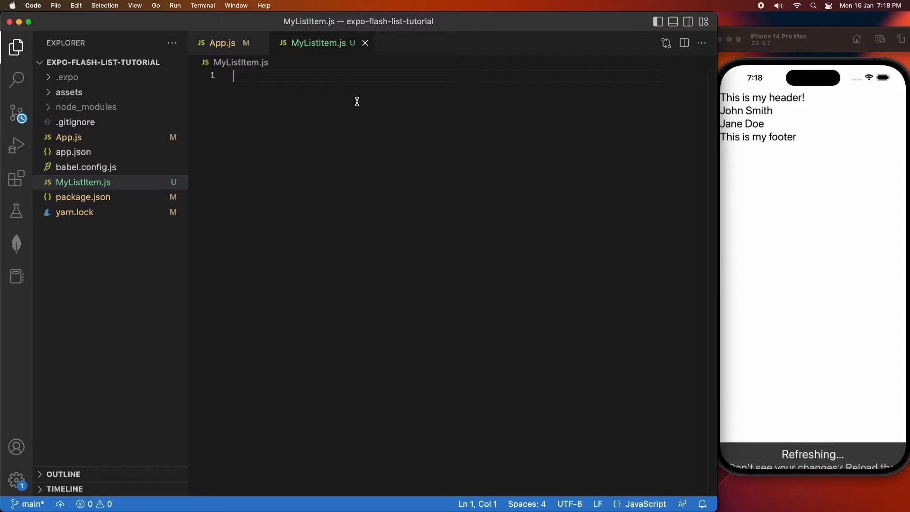
# Step: Declare a default MyListItem(props) function and import Text from 'react-native'
pyautogui.write('export')
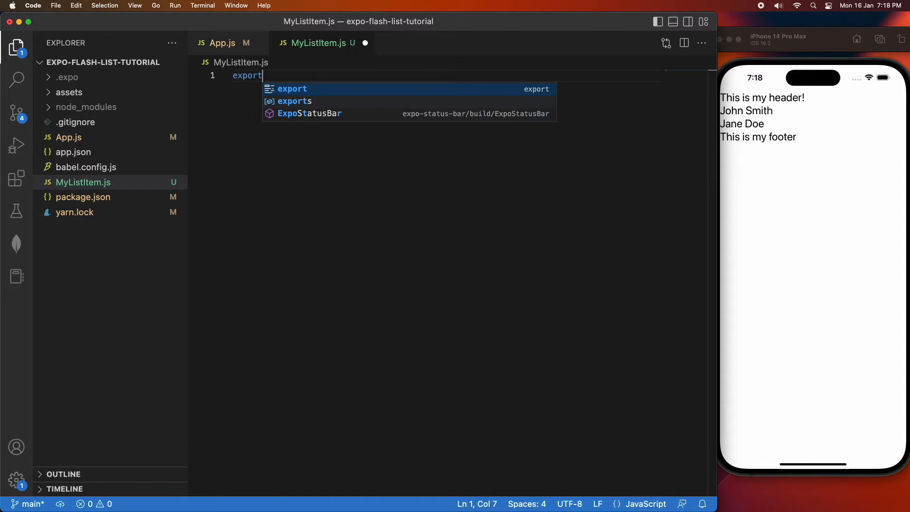
pyautogui.write('default function')
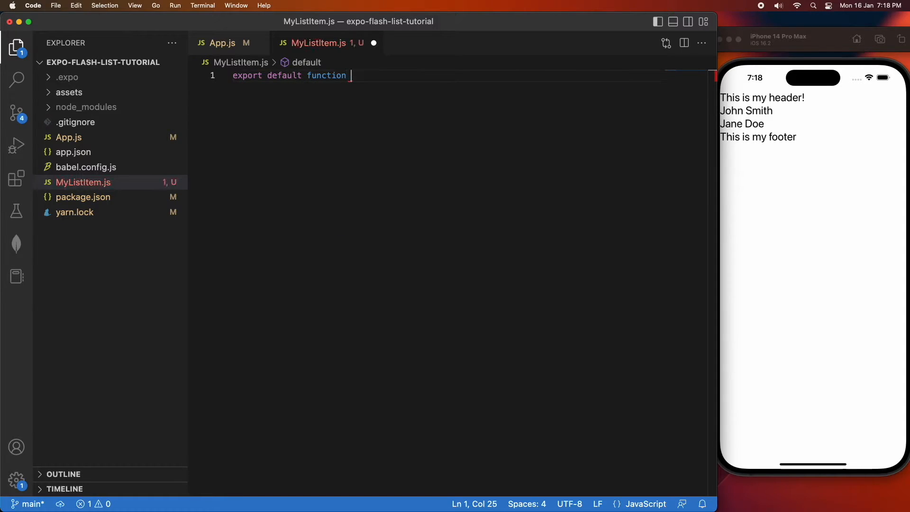
pyautogui.write('MyListI')
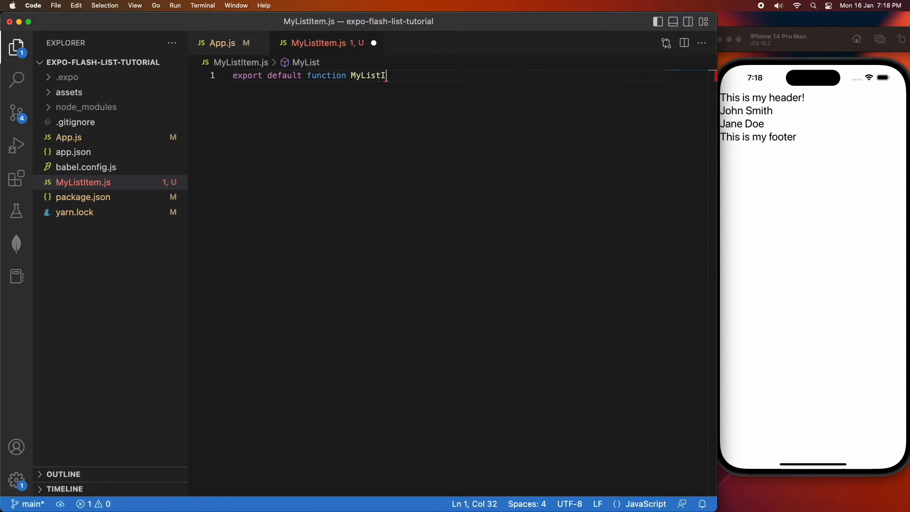
pyautogui.write('tem()')
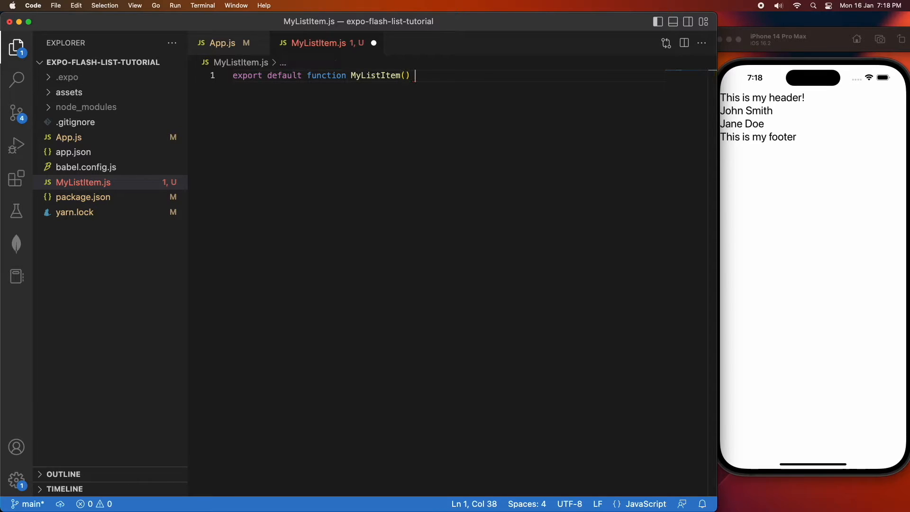
pyautogui.write('{')
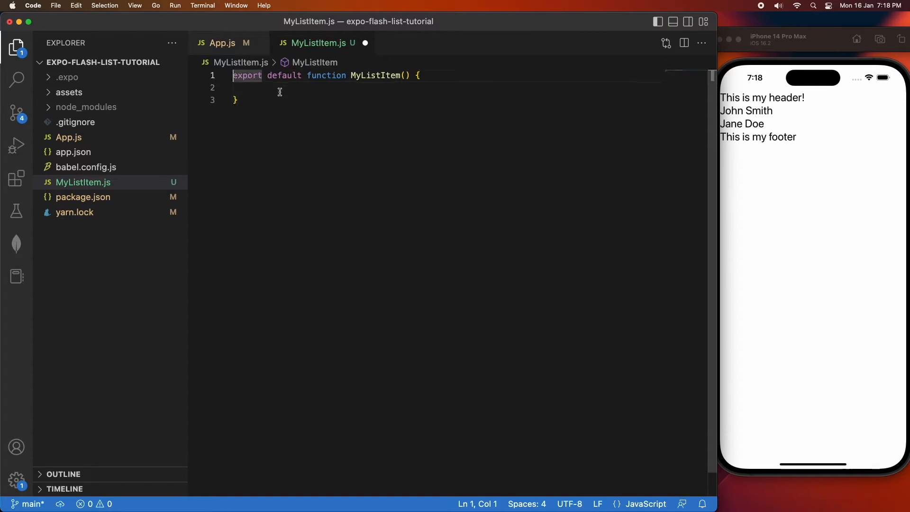
pyautogui.write('import {T')
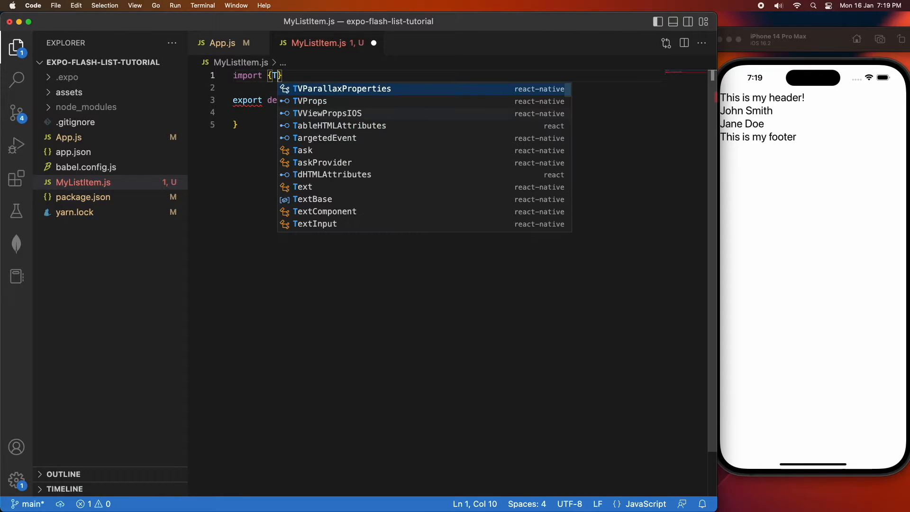
pyautogui.write('ext')
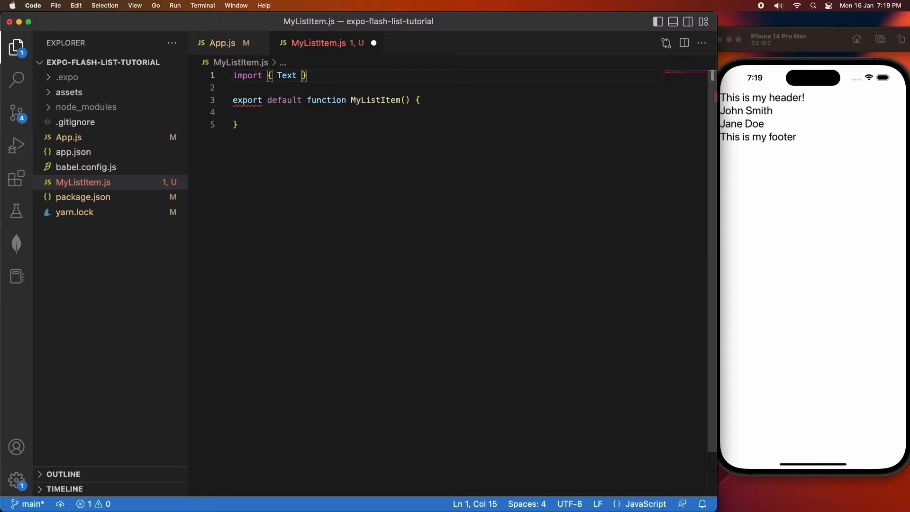
pyautogui.write('from re')
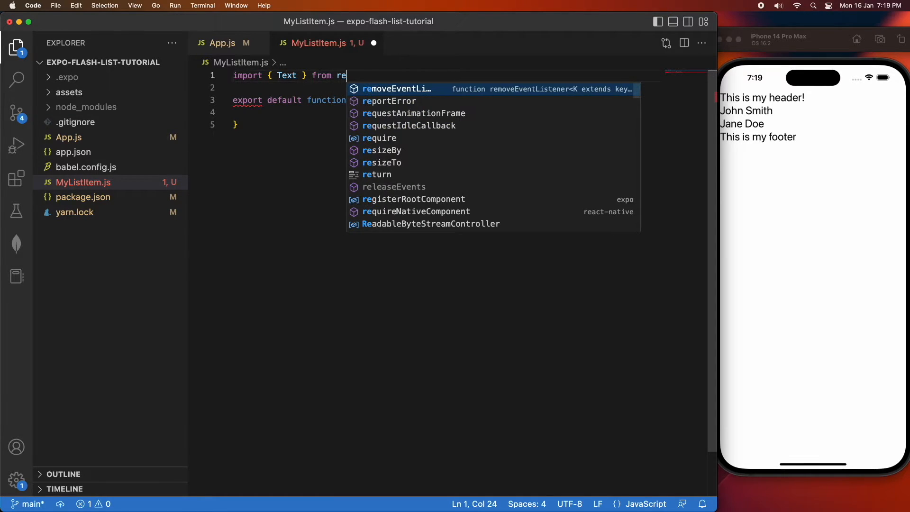
pyautogui.write("'")
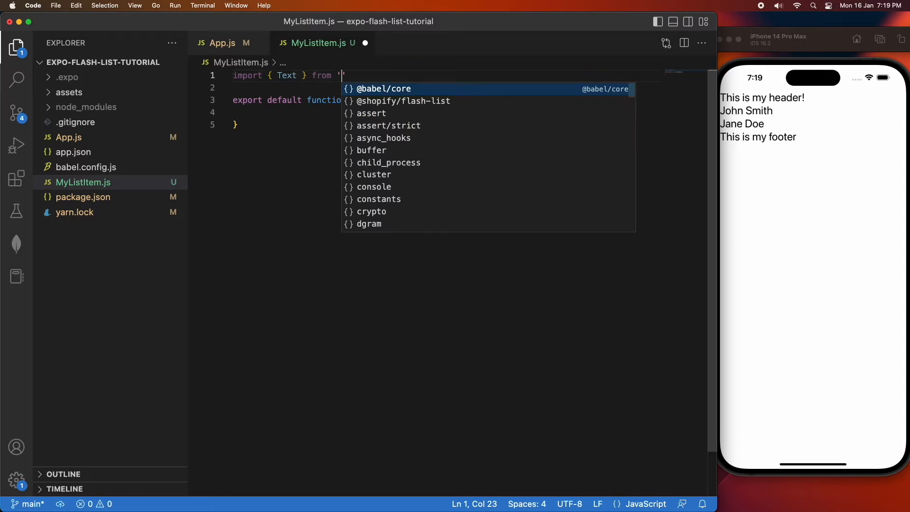
pyautogui.write('react-native')
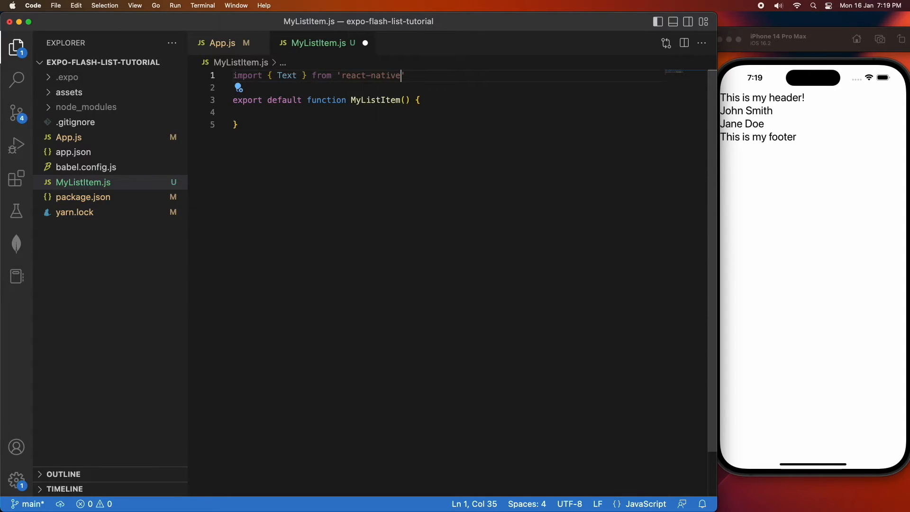
pyautogui.write("'")
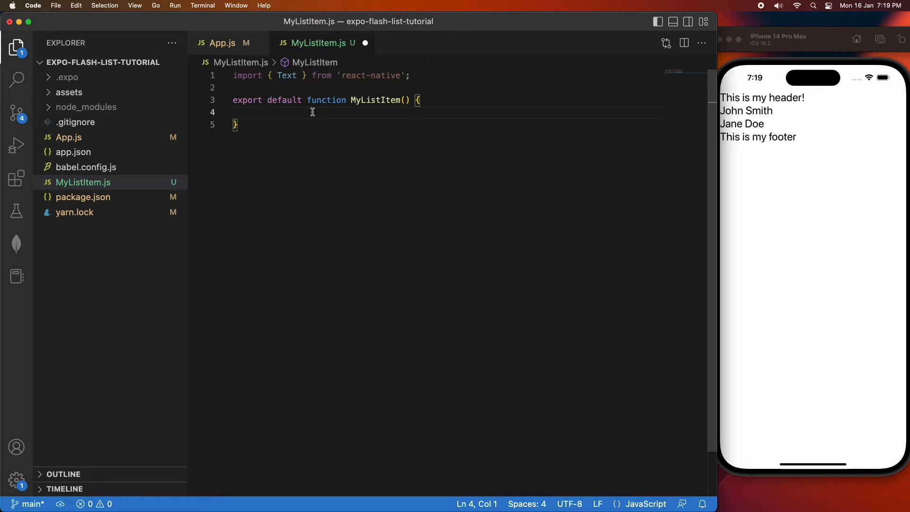
# Step: Return <Text>{props.item.name}</Text> from MyListItem, then go back to App.js
pyautogui.write('return')
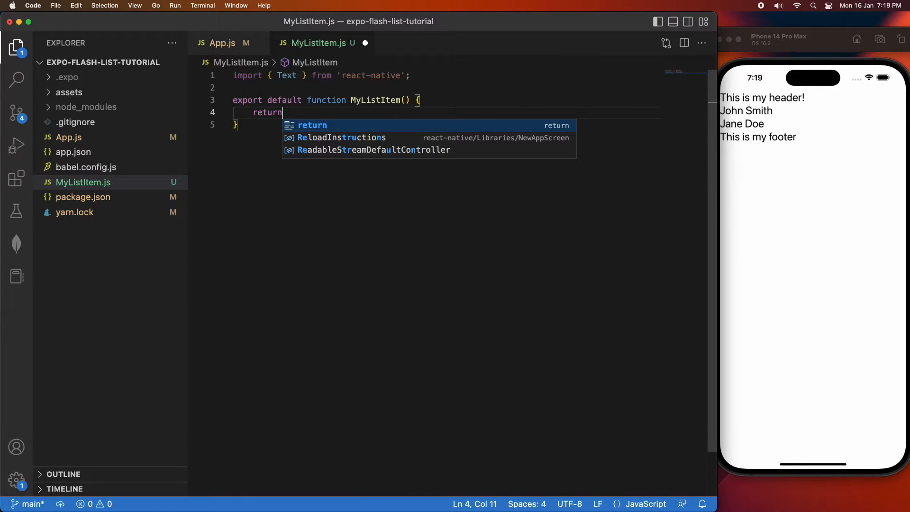
pyautogui.write('<Text')
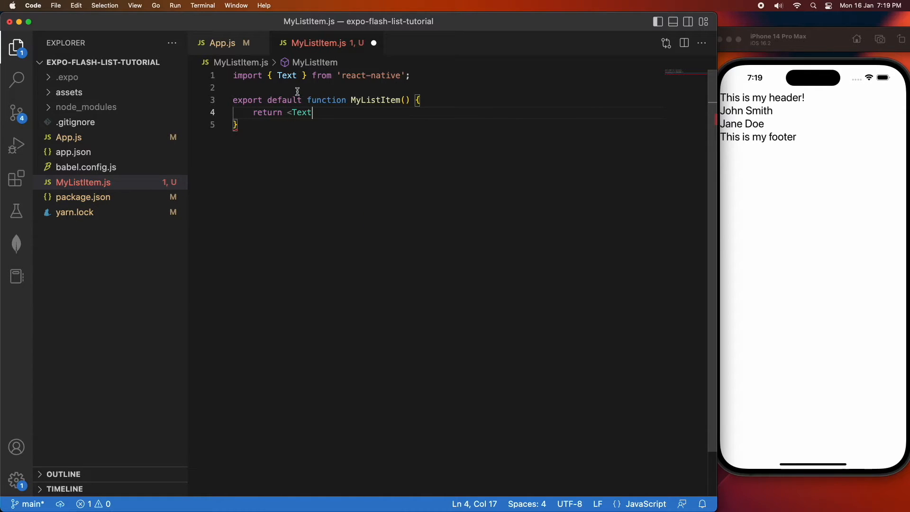
pyautogui.write('></Text>')
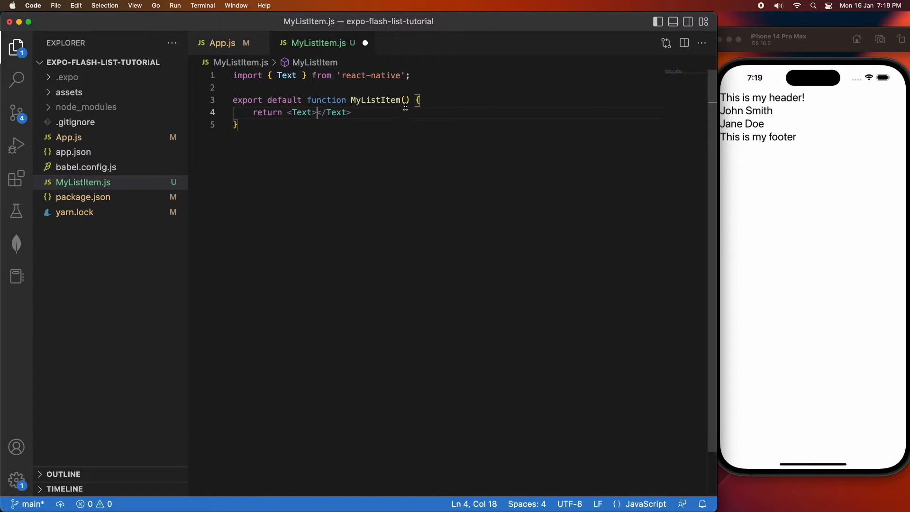
pyautogui.write('props')
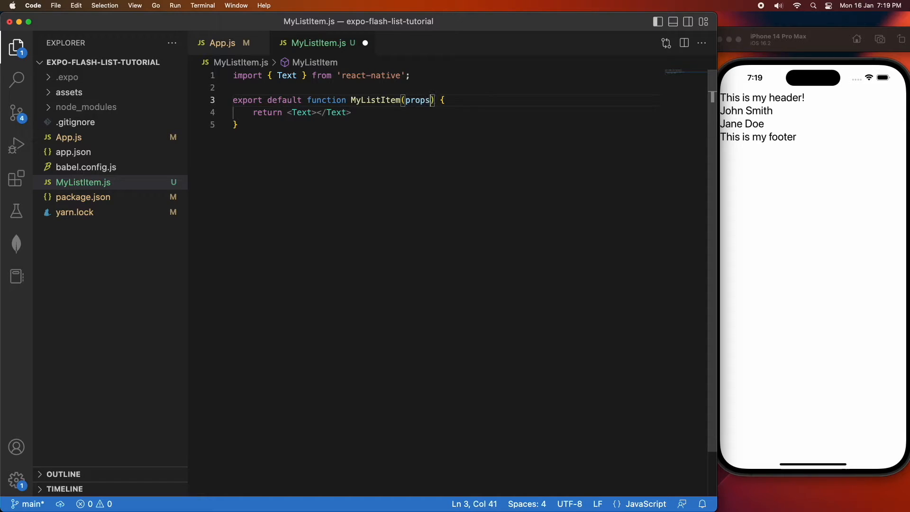
pyautogui.click(318, 113)
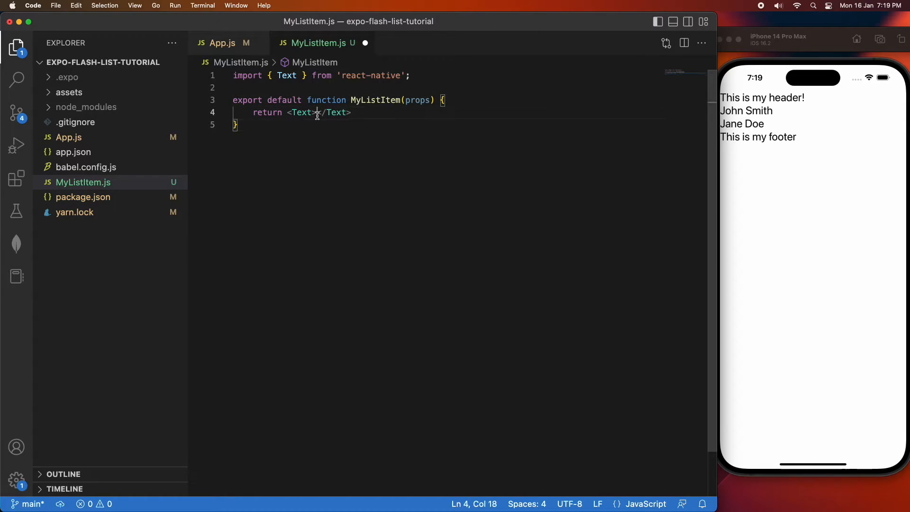
pyautogui.write('props.item.nam')
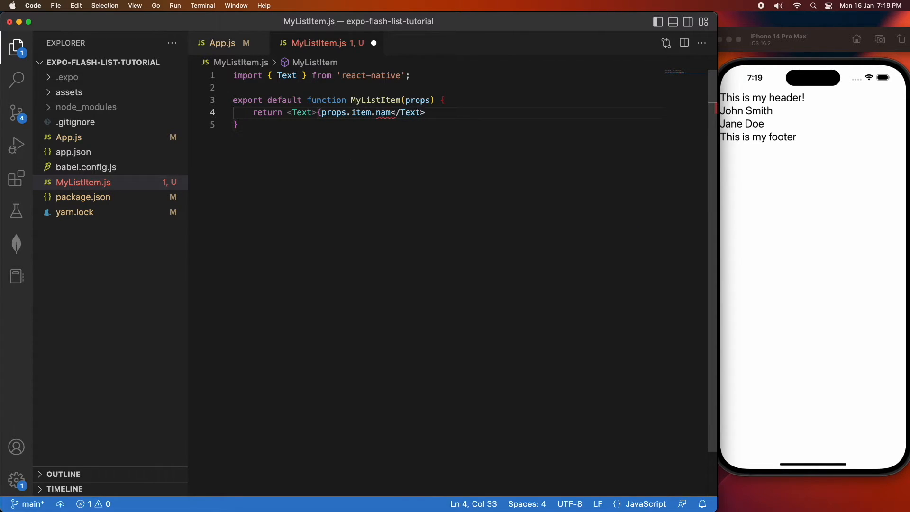
pyautogui.write('e}')
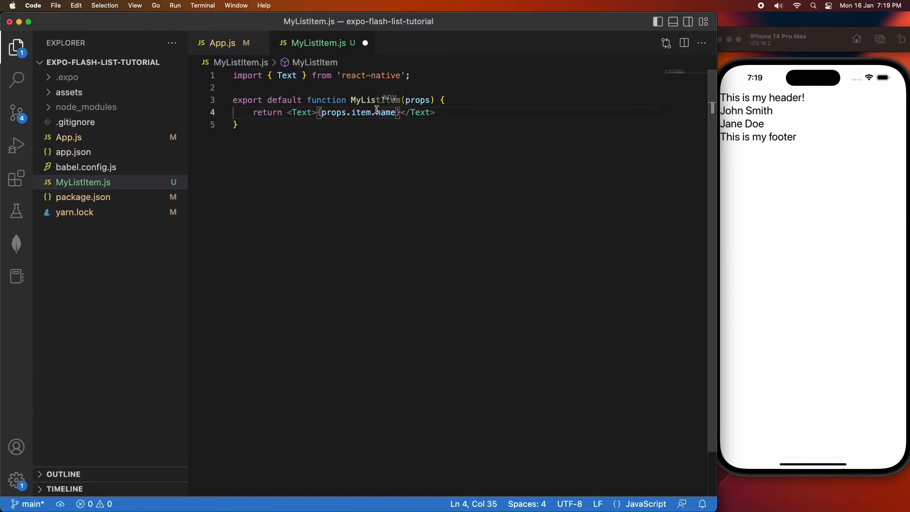
pyautogui.write(';')
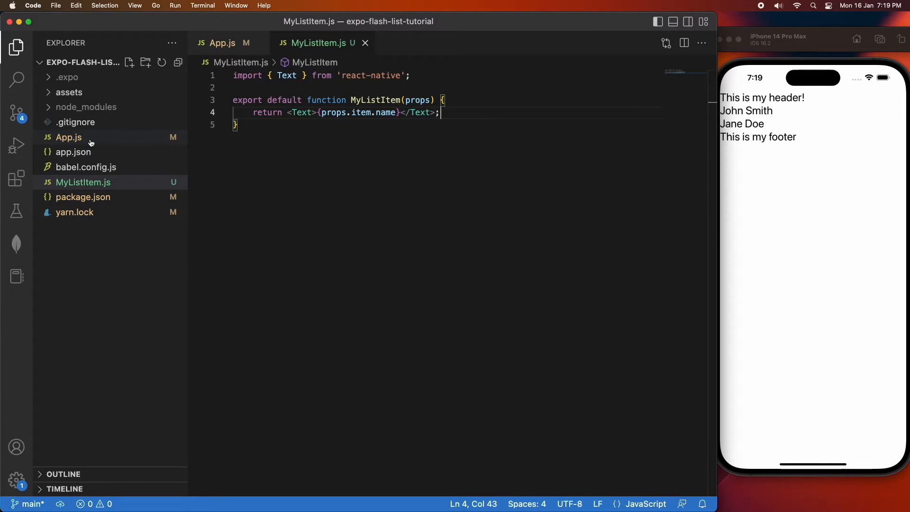
pyautogui.click(222, 43)
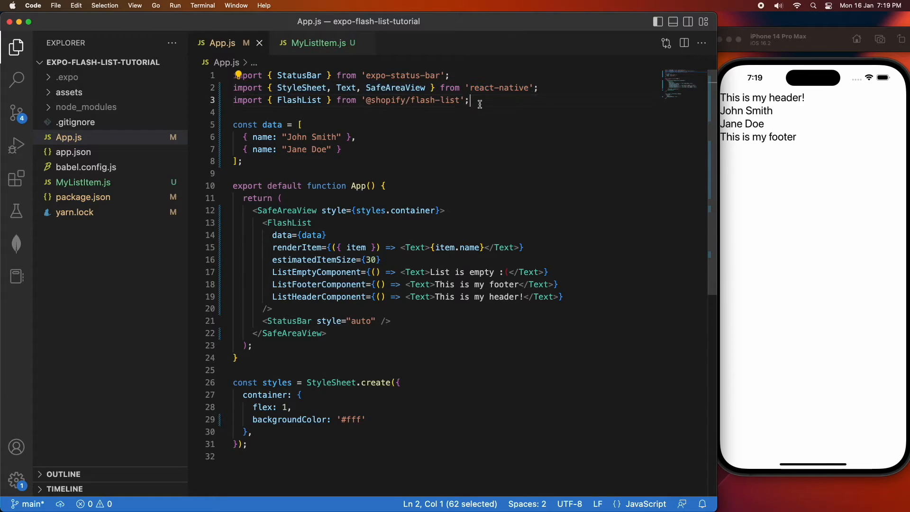
# Step: Import MyListItem in App.js and have renderItem return <MyListItem item={item} />
pyautogui.write("import MyListItem from './MyListItem';")
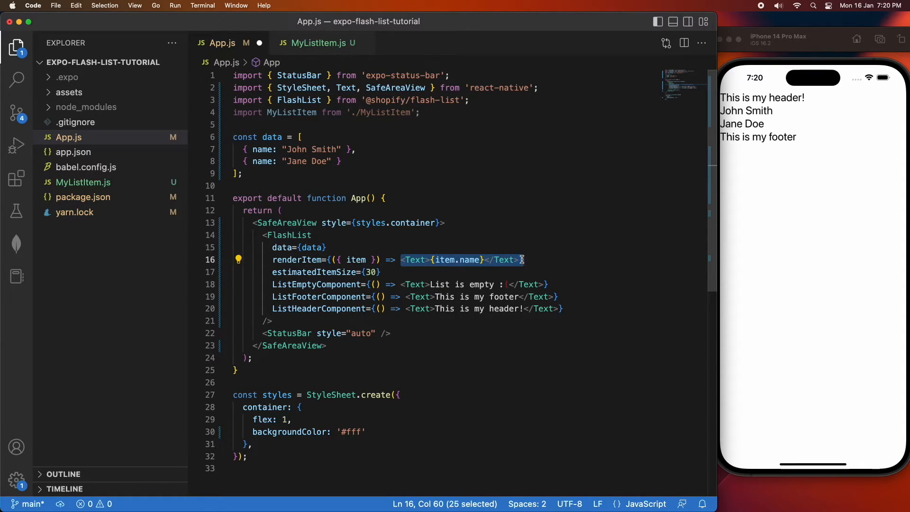
pyautogui.write('My')
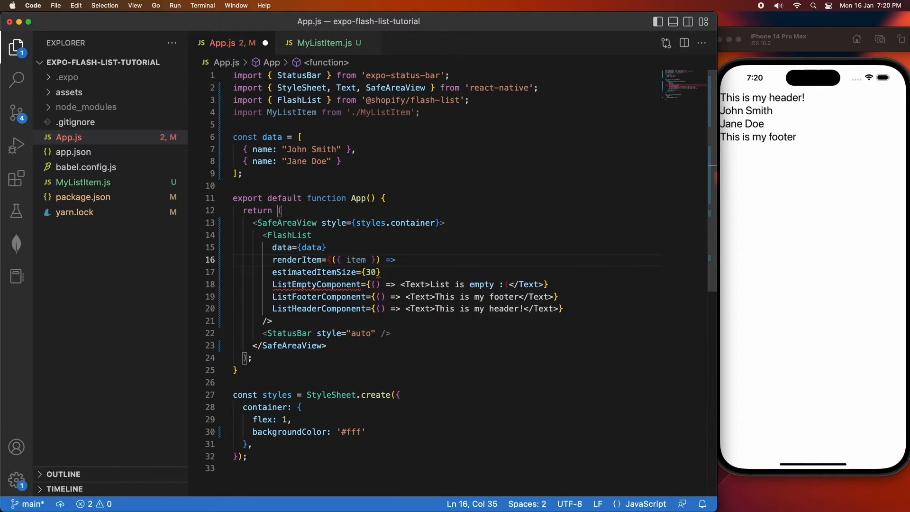
pyautogui.write('<MyListItem')
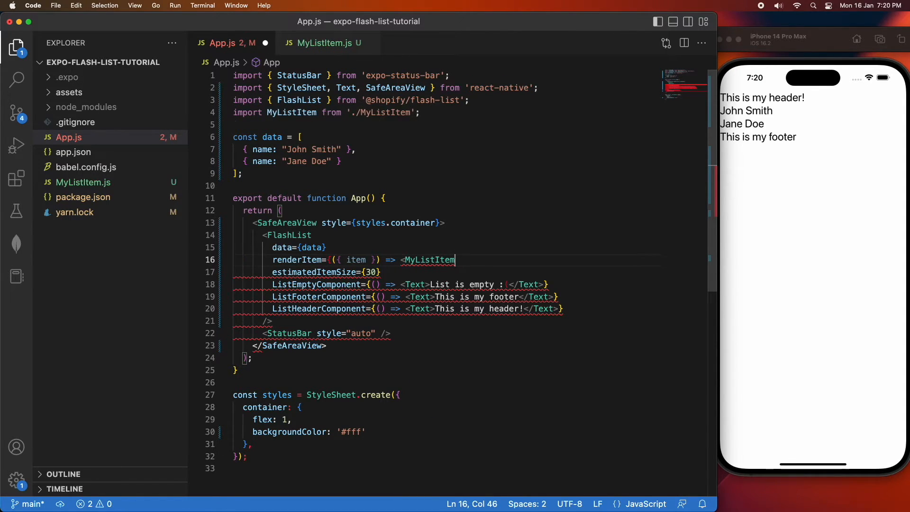
pyautogui.write('item={item} />')
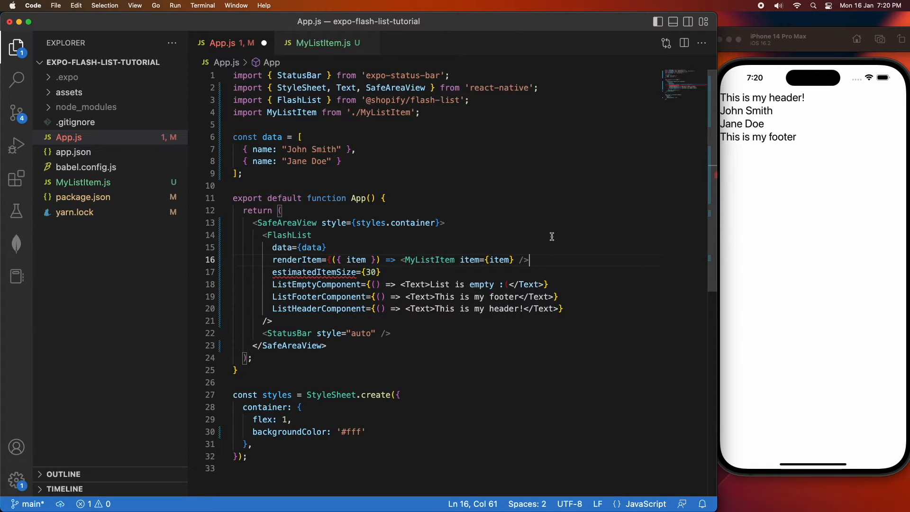
pyautogui.moveTo(534, 244)
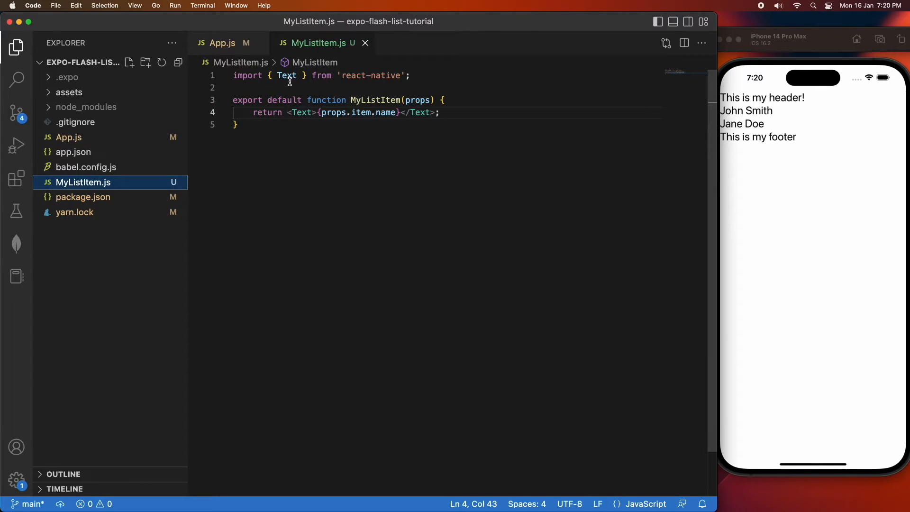
# Step: Add View and Button to the react-native import and import useState from 'react'
pyautogui.write(',')
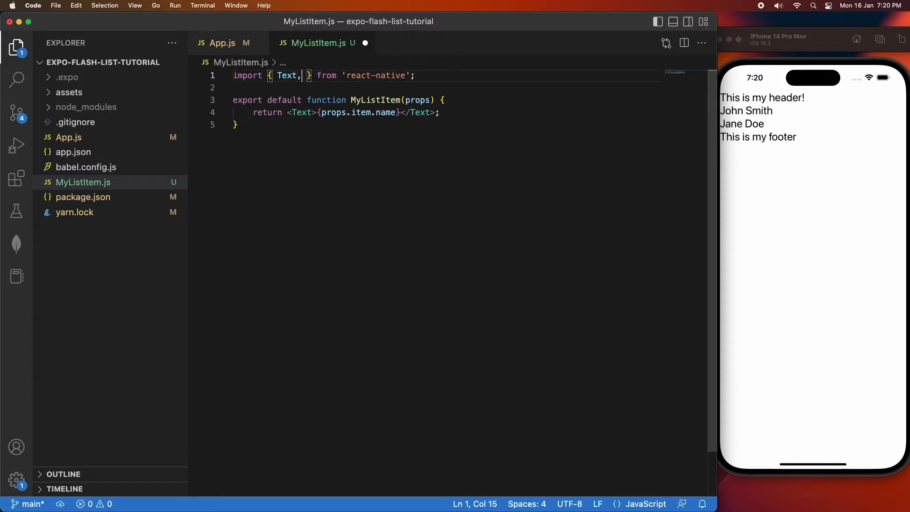
pyautogui.write('View')
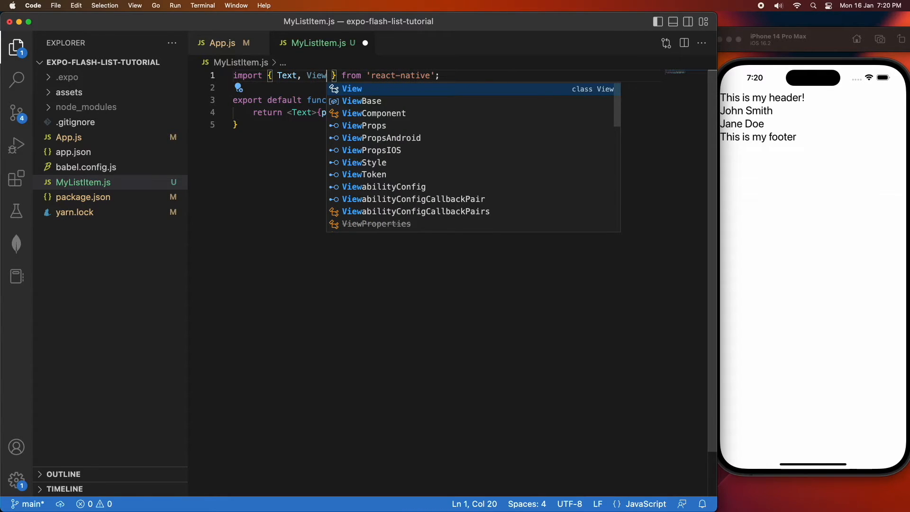
pyautogui.write(', B')
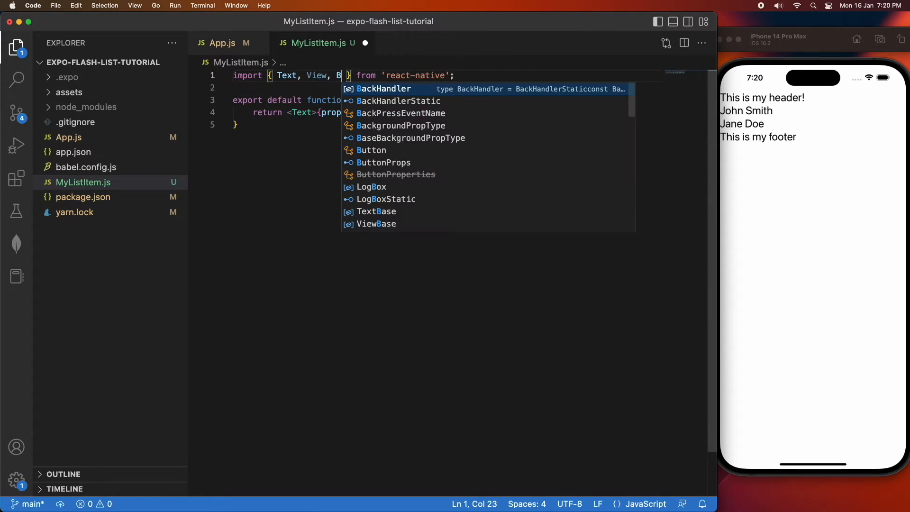
pyautogui.write('utton')
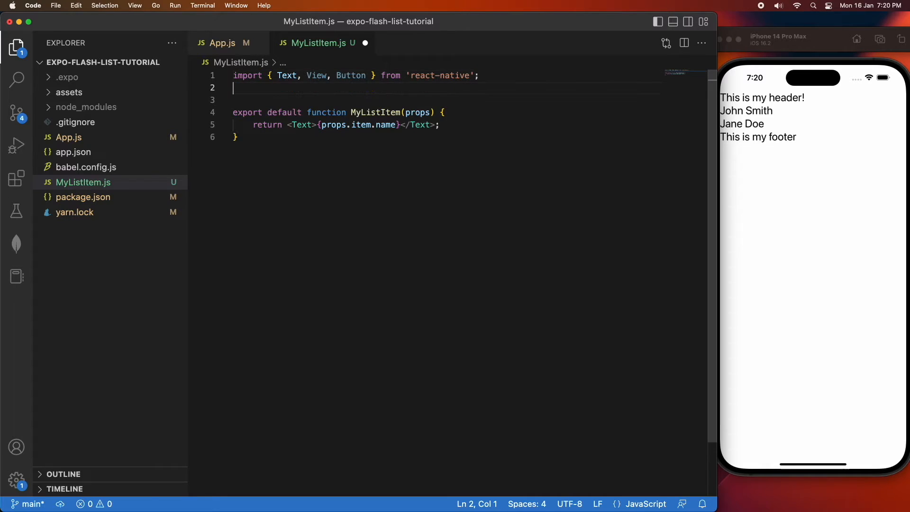
pyautogui.write('import')
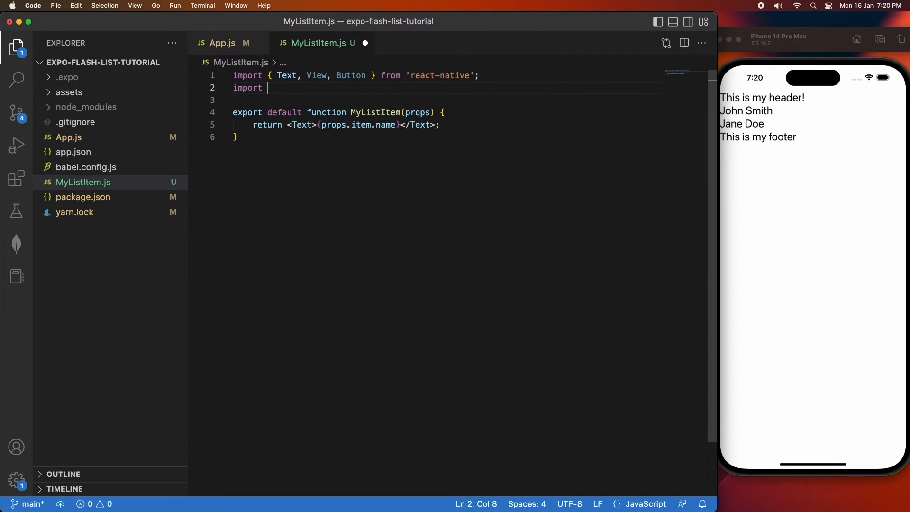
pyautogui.write('{ }')
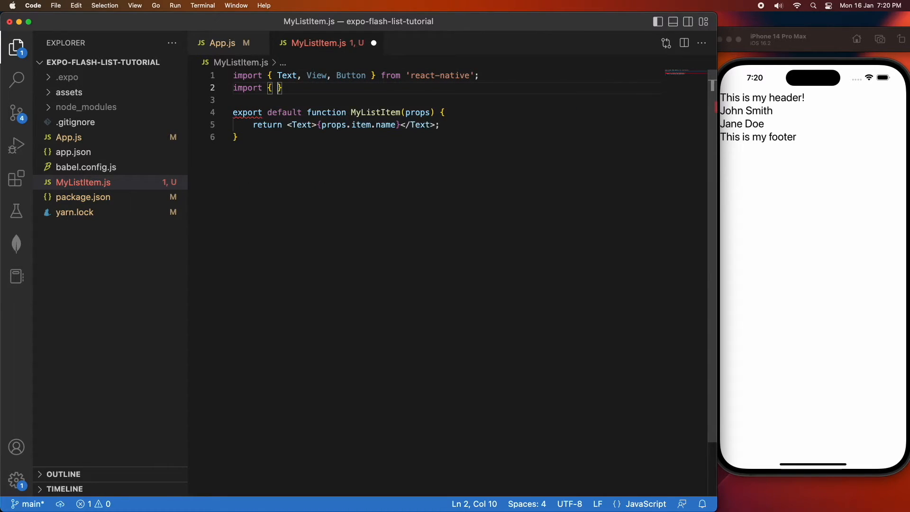
pyautogui.write("useState } from 'react';")
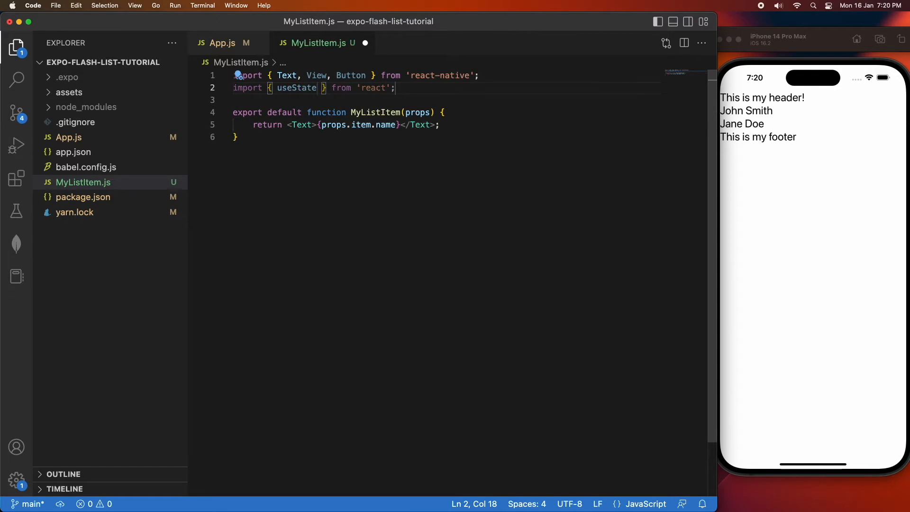
# Step: Declare const [count, setCount] = useState(0) and select the returned name Text element
pyautogui.click(445, 112)
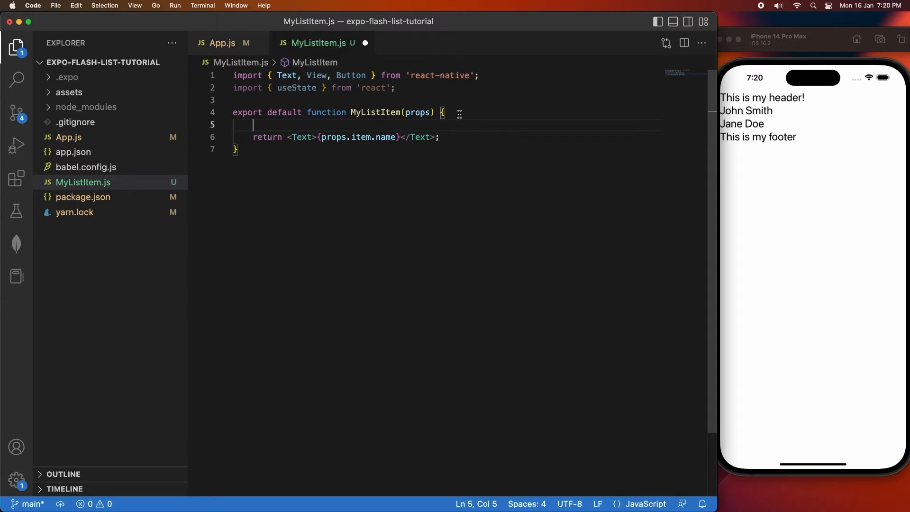
pyautogui.write('const []')
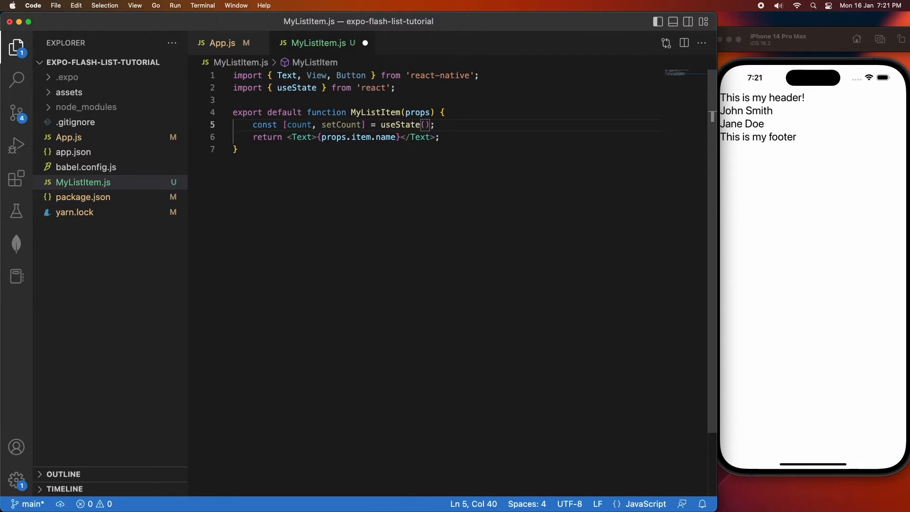
pyautogui.write('0')
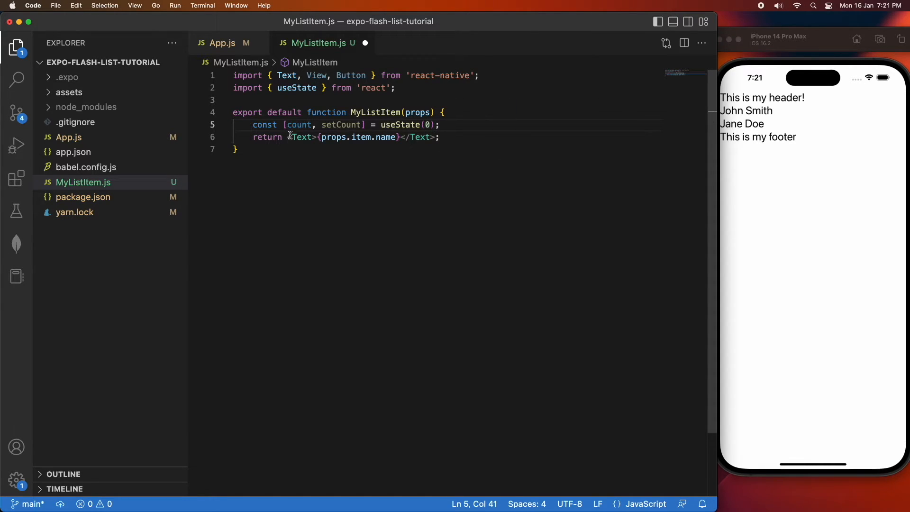
pyautogui.moveTo(289, 137); pyautogui.dragTo(434, 137)
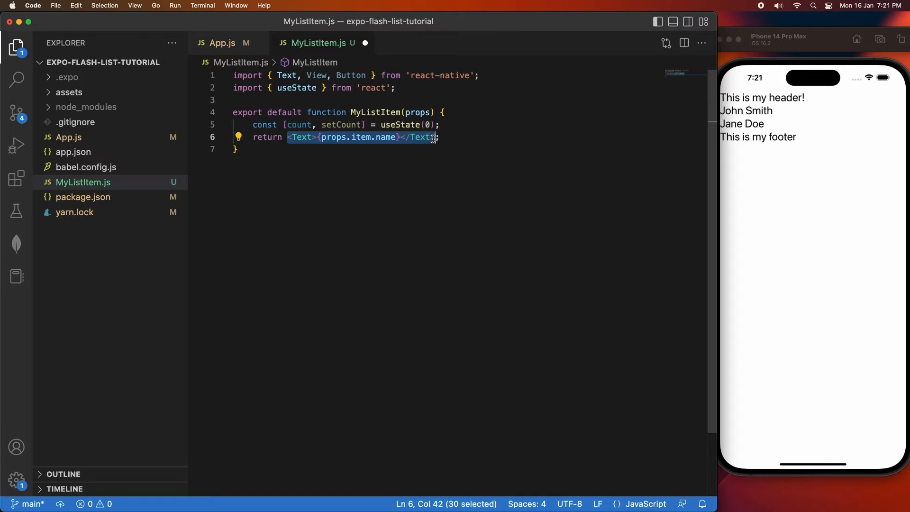
# Step: Replace the returned Text with a View holding <Text>{props.item.name}</Text>
pyautogui.press('Delete')
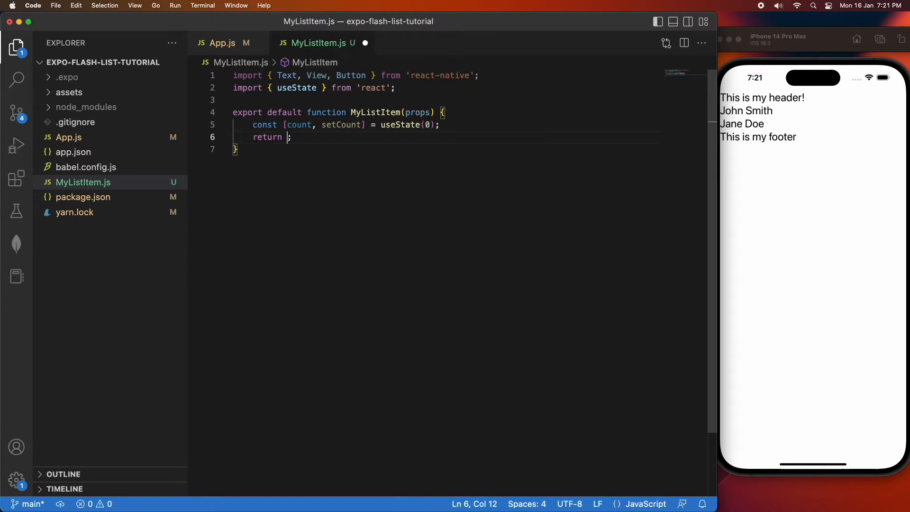
pyautogui.write('<V')
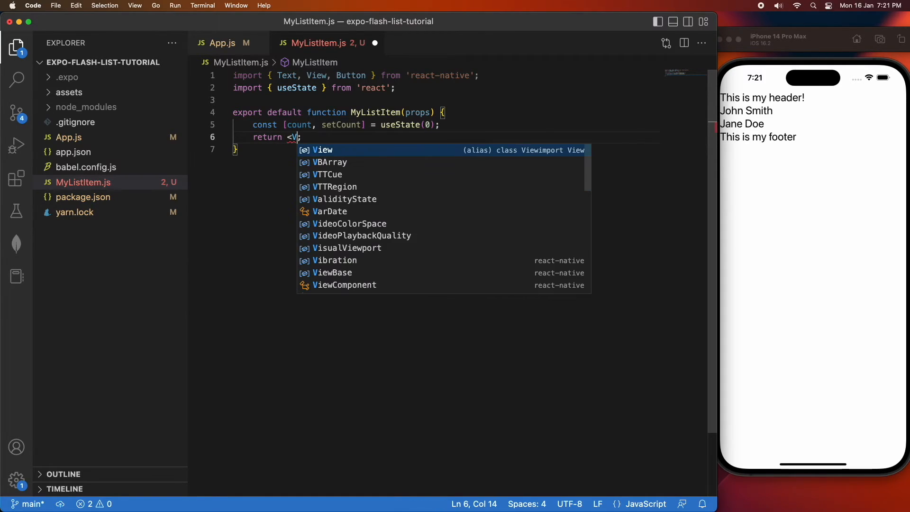
pyautogui.press('Tab')
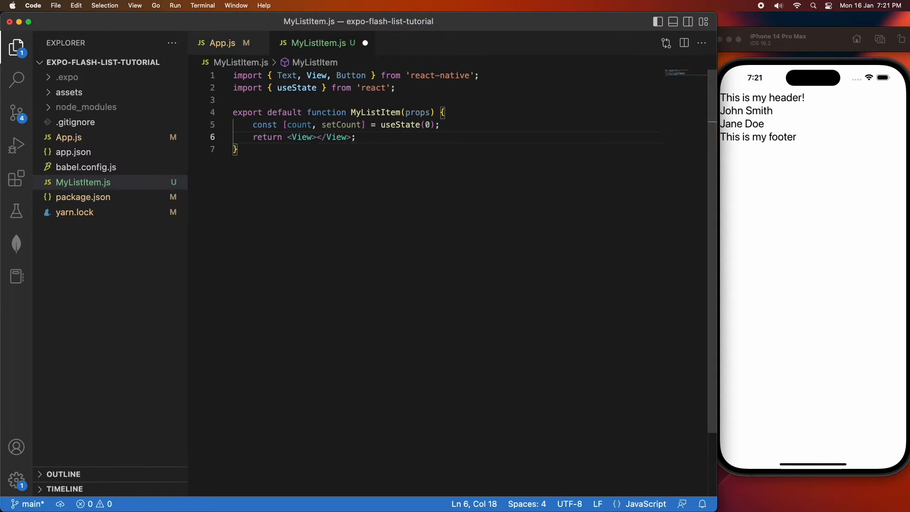
pyautogui.write('<T')
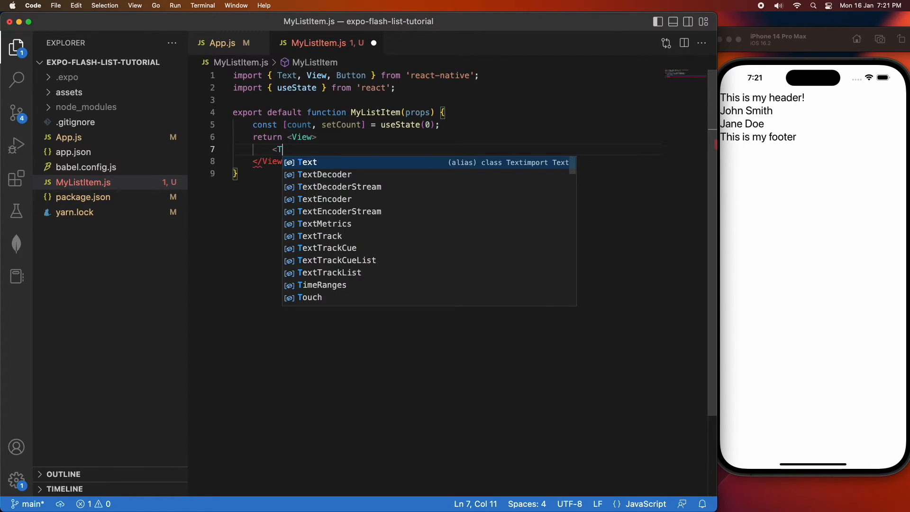
pyautogui.write('ext></Text>')
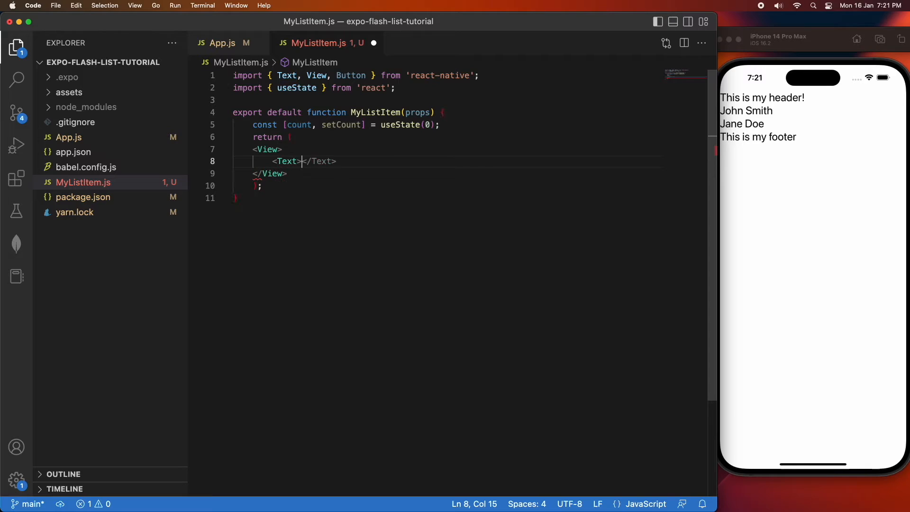
pyautogui.write('{')
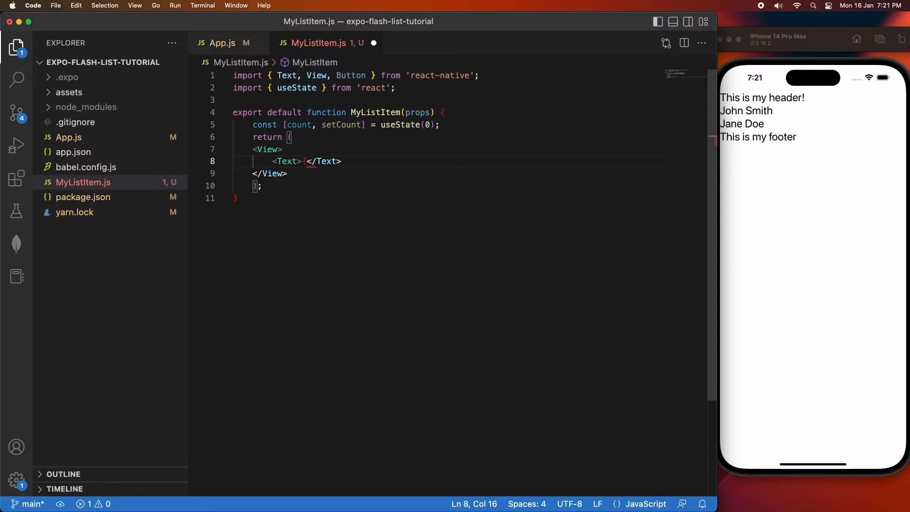
pyautogui.write('props.')
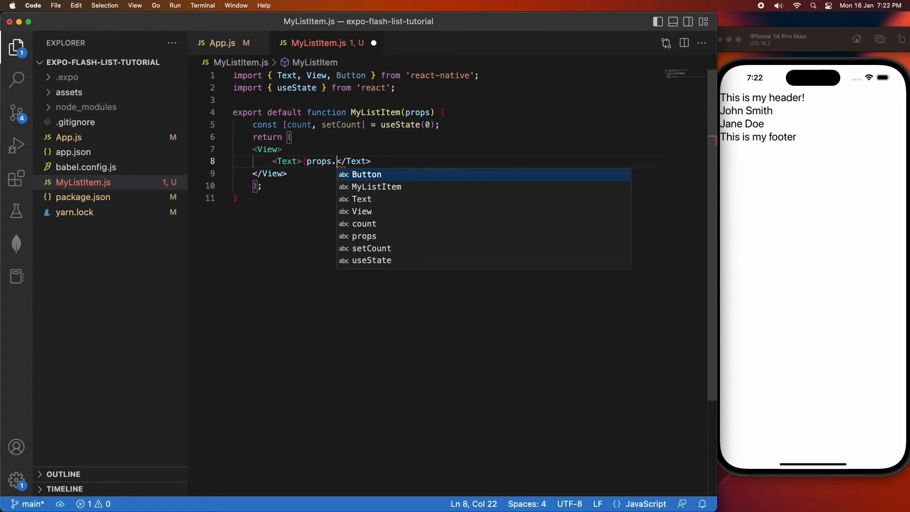
pyautogui.write('item.name')
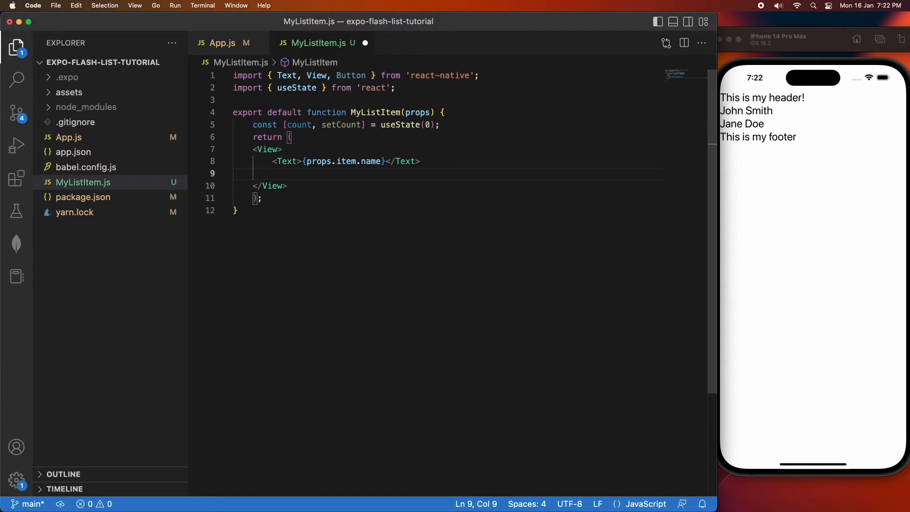
# Step: Add a <Text>Count: {count}</Text> line inside the View and save the file
pyautogui.write('<Text')
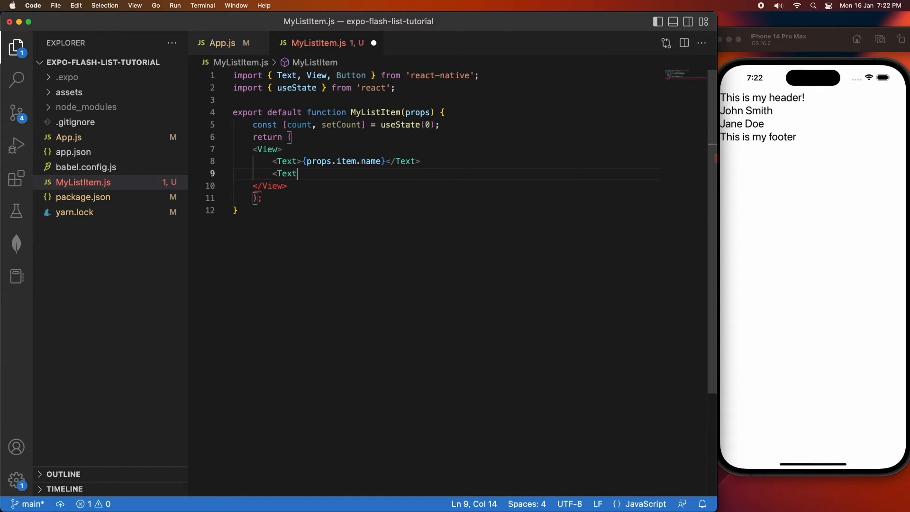
pyautogui.write('C</Text>')
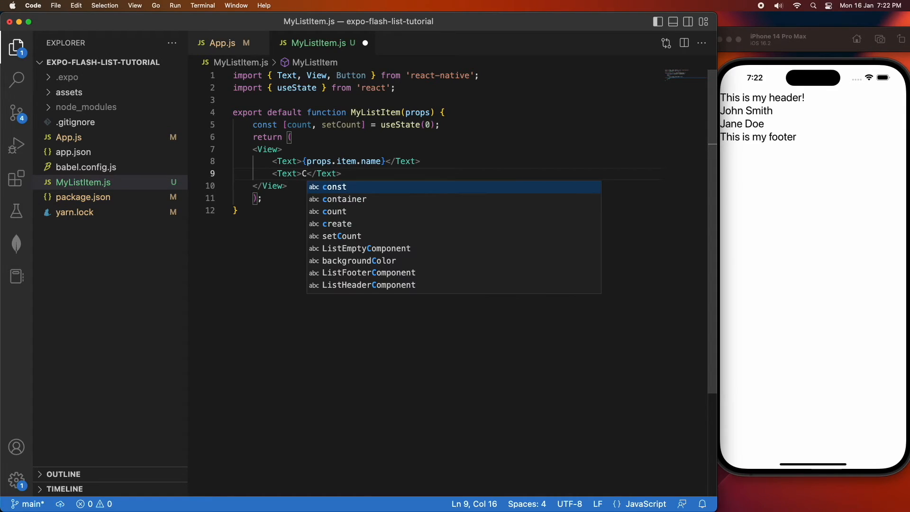
pyautogui.write('ount: {')
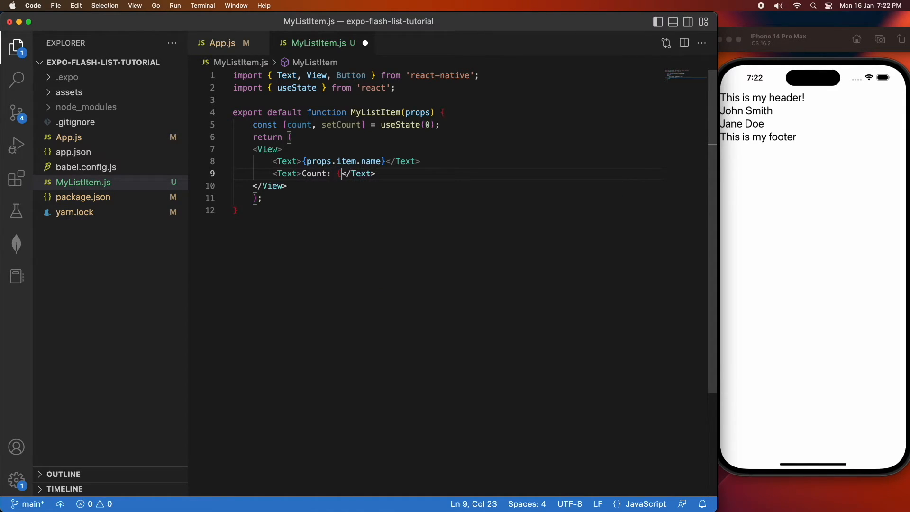
pyautogui.write('count')
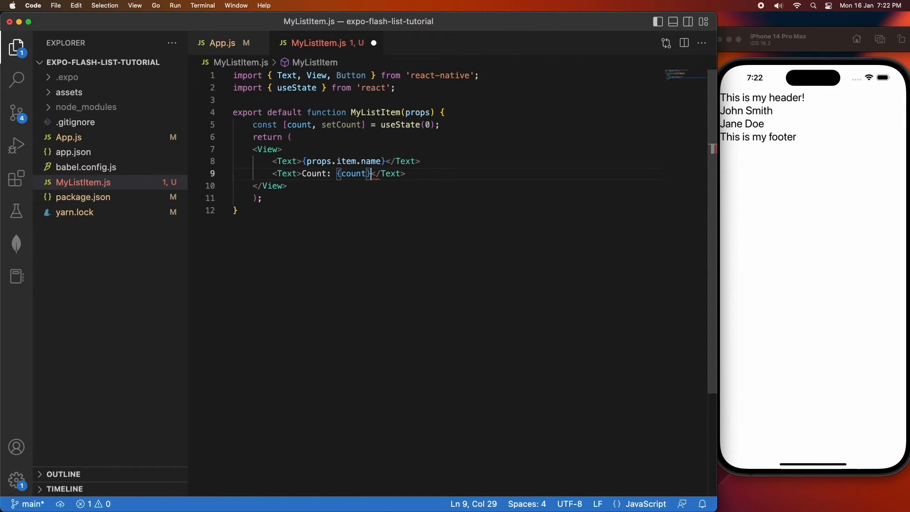
pyautogui.press('cmd+s')
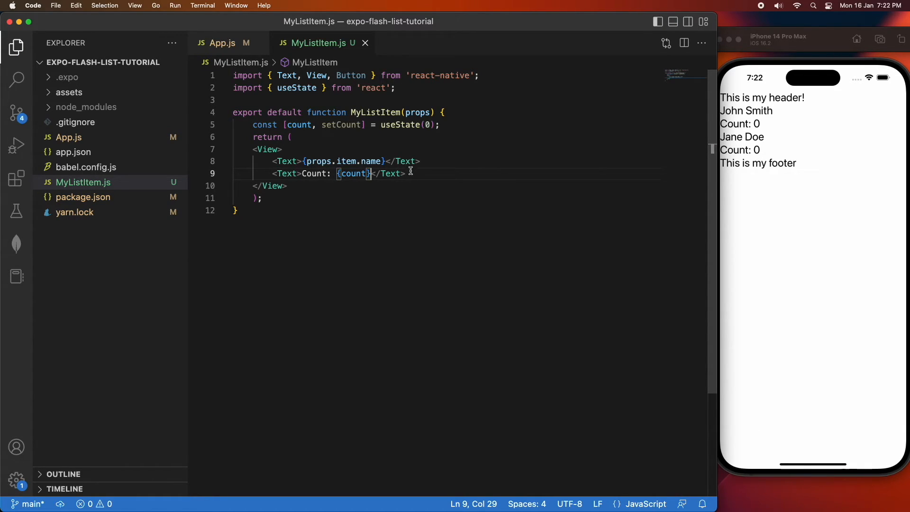
# Step: Add <Button title="Increment count" onPress={() => setCount(count + 1)} /> to each row
pyautogui.write('<')
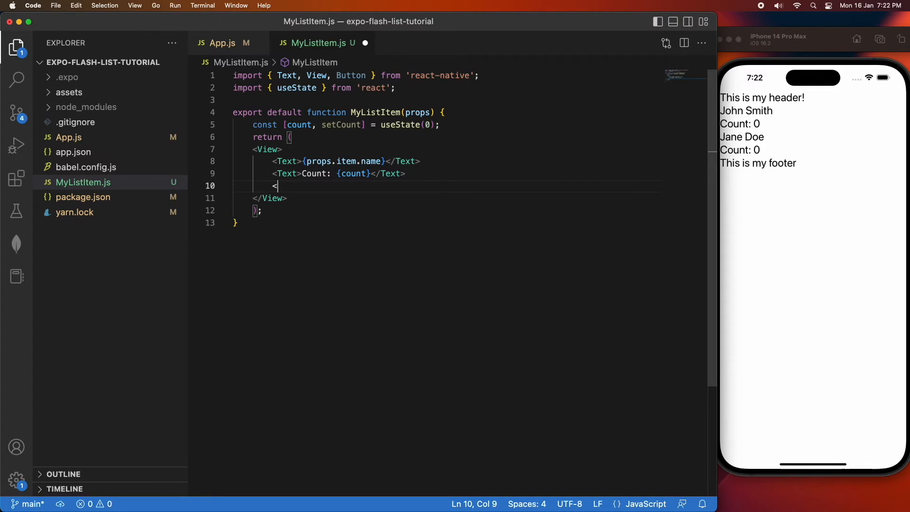
pyautogui.write('Button title')
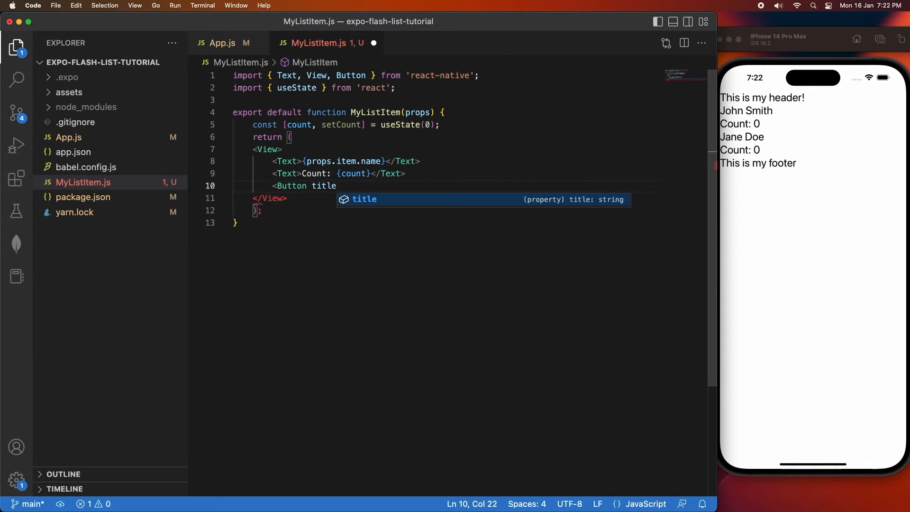
pyautogui.write('="Incr')
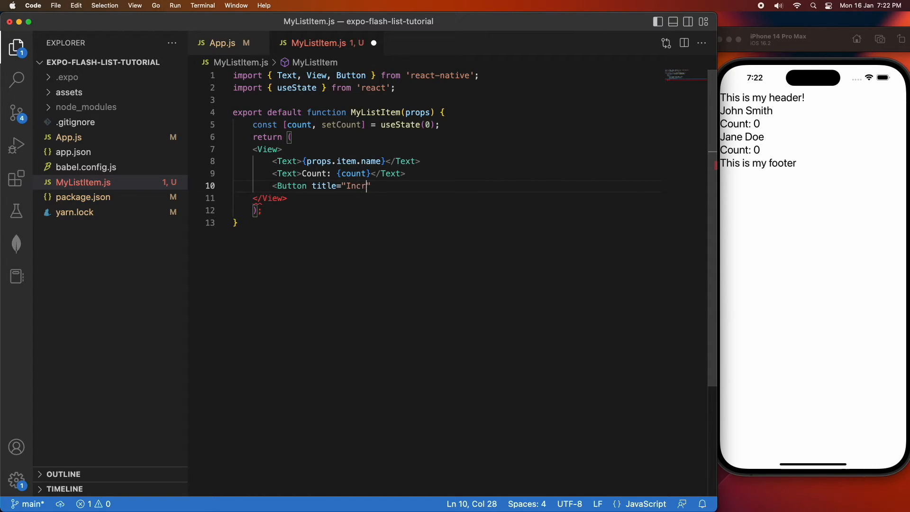
pyautogui.write('ement count')
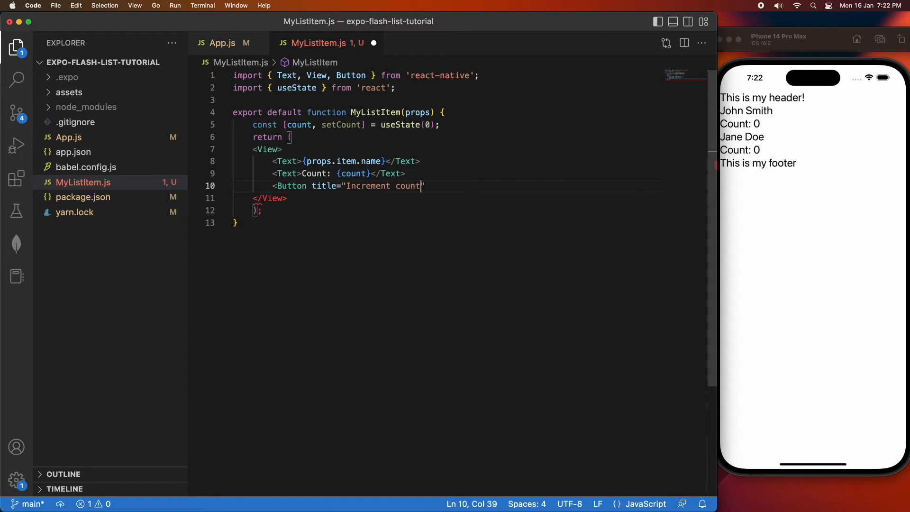
pyautogui.write('onPress={}')
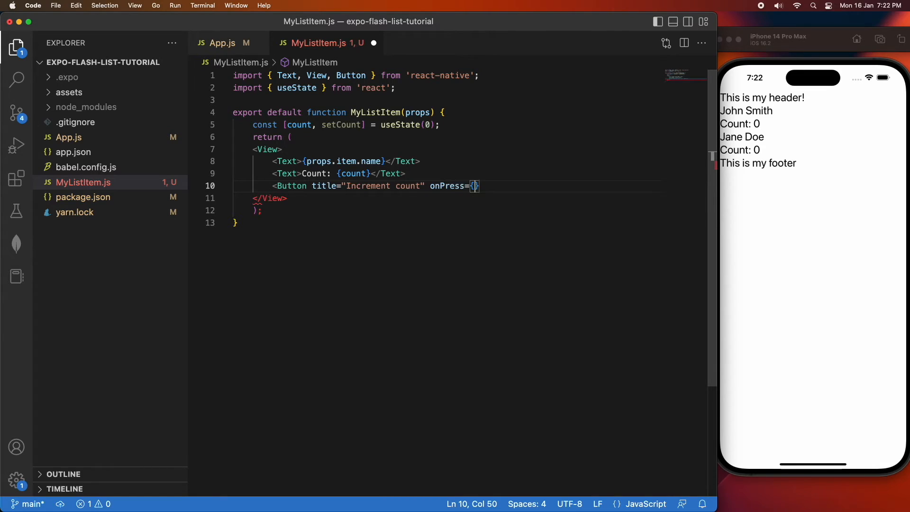
pyautogui.write('()')
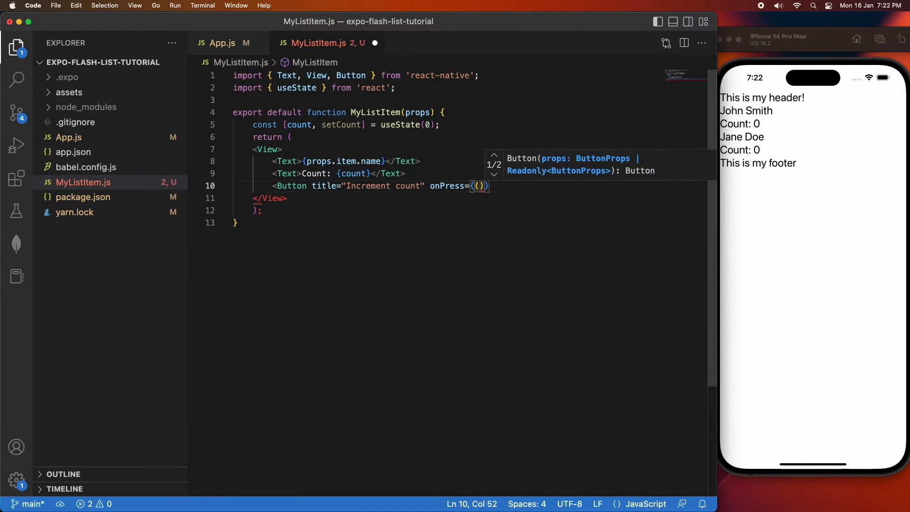
pyautogui.write('=> {}')
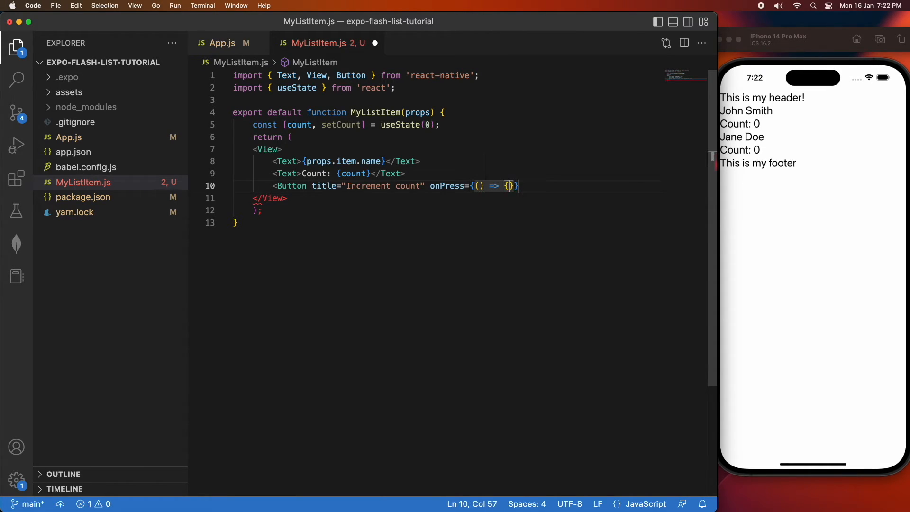
pyautogui.press('Backspace')
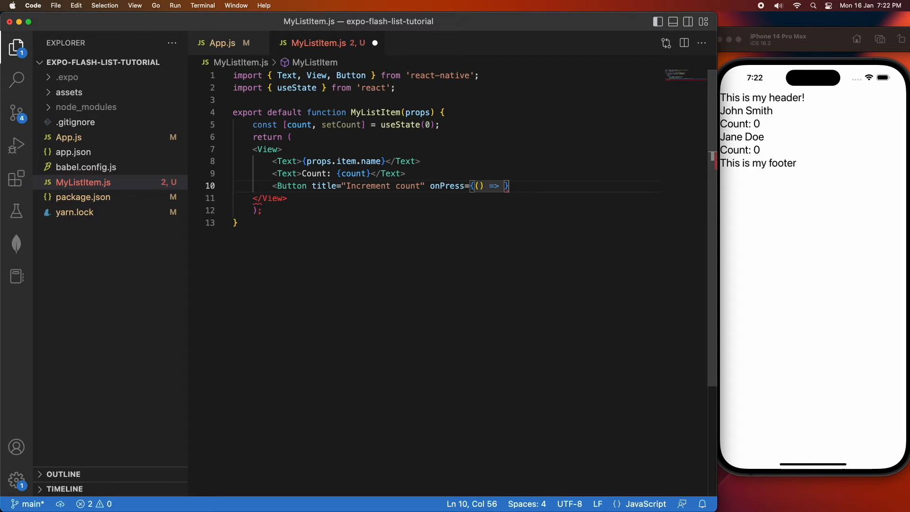
pyautogui.write('setCount')
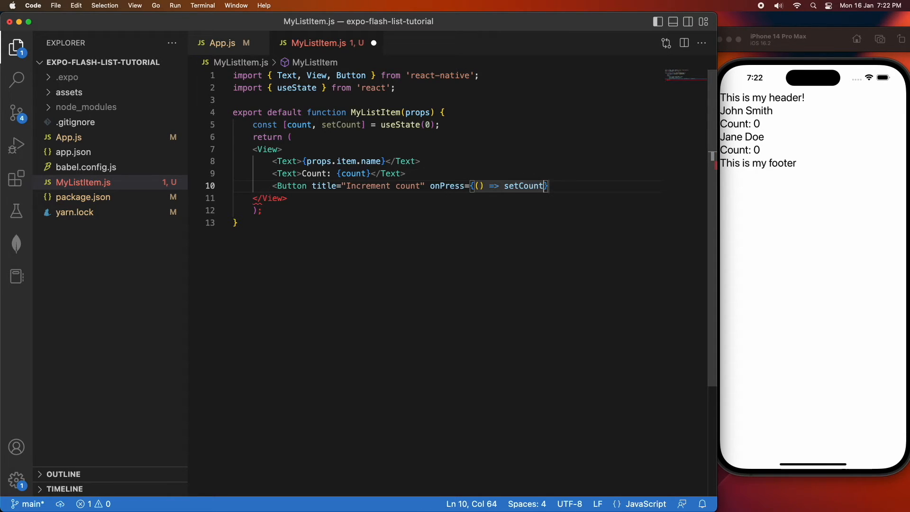
pyautogui.write('(count')
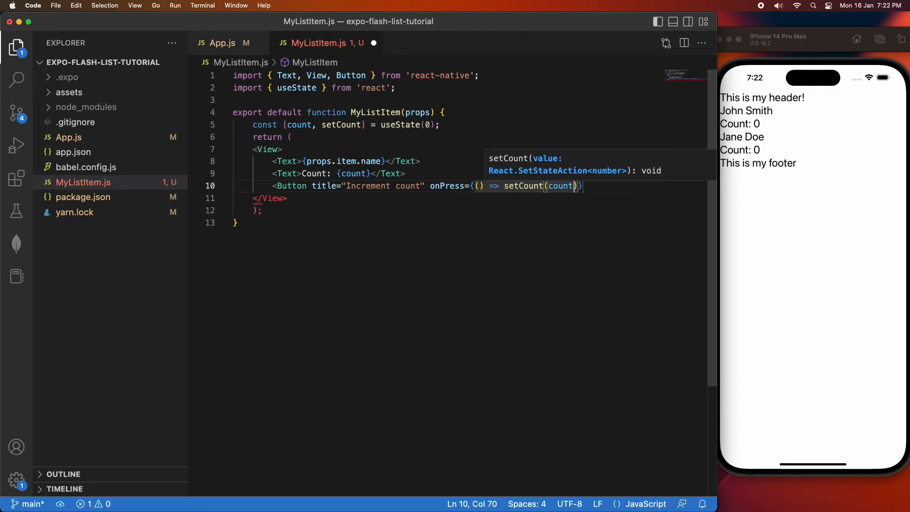
pyautogui.write('+ 1')
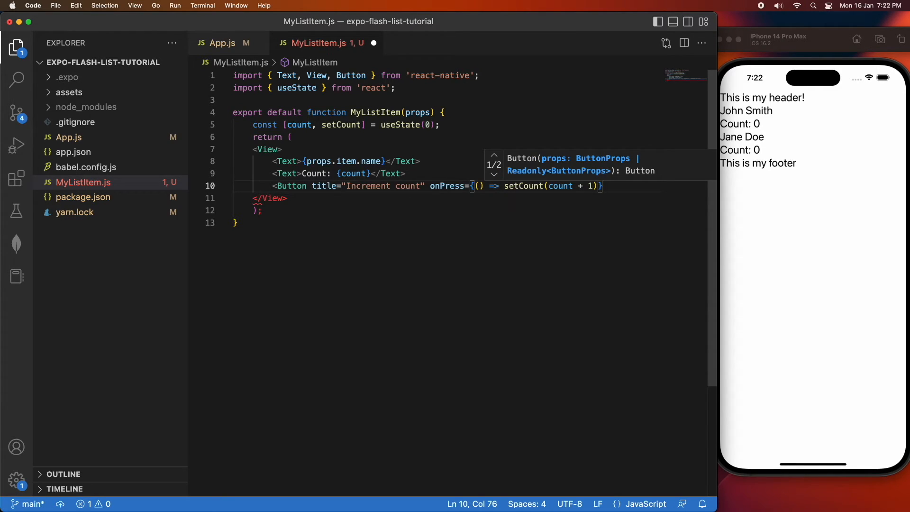
pyautogui.write('/>')
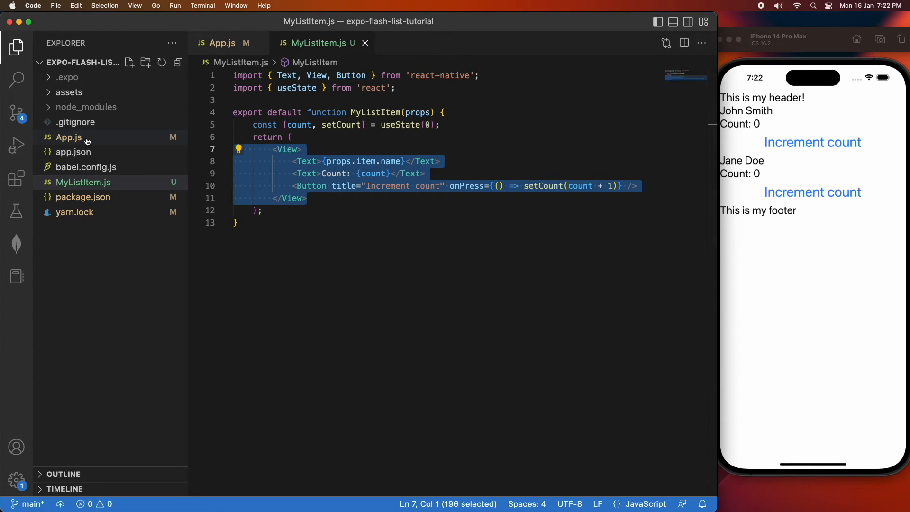
pyautogui.moveTo(68, 137)
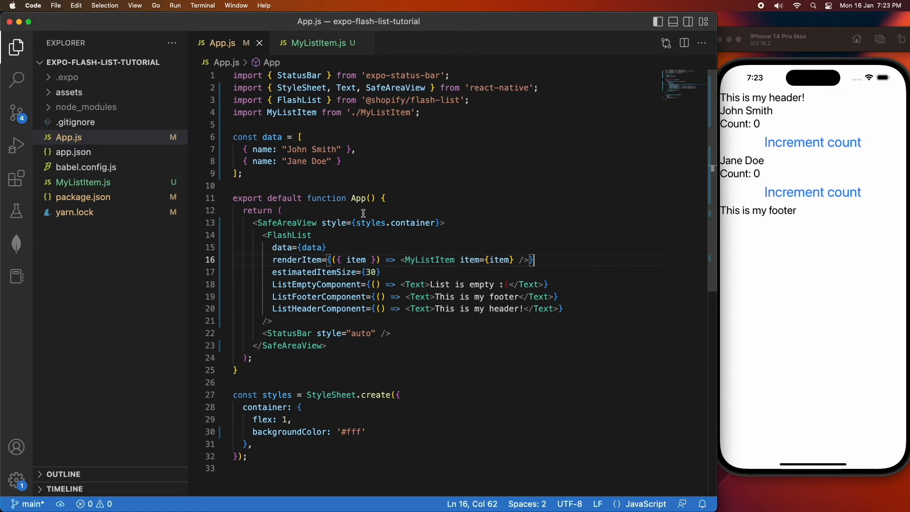
# Step: Start a new entry in the data array right after the Jane Doe line
pyautogui.click(339, 162)
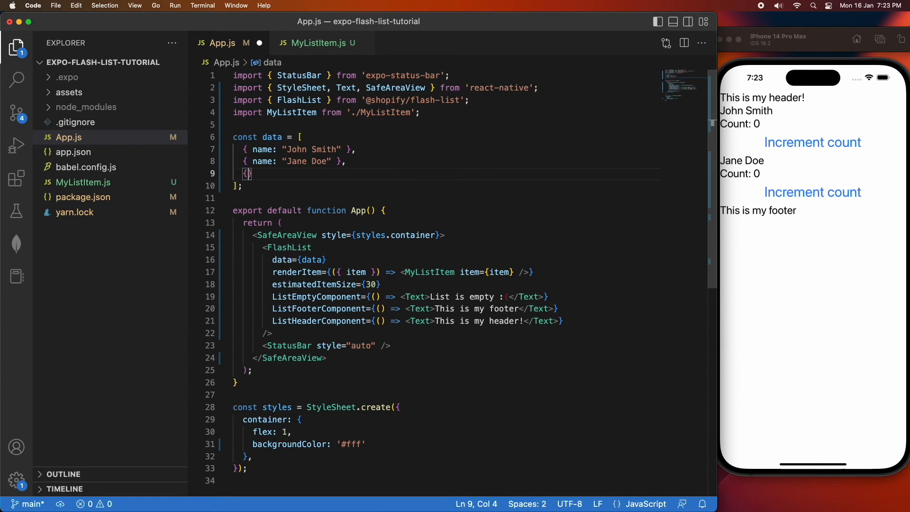
# Step: Add { name: "A" } and duplicate it into entries B through G, then save
pyautogui.write('name')
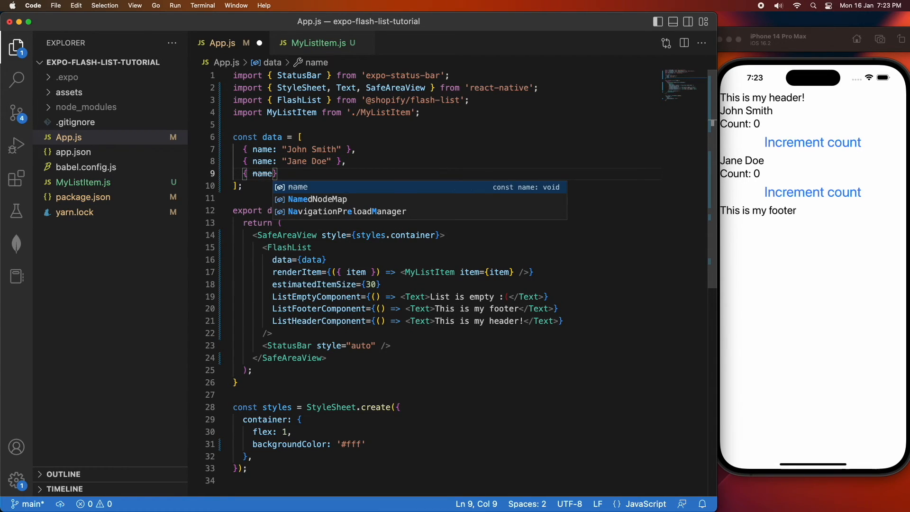
pyautogui.write('"A')
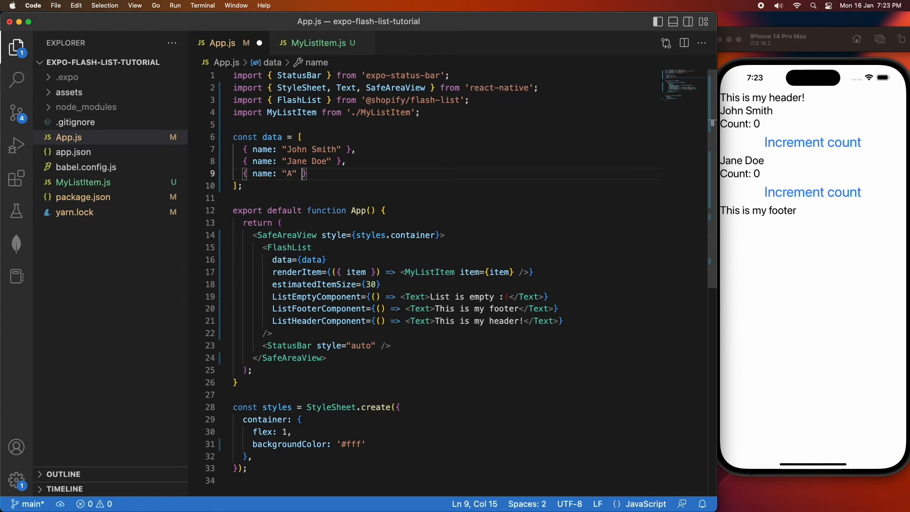
pyautogui.write(',')
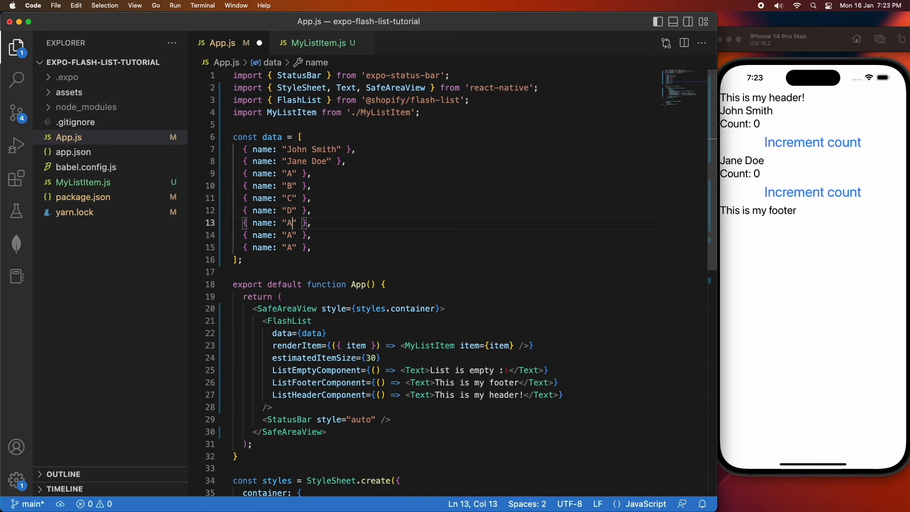
pyautogui.write('E')
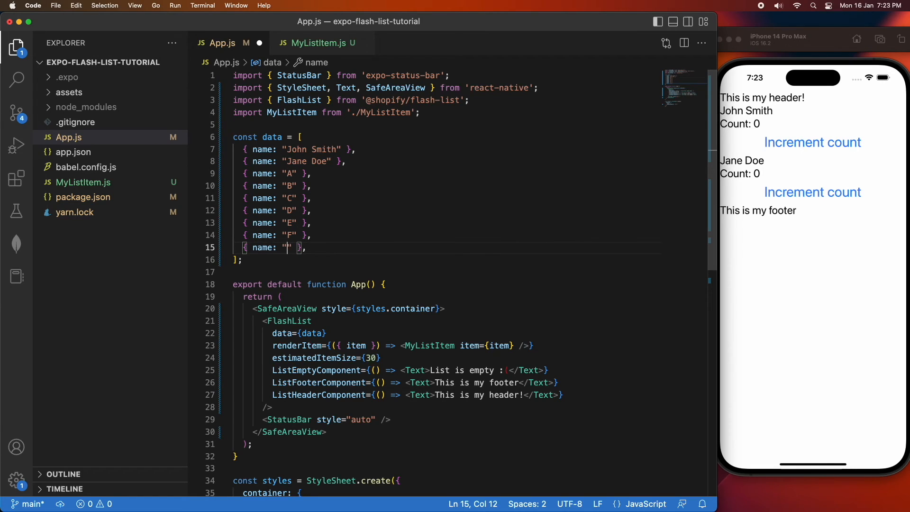
pyautogui.write('G')
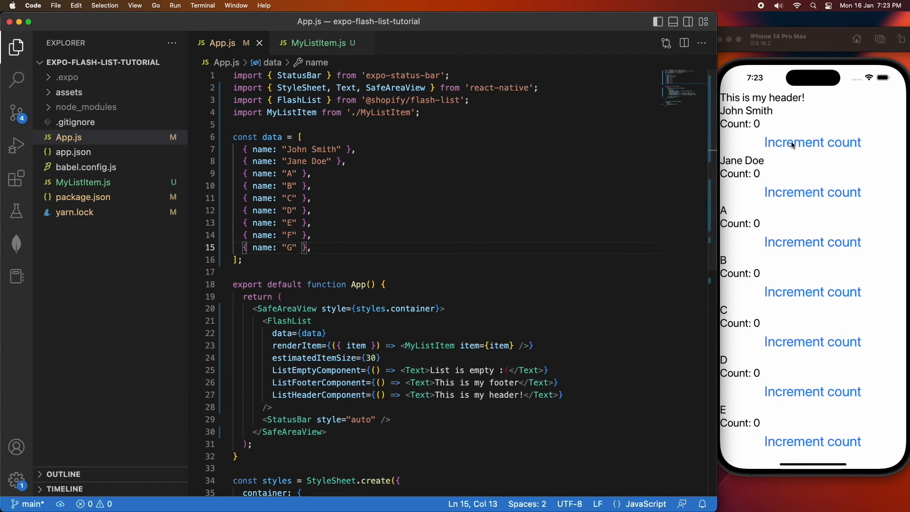
# Step: Increment John Smith's count in the simulator and scroll down the list
pyautogui.click(813, 242)
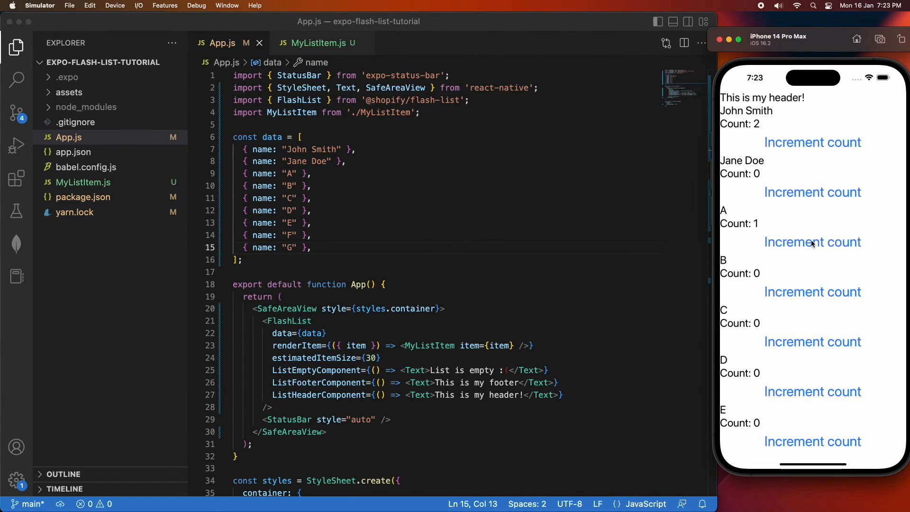
pyautogui.scroll(-3)
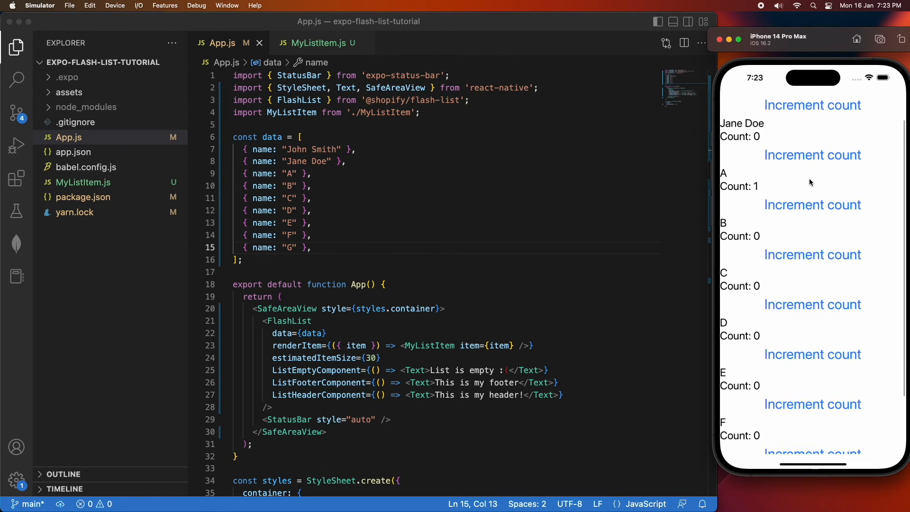
pyautogui.scroll(-3)
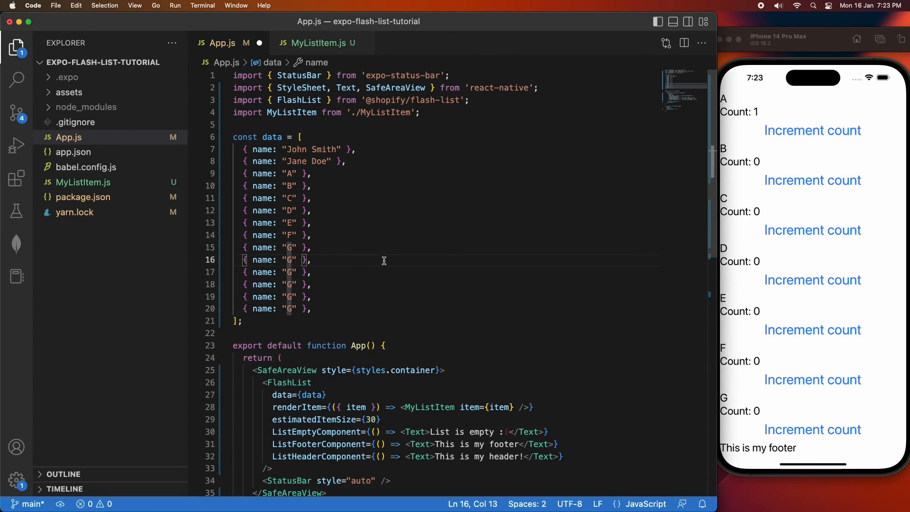
# Step: Duplicate the G line into entries H, I, J, K and L and save App.js
pyautogui.write('H')
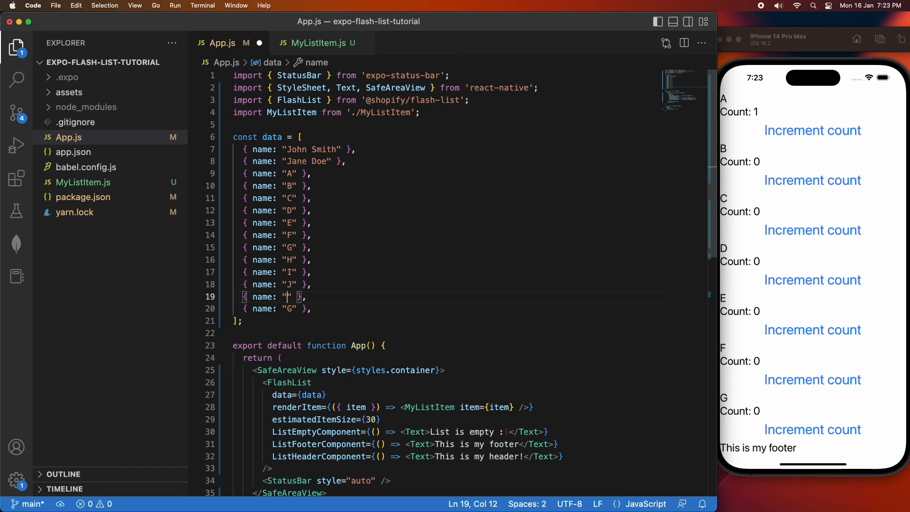
pyautogui.write('K')
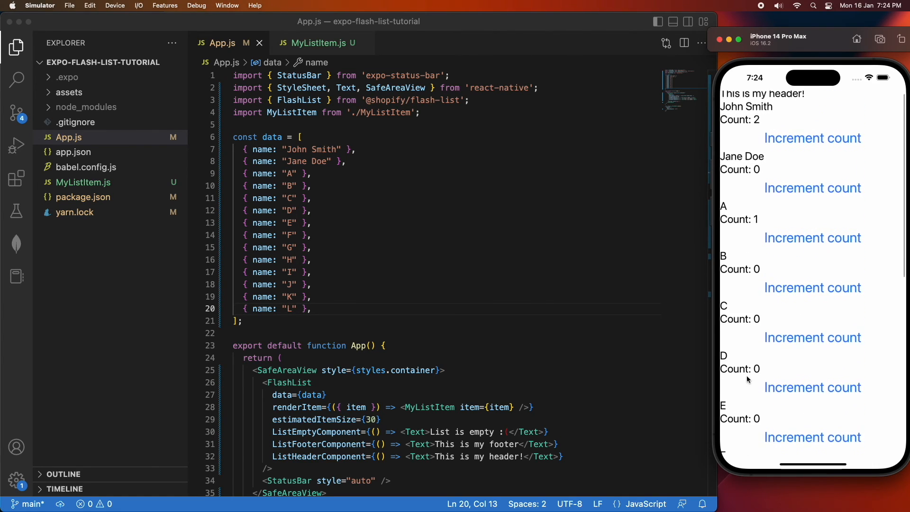
pyautogui.scroll(-3)
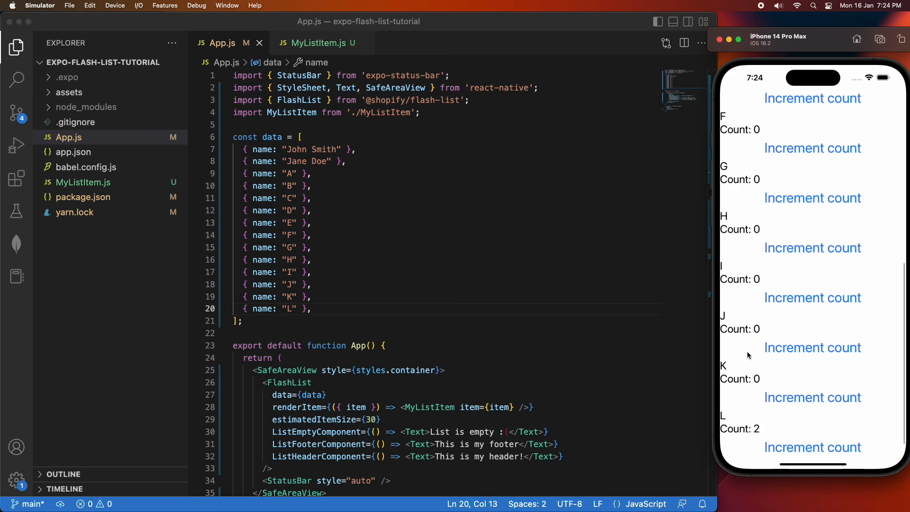
pyautogui.scroll(-3)
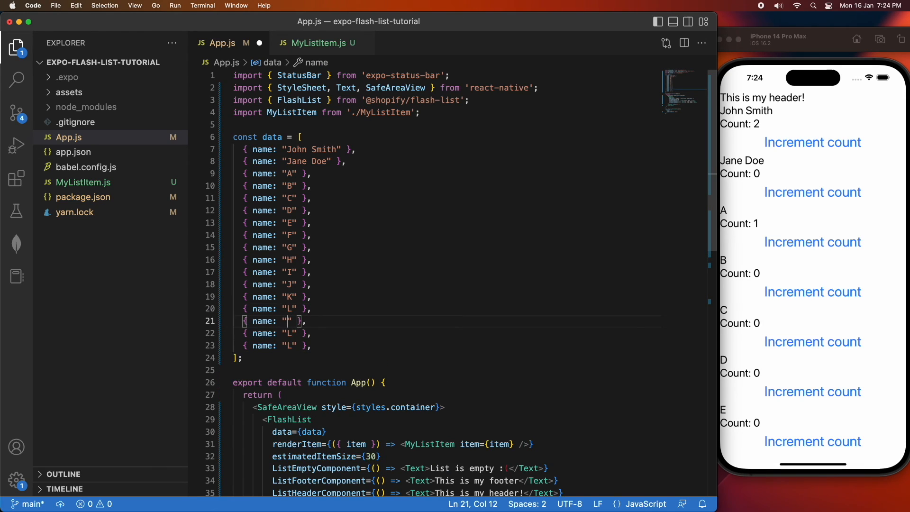
# Step: Duplicate the L line into entries M, N and O, save, and scroll the simulator list
pyautogui.write('M')
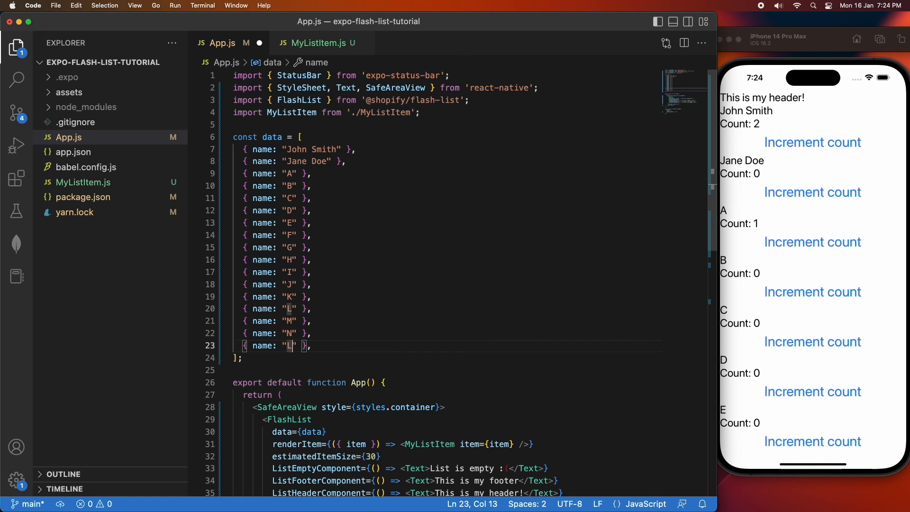
pyautogui.write('O')
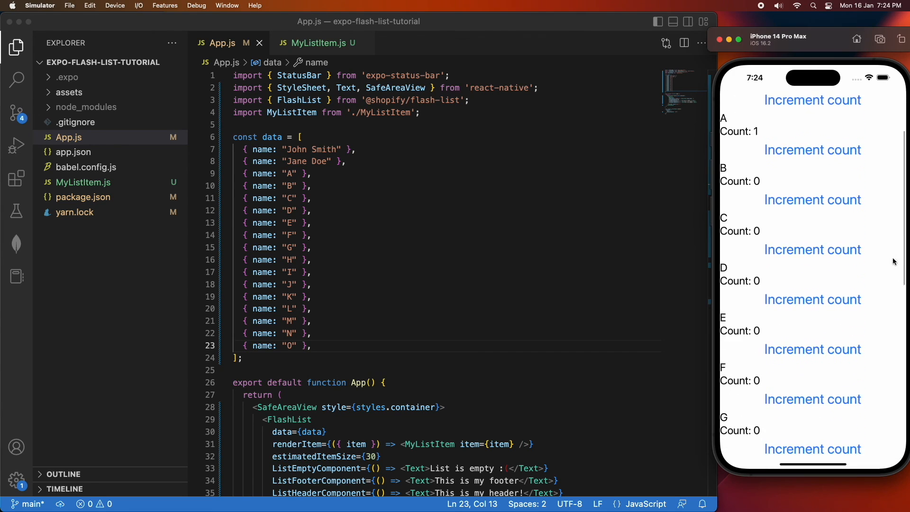
pyautogui.scroll(-3)
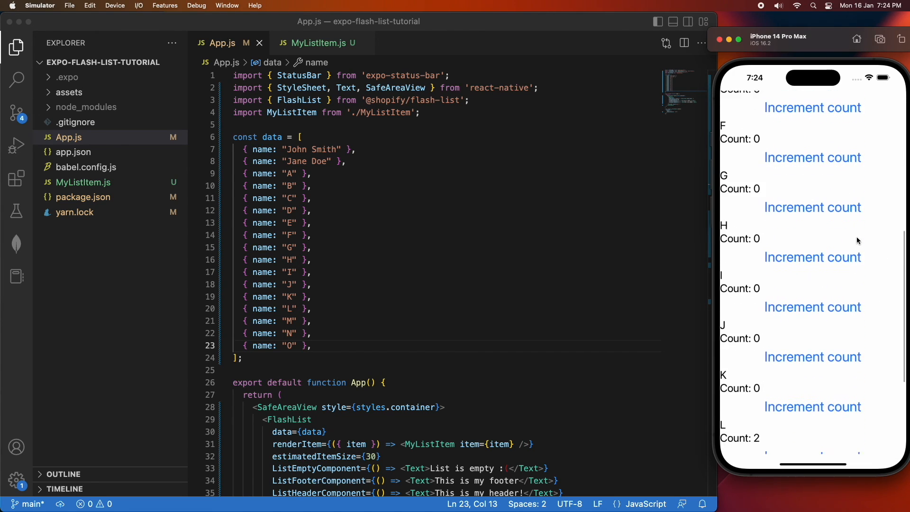